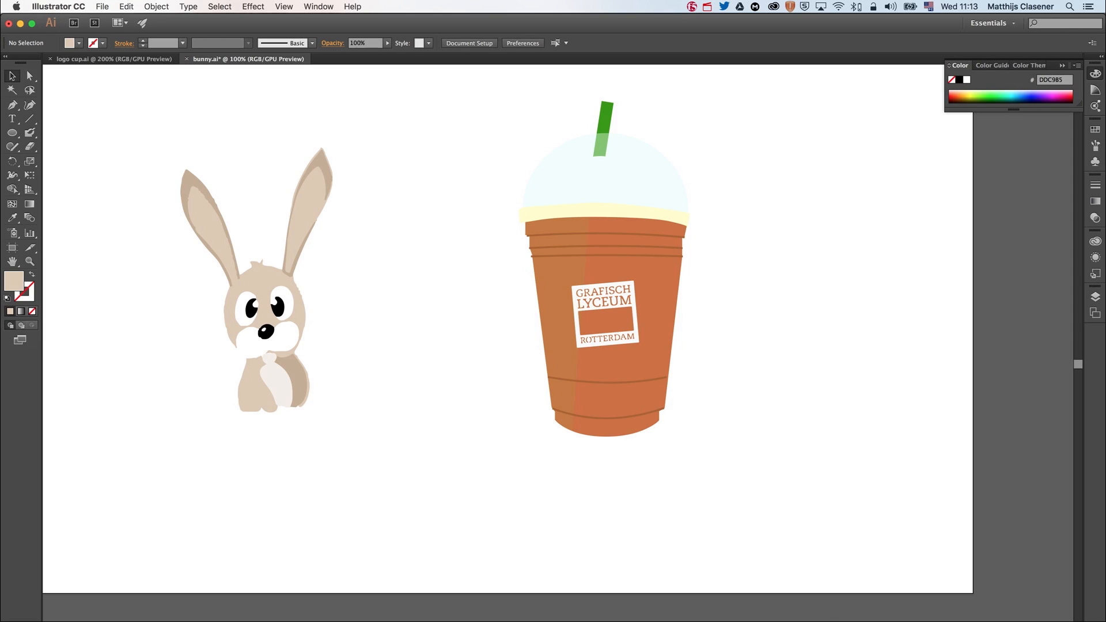
pyautogui.moveTo(835, 607)
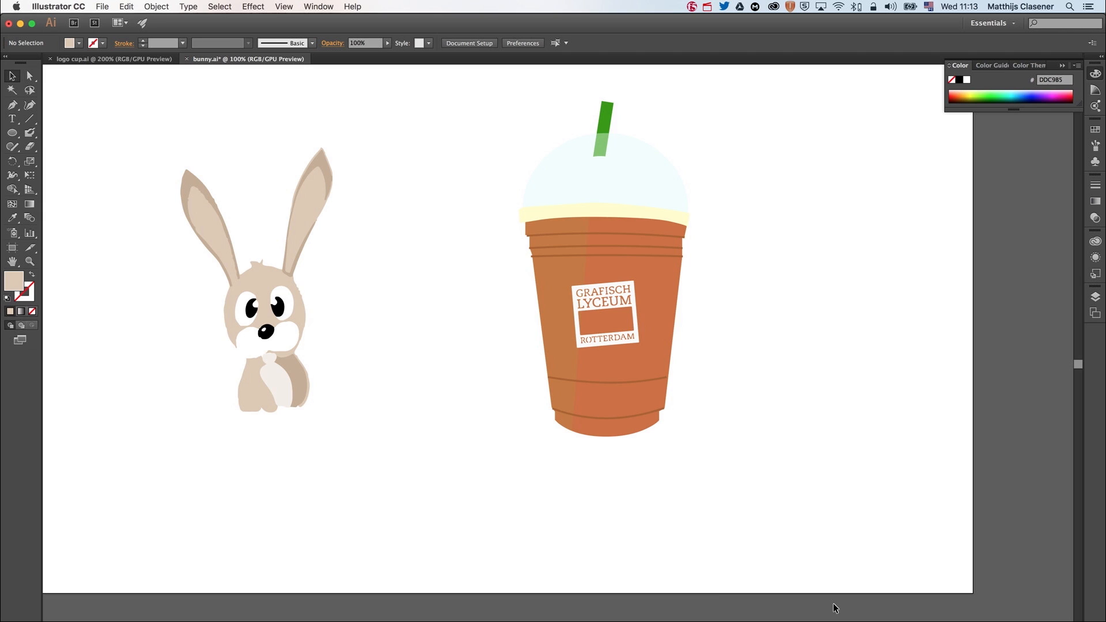
pyautogui.moveTo(110, 157)
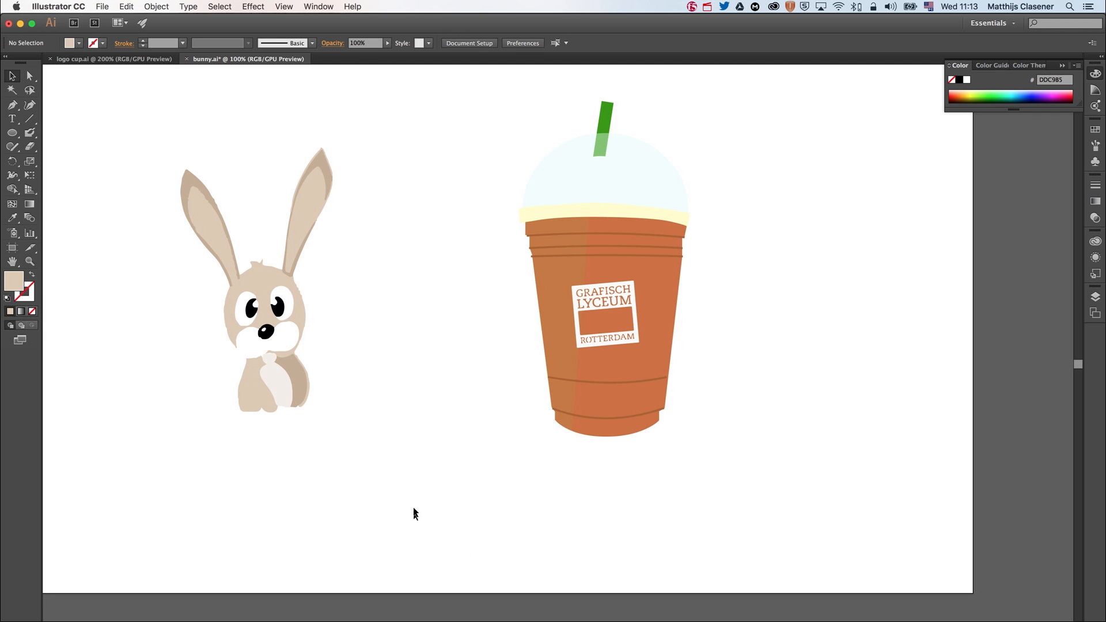
# Select the coffee cup group in Illustrator, then switch to Easter.fla in Animate.
pyautogui.click(603, 317)
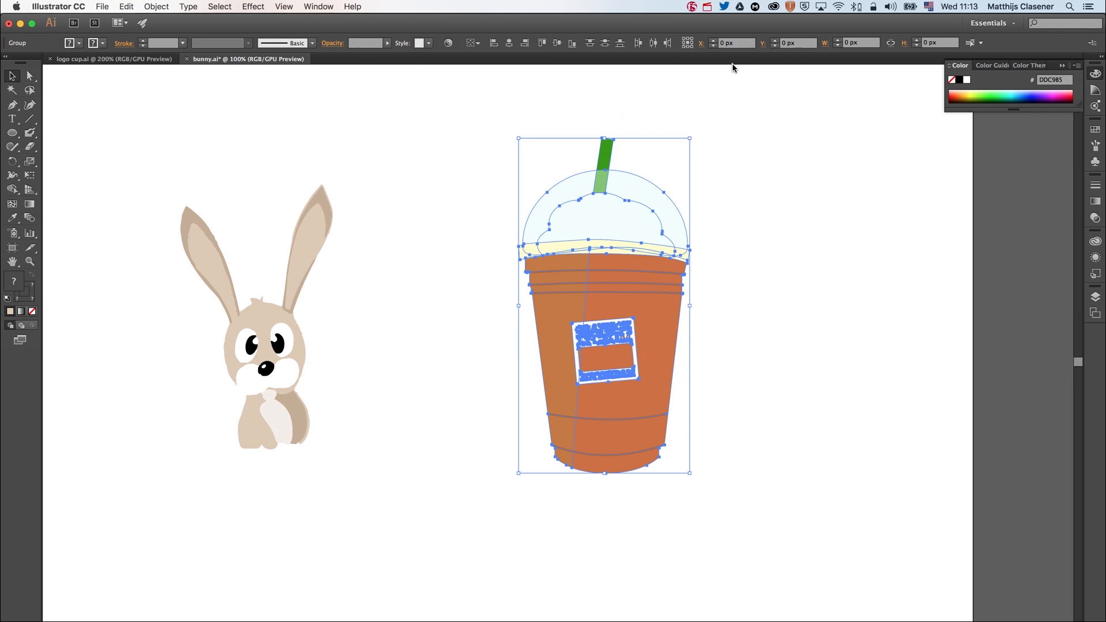
pyautogui.click(632, 441)
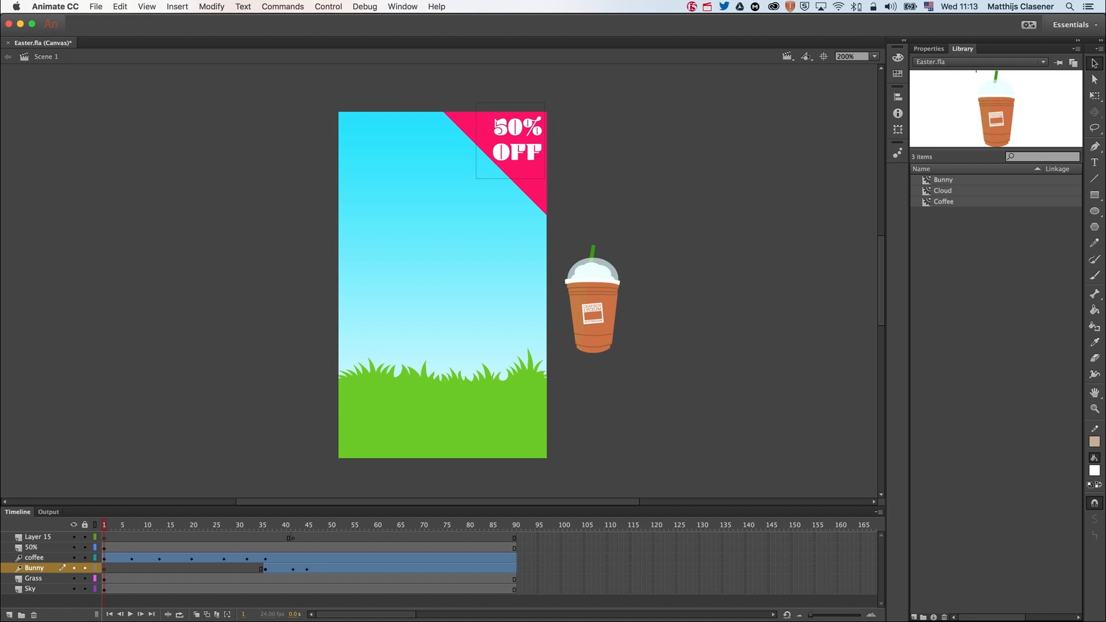
pyautogui.moveTo(669, 584)
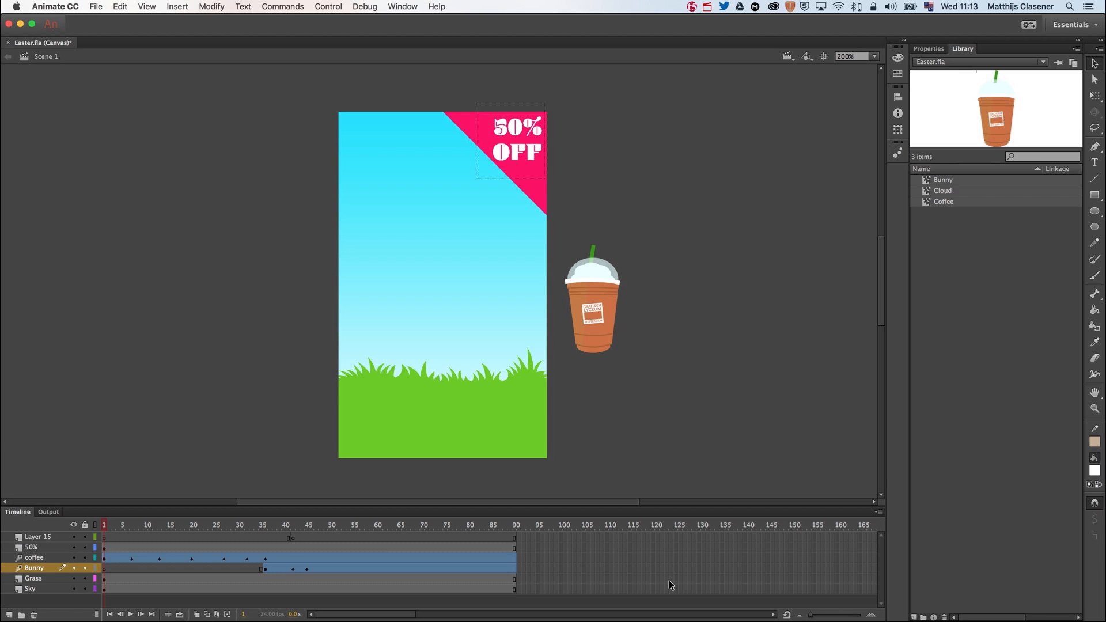
# Create a new 180 × 300 pixel HTML5 Canvas document.
pyautogui.press('cmd+n')
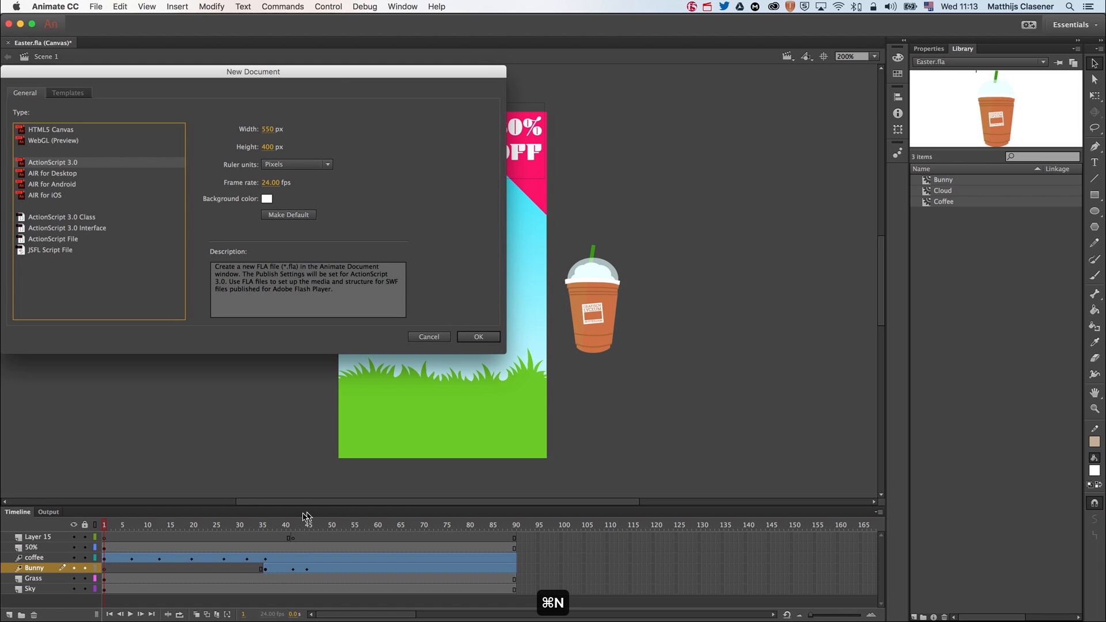
pyautogui.click(51, 129)
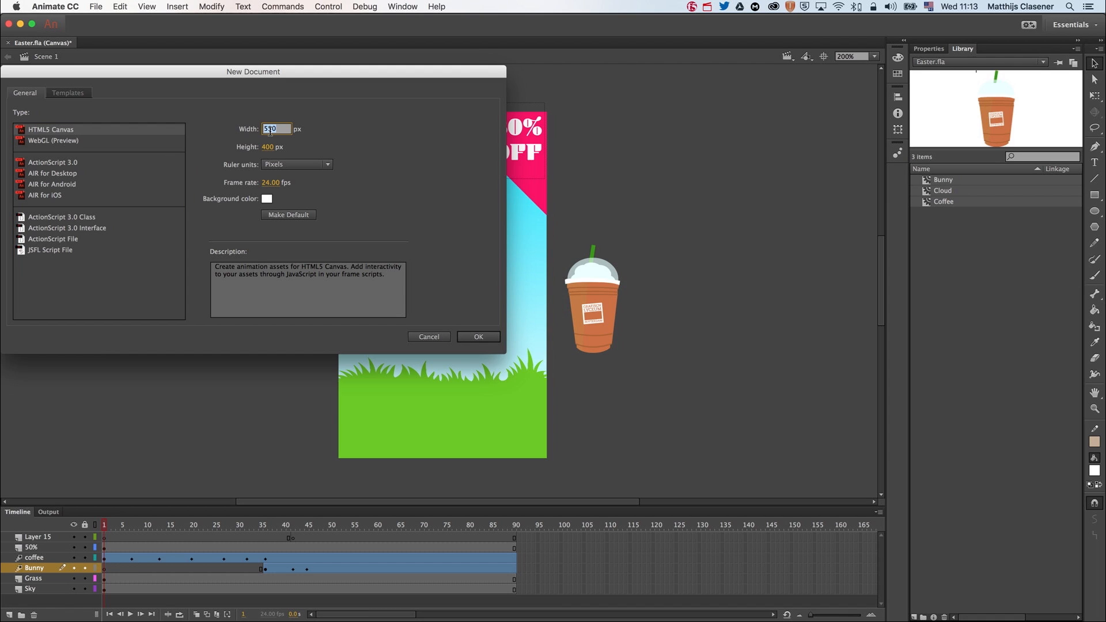
pyautogui.write('180')
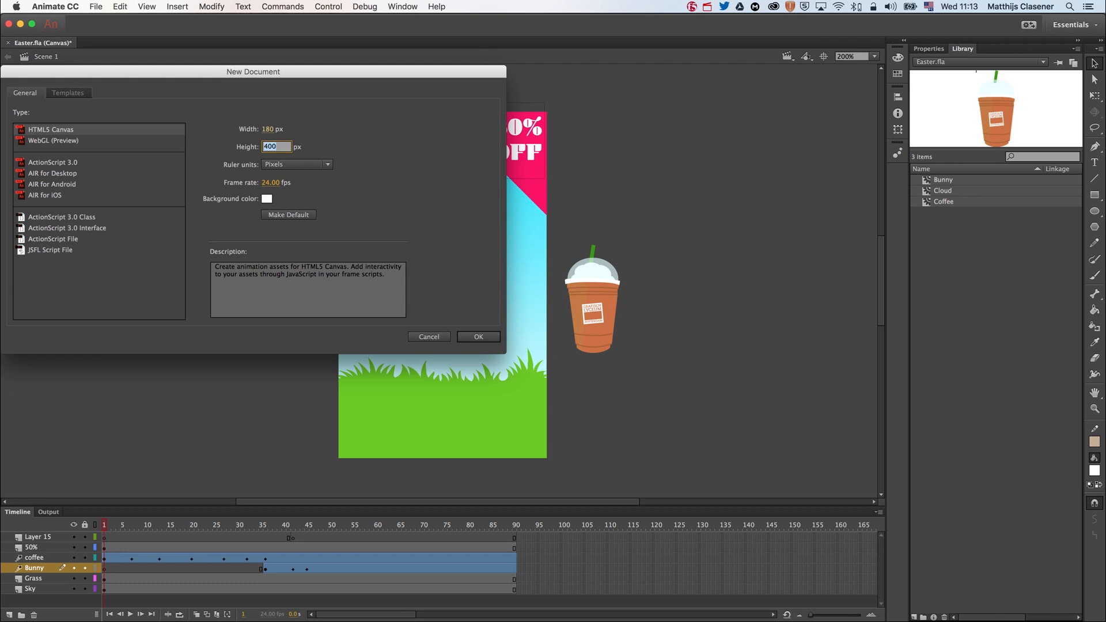
pyautogui.write('300')
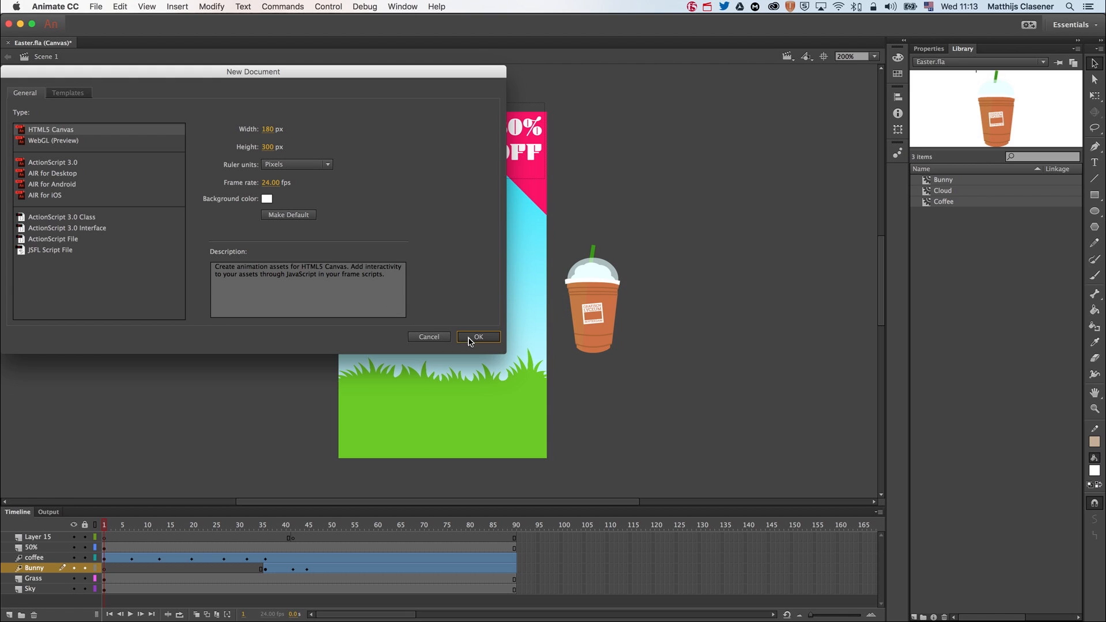
pyautogui.click(478, 336)
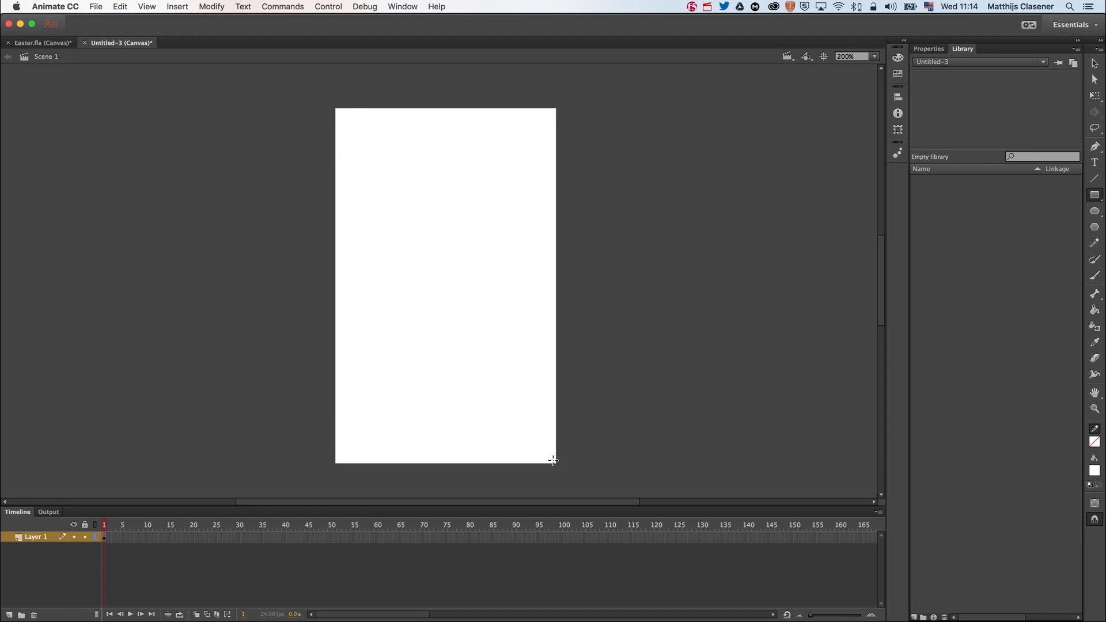
pyautogui.moveTo(456, 217)
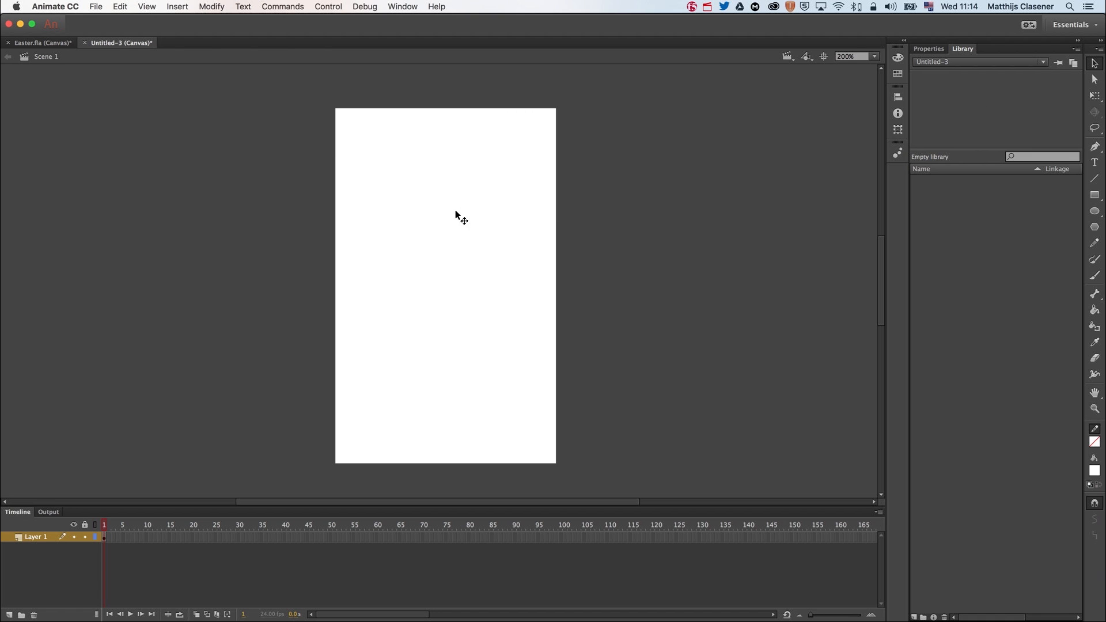
# Fill the stage with a blue-to-white linear gradient rectangle and rename the layer Sky.
pyautogui.click(1094, 471)
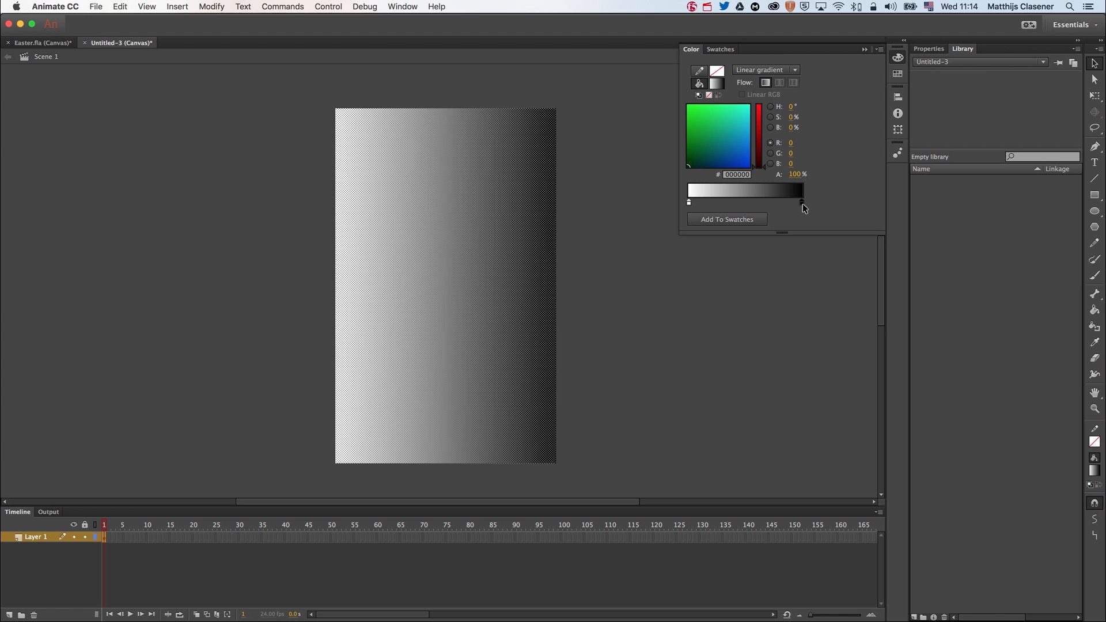
pyautogui.click(755, 119)
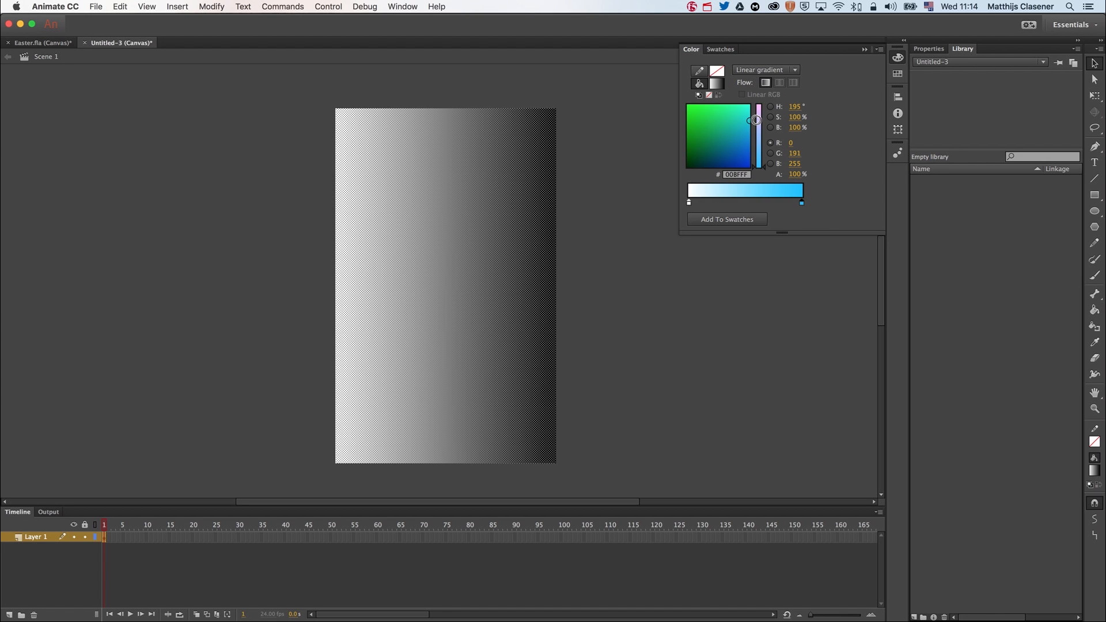
pyautogui.click(748, 120)
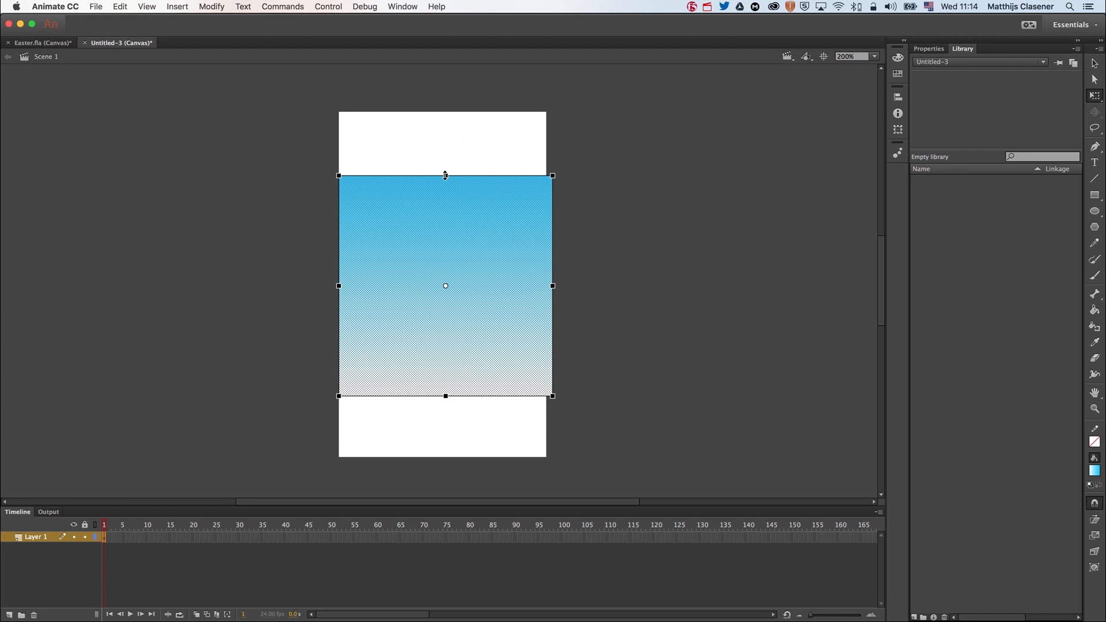
pyautogui.moveTo(444, 176); pyautogui.dragTo(444, 111)
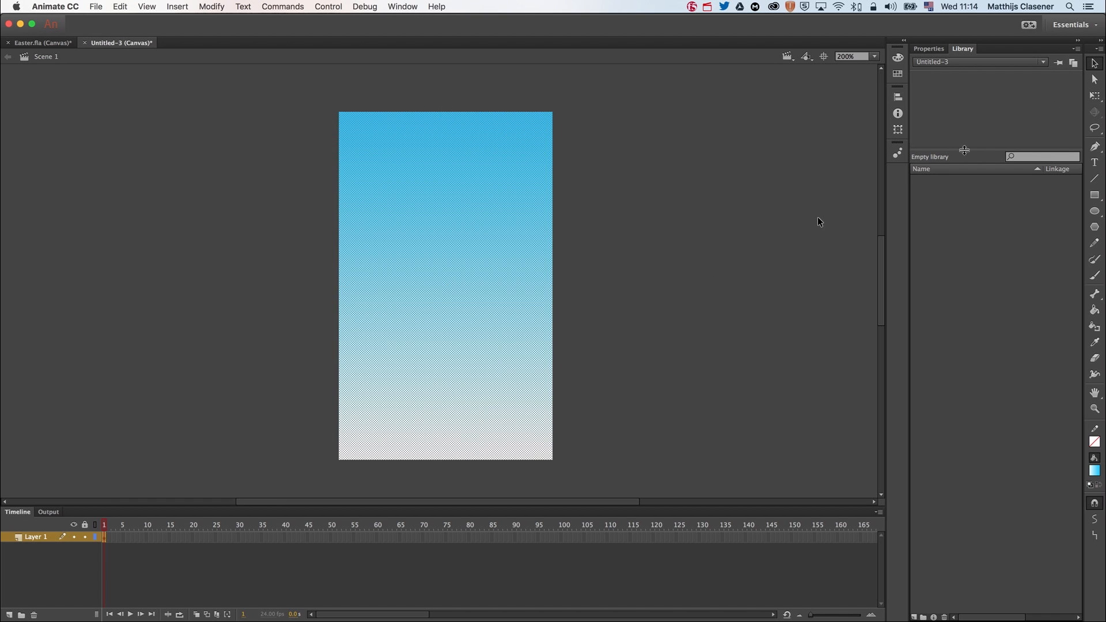
pyautogui.moveTo(42, 542)
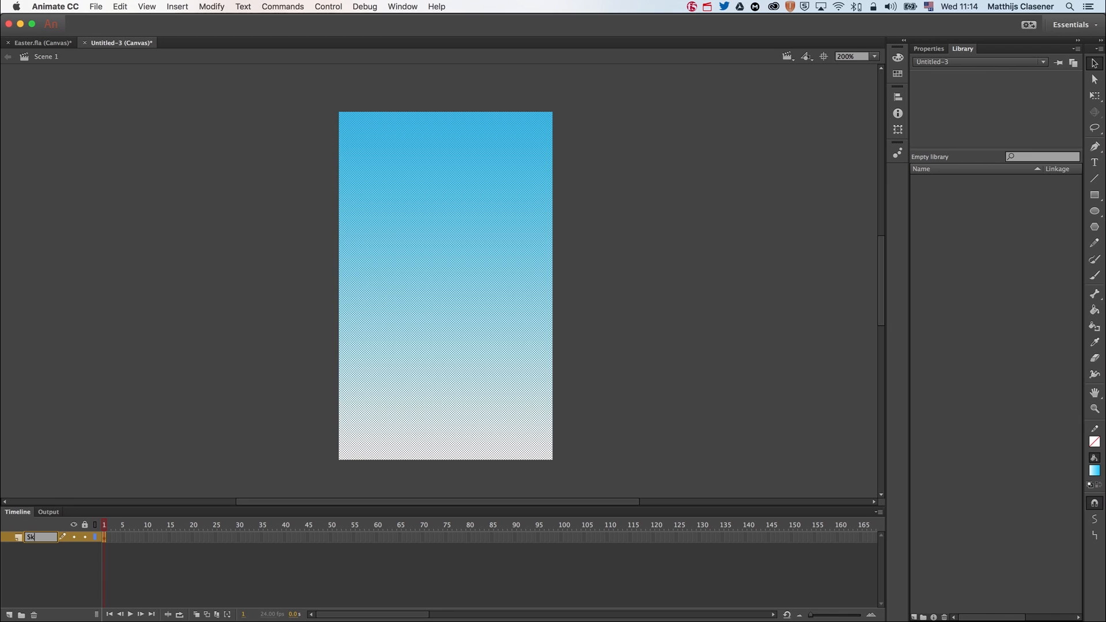
pyautogui.write('Sky')
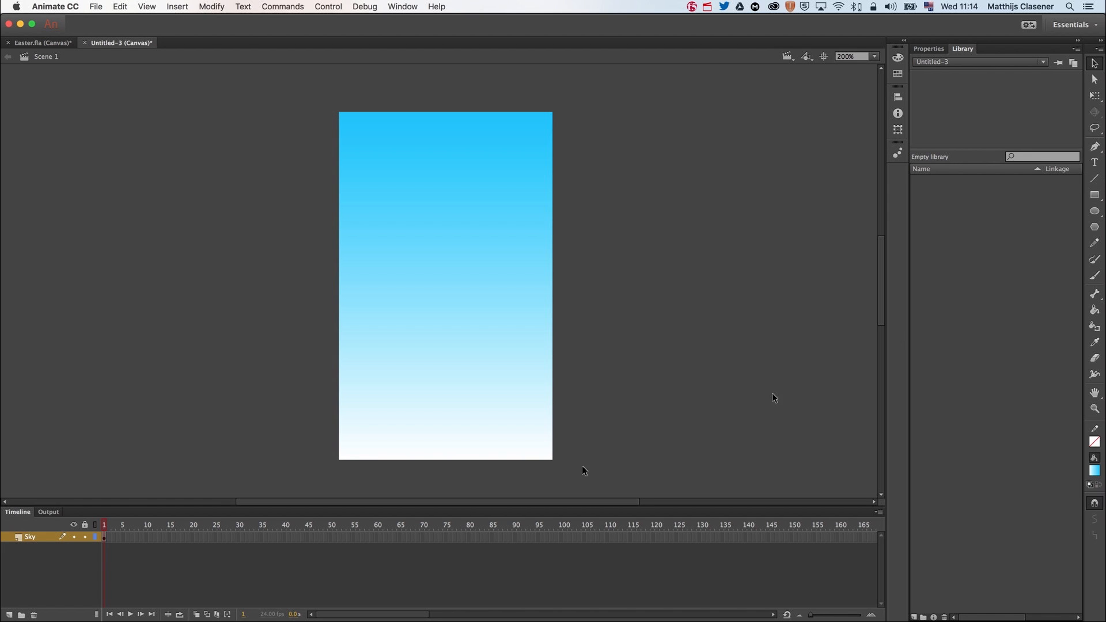
# Add a new layer and draw a green rectangle across the lower stage.
pyautogui.click(9, 614)
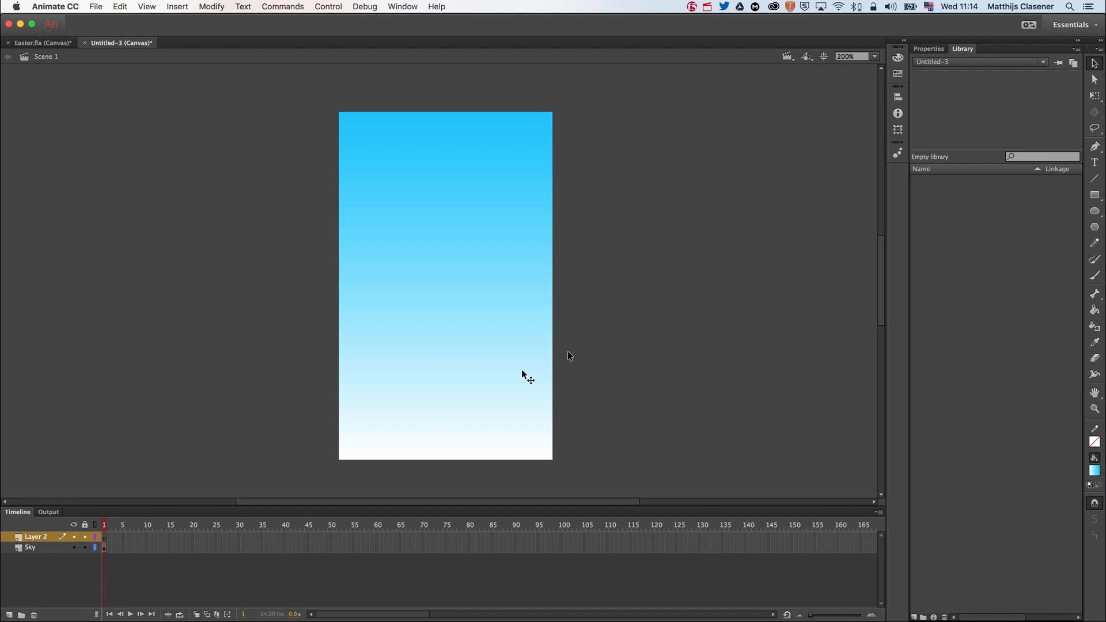
pyautogui.moveTo(1094, 344)
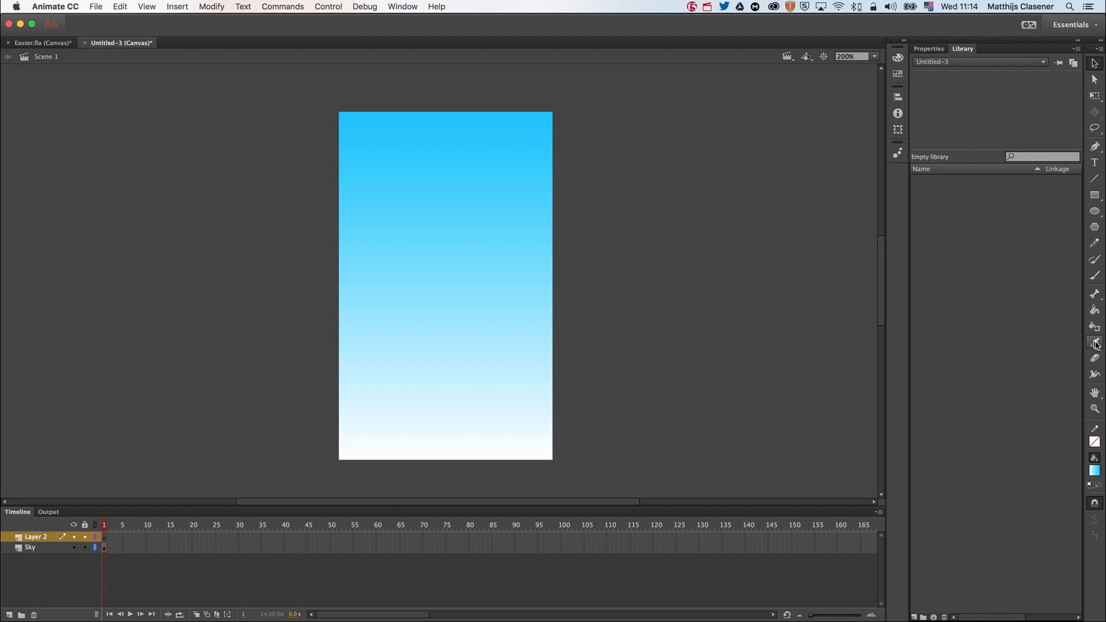
pyautogui.click(1093, 470)
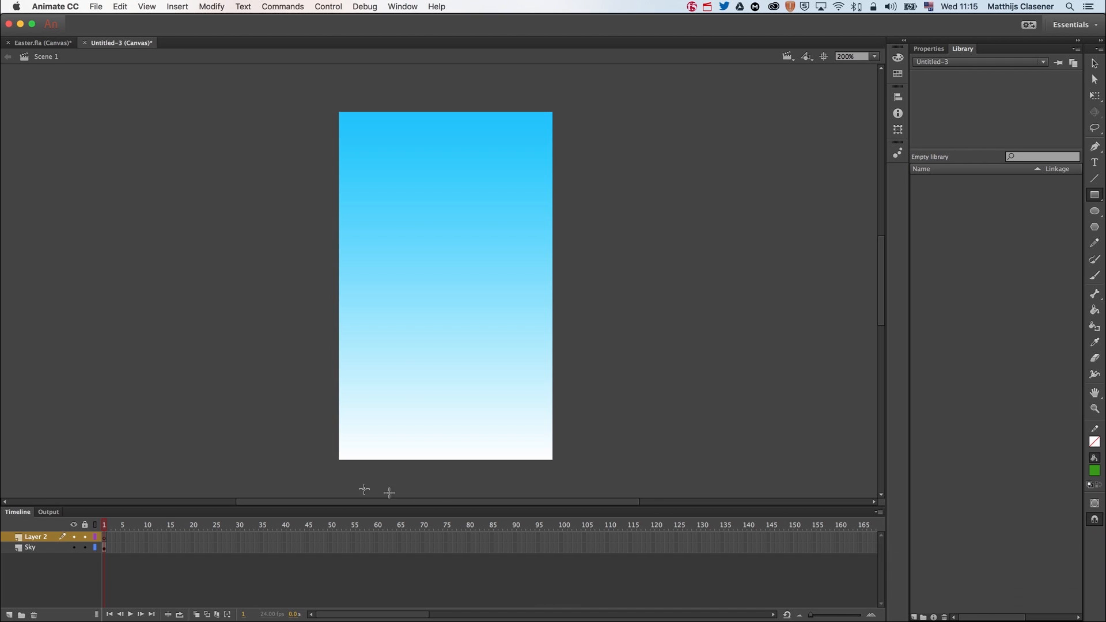
pyautogui.press('cmd+z')
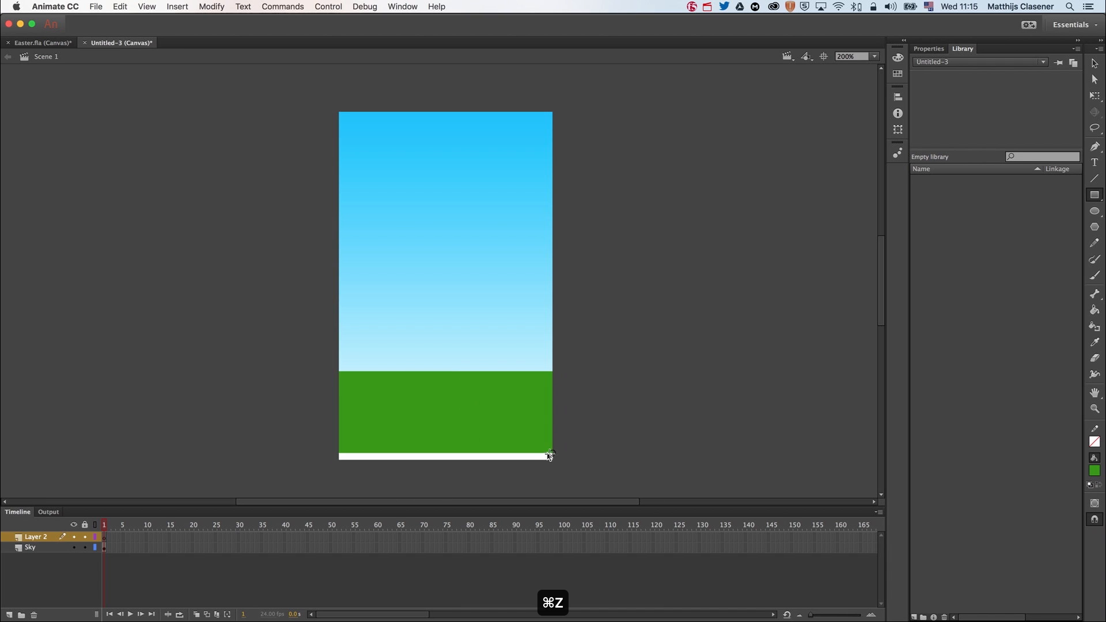
pyautogui.press('cmd+z')
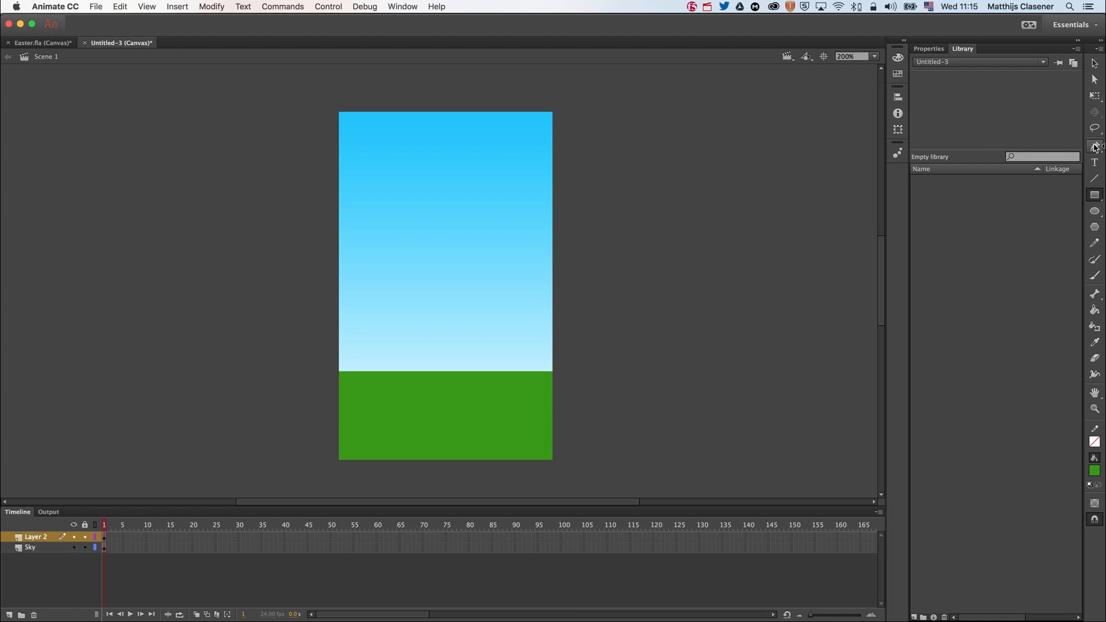
pyautogui.moveTo(1094, 276)
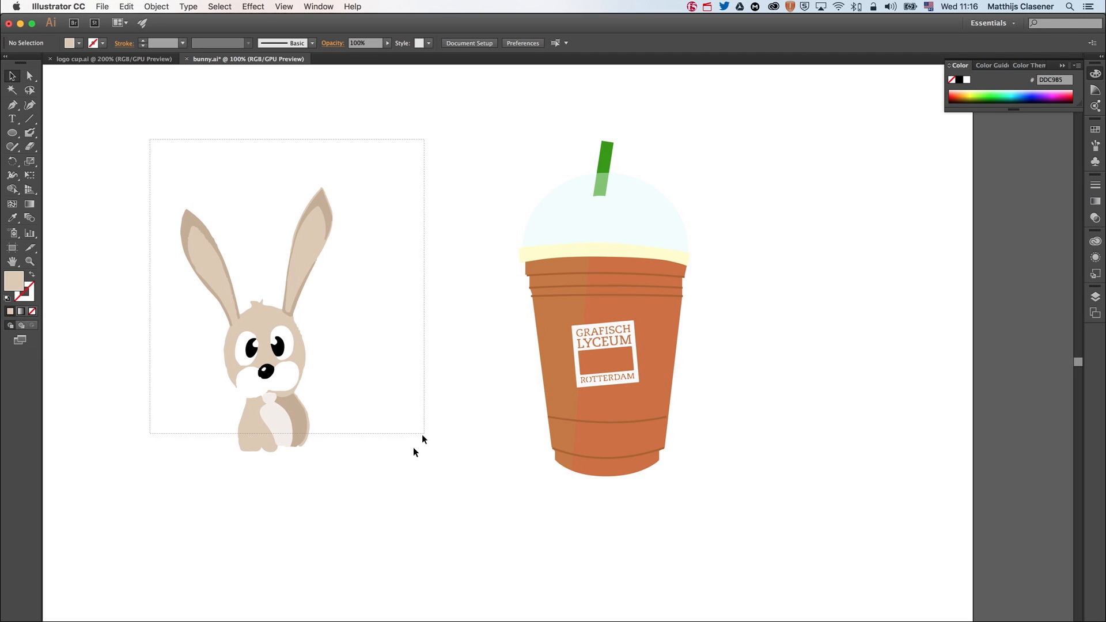
# Paste the Illustrator bunny artwork and convert it to a movie clip symbol named Bunny.
pyautogui.press('cmd+c')
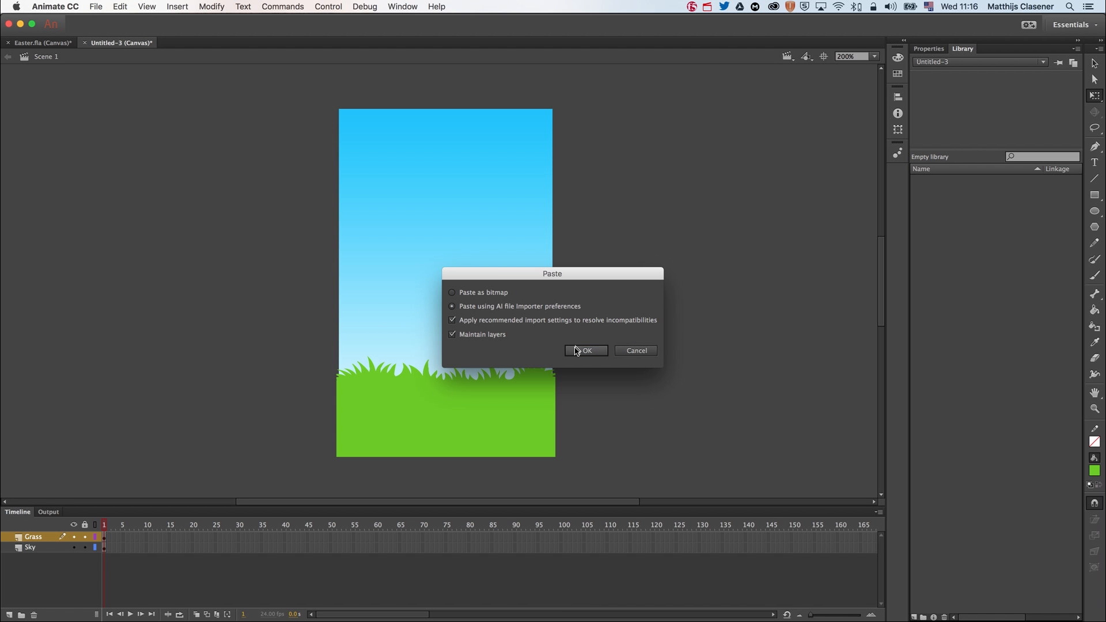
pyautogui.click(585, 351)
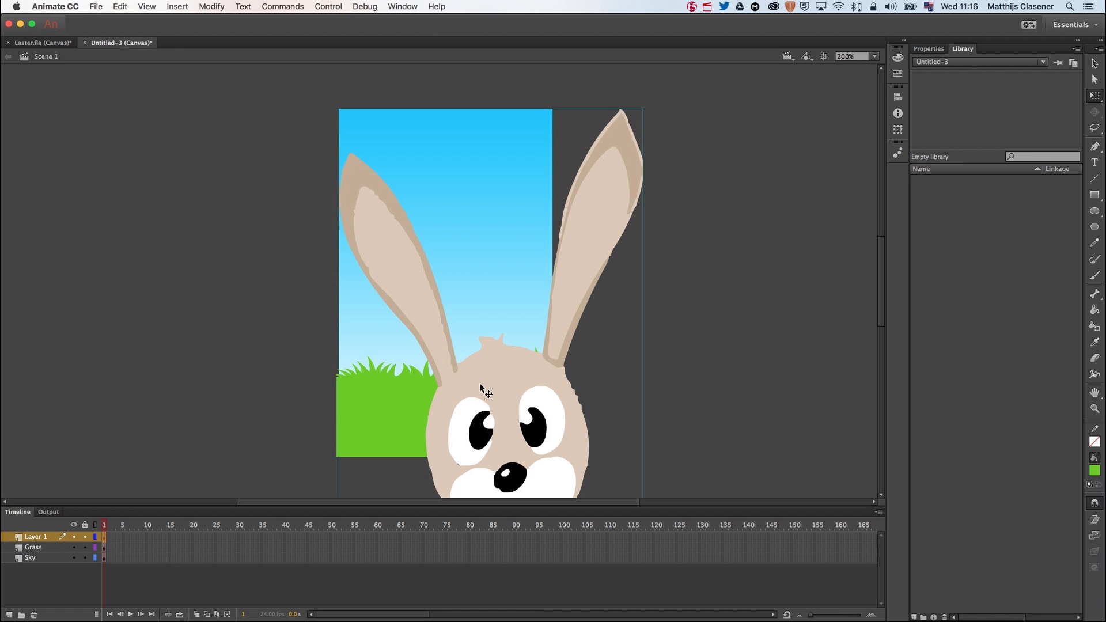
pyautogui.rightClick(483, 388)
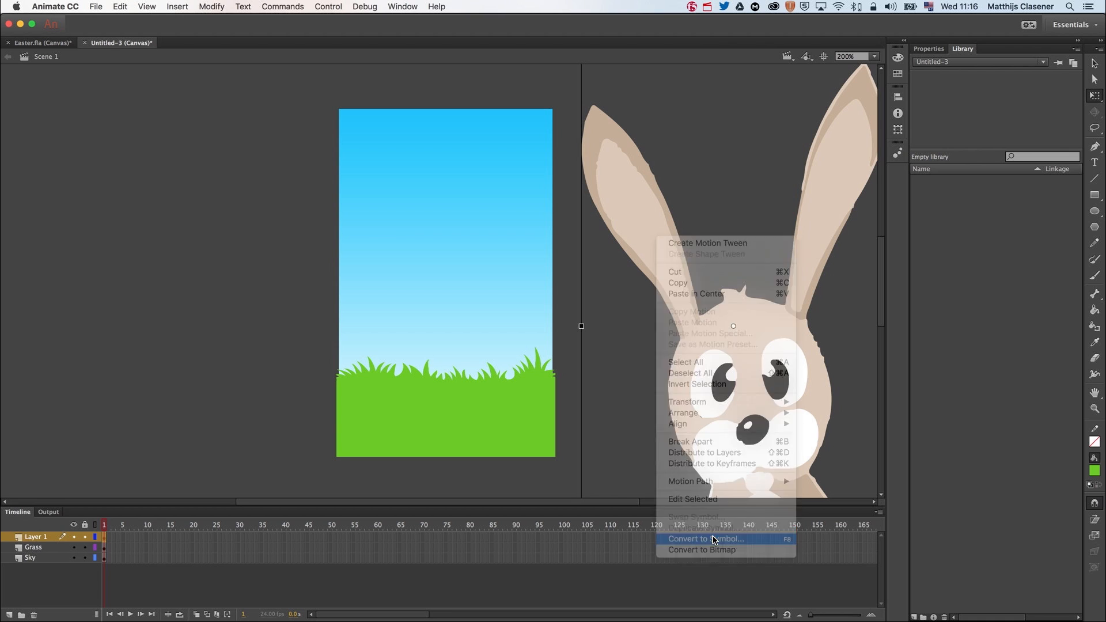
pyautogui.click(706, 538)
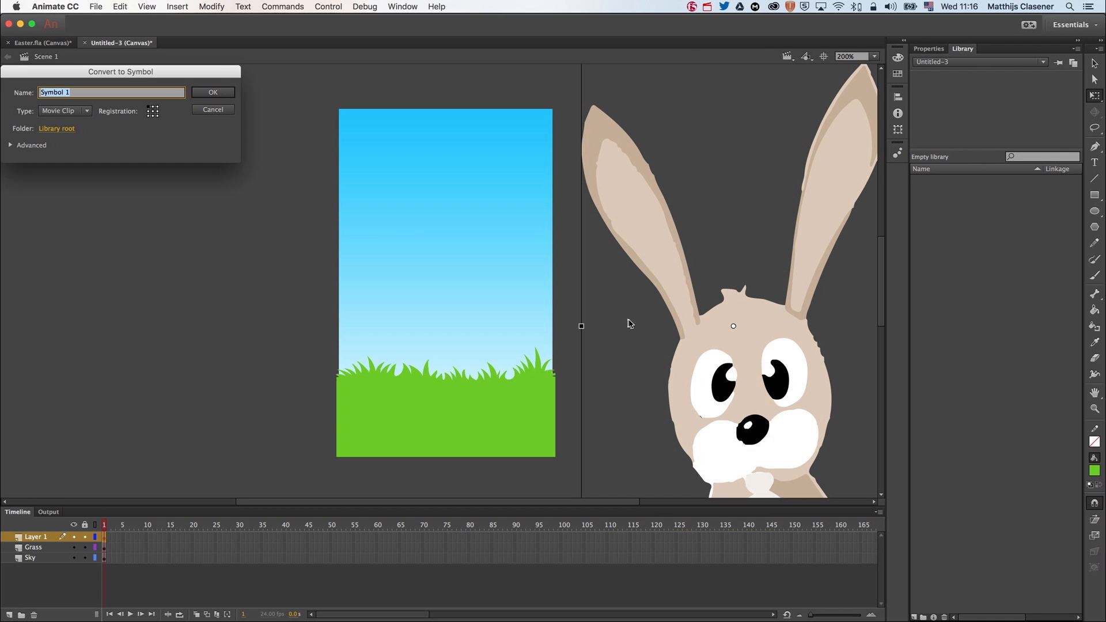
pyautogui.write('Bunny')
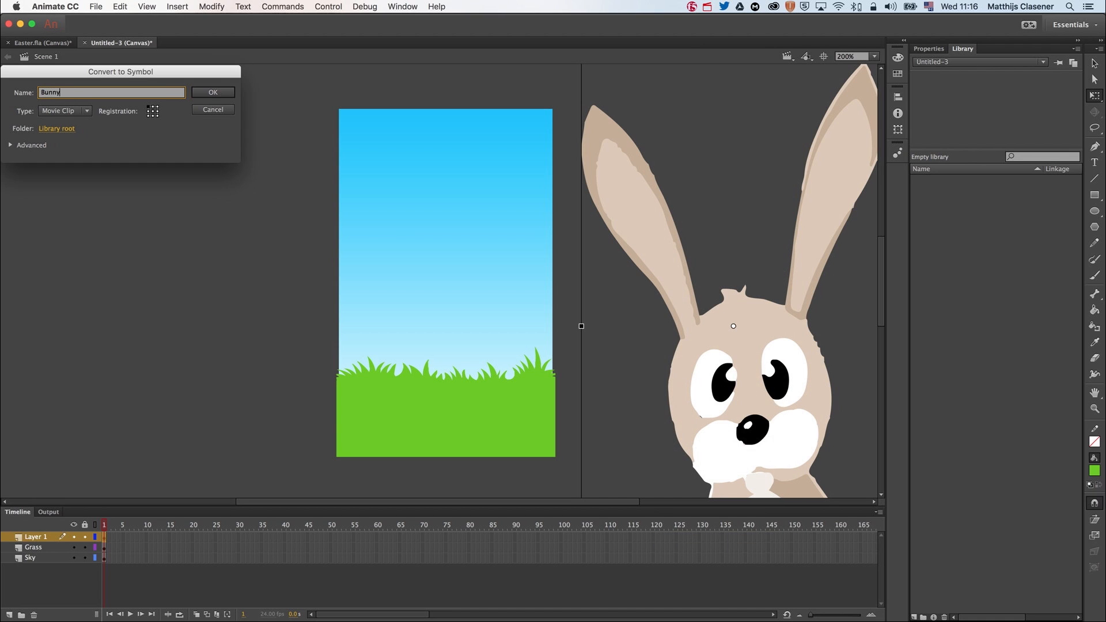
pyautogui.click(212, 92)
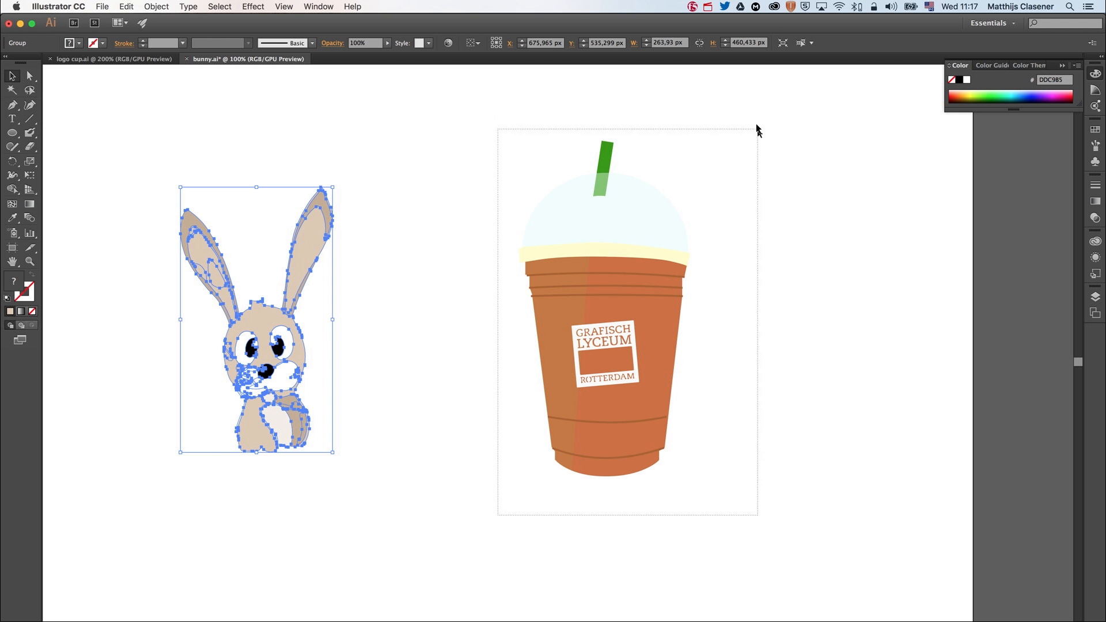
# Paste the coffee cup artwork and convert it to a movie clip symbol named Coffee.
pyautogui.press('cmd+c')
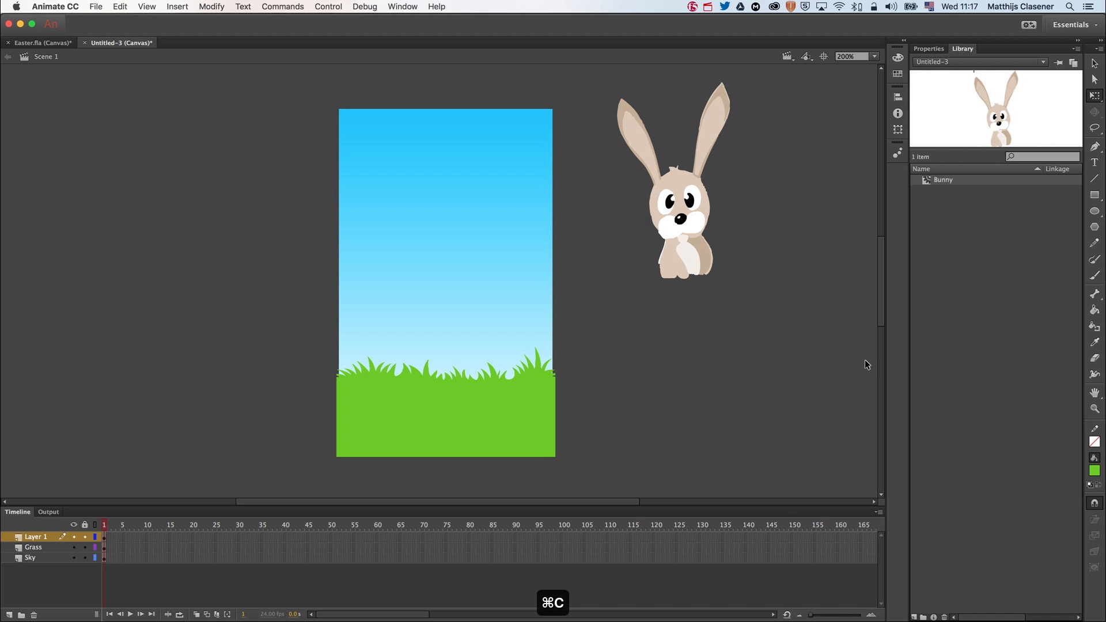
pyautogui.press('cmd+v')
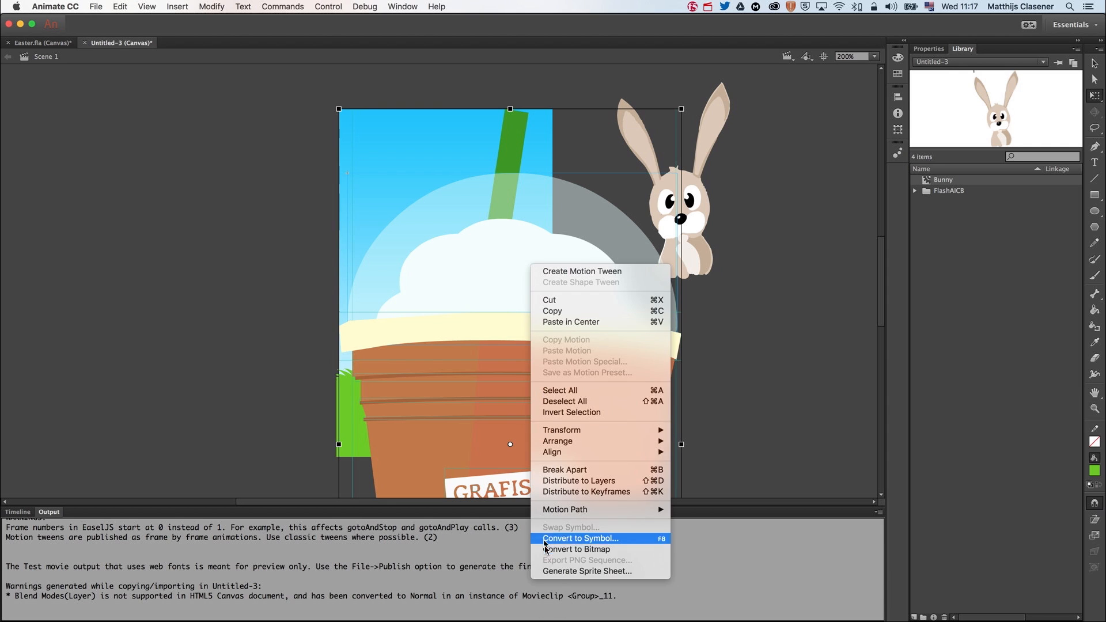
pyautogui.click(580, 538)
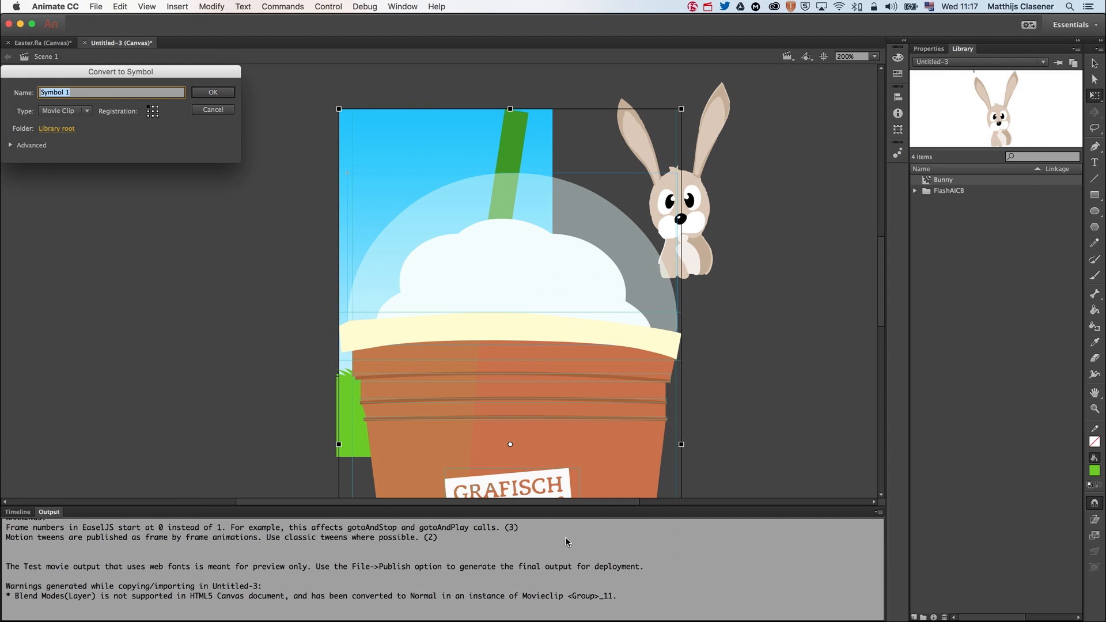
pyautogui.write('Coff')
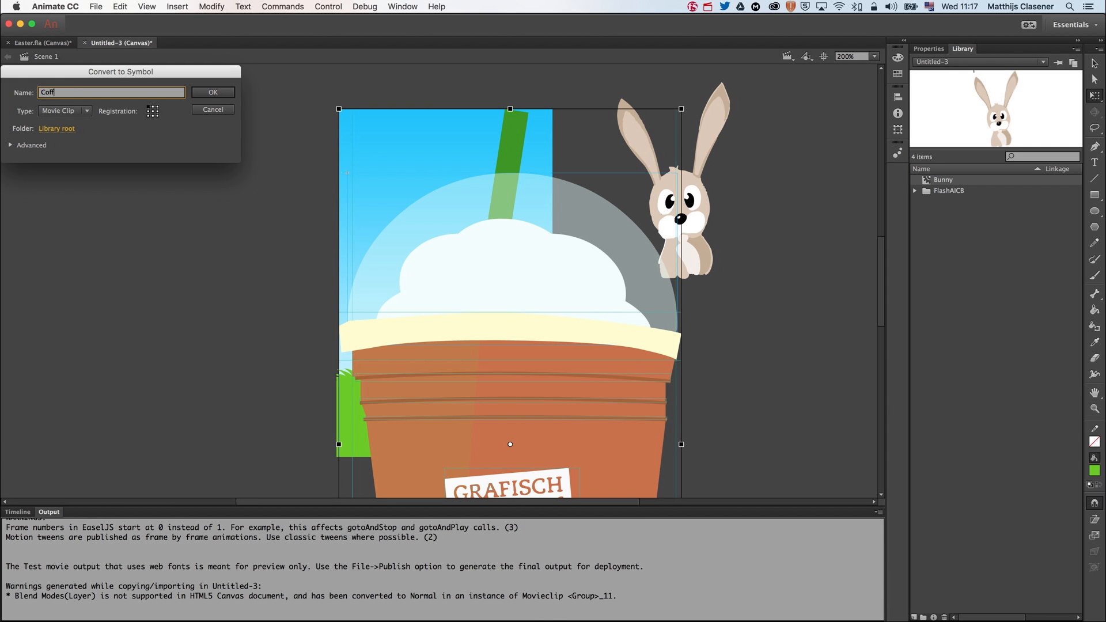
pyautogui.click(212, 91)
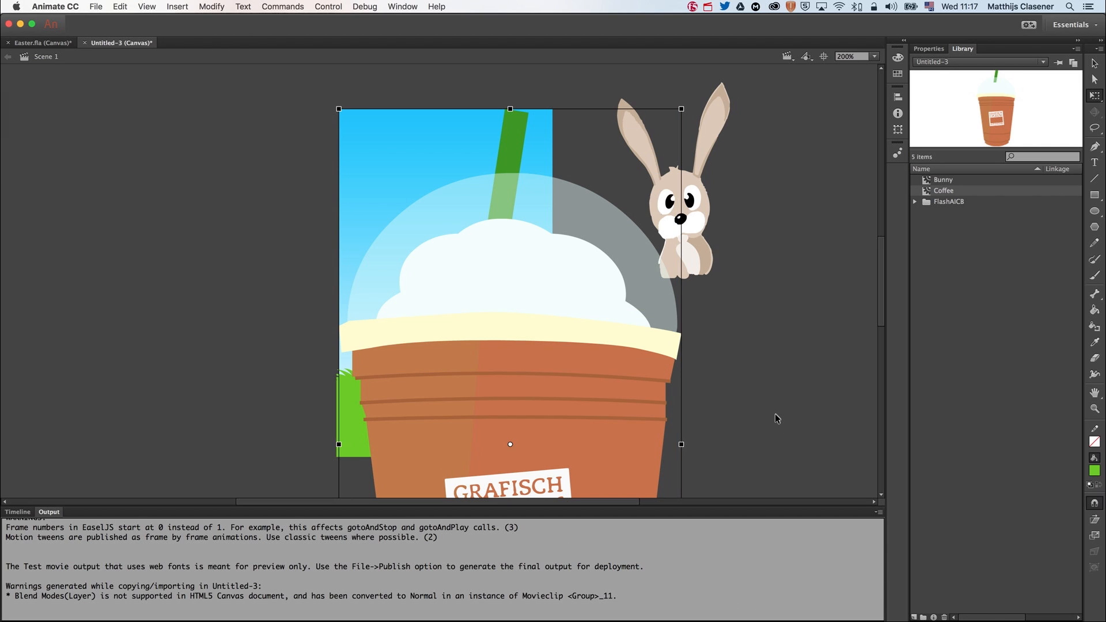
pyautogui.moveTo(355, 161)
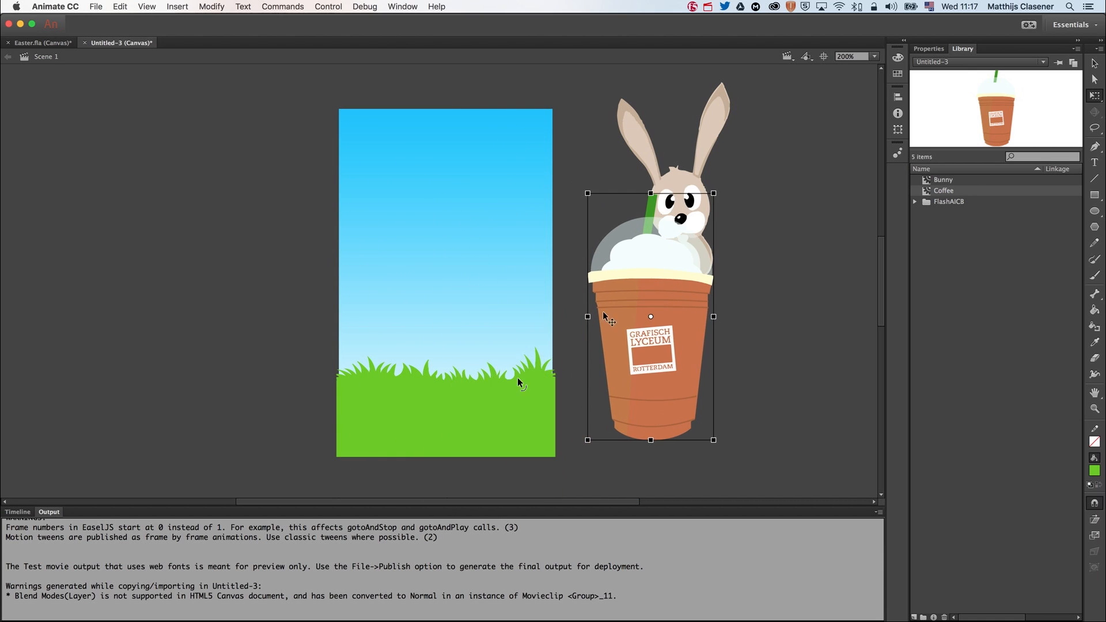
# Rename the top two layers Coffee and Bunny, then select the cup on stage.
pyautogui.click(17, 512)
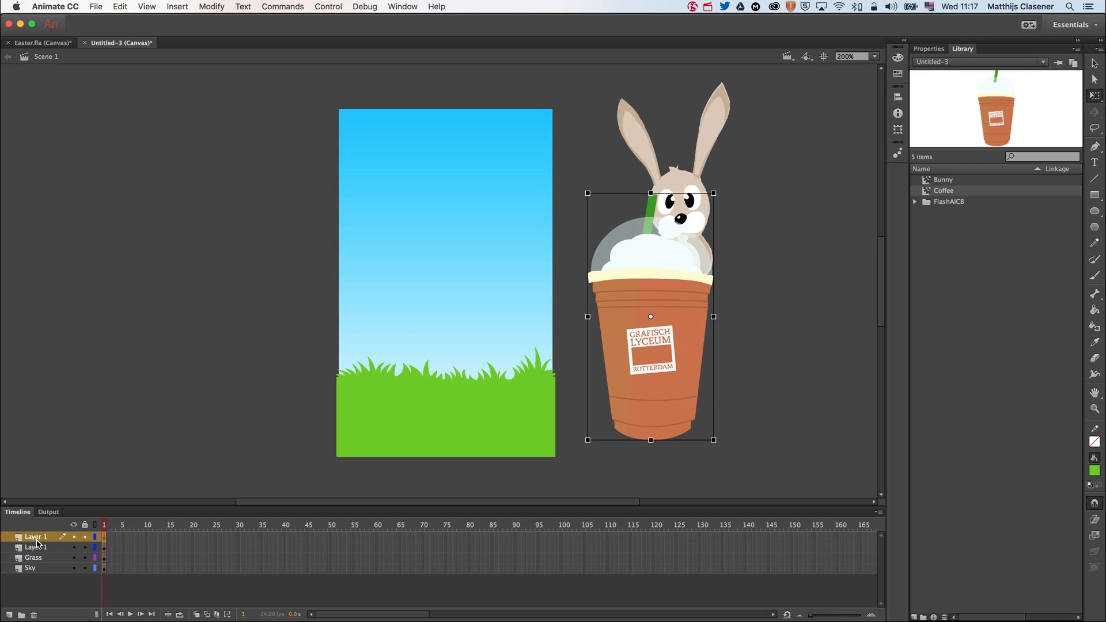
pyautogui.doubleClick(35, 537)
pyautogui.write('Coffee')
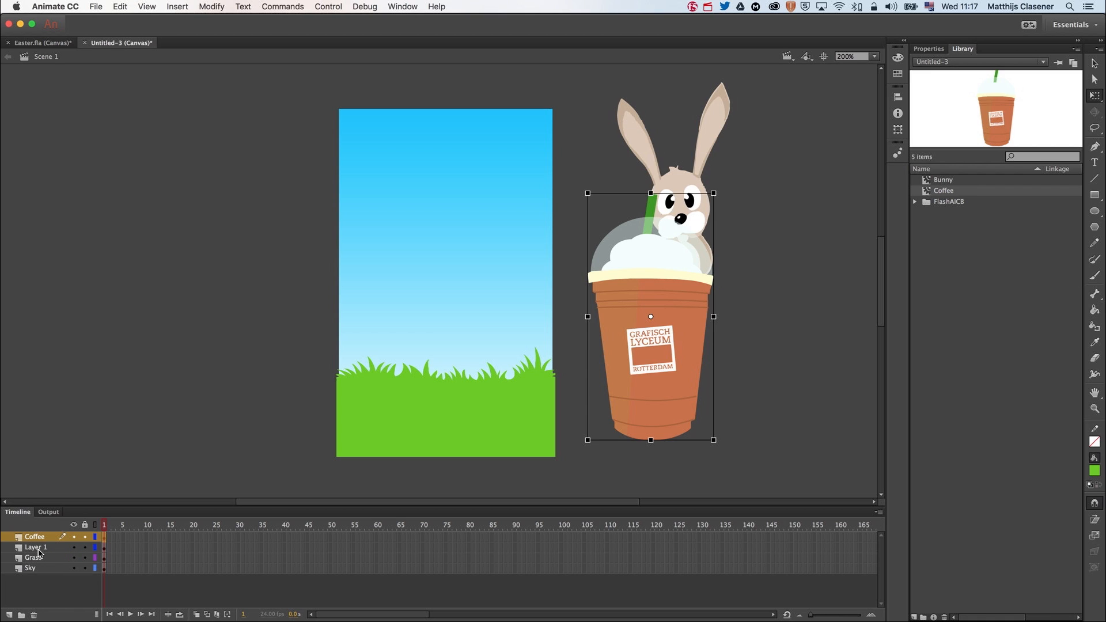
pyautogui.doubleClick(35, 547)
pyautogui.write('Bunny')
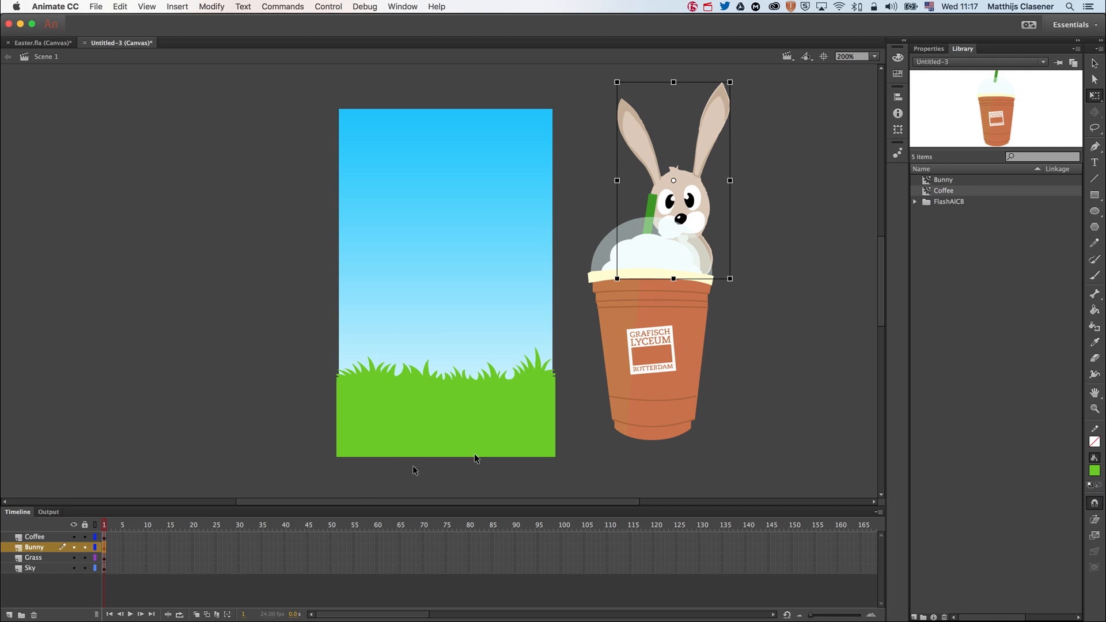
pyautogui.click(652, 377)
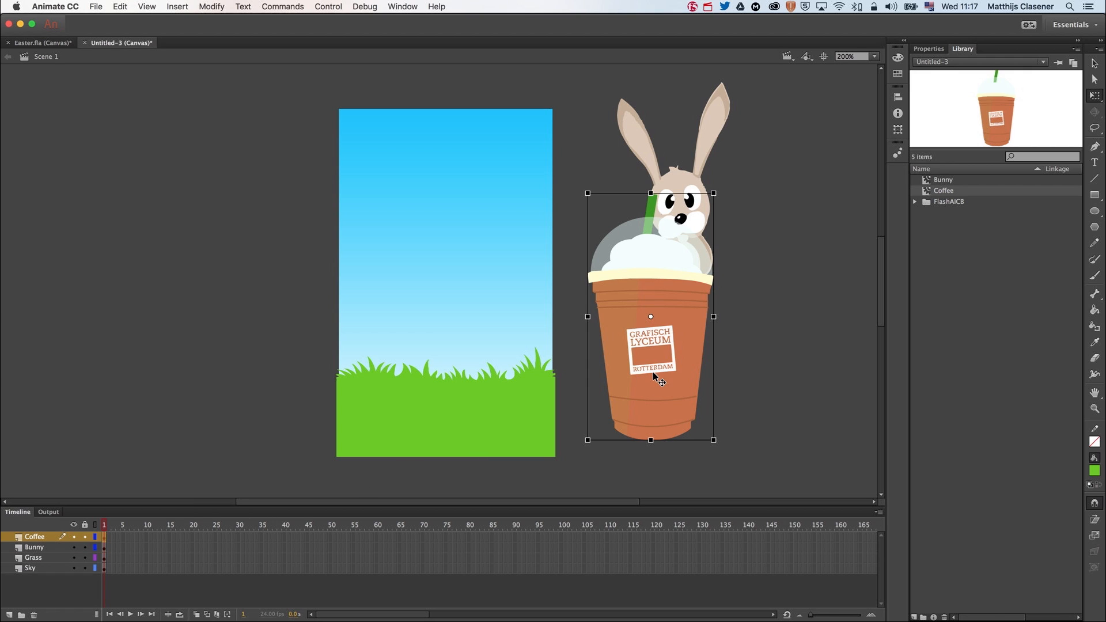
pyautogui.moveTo(662, 247)
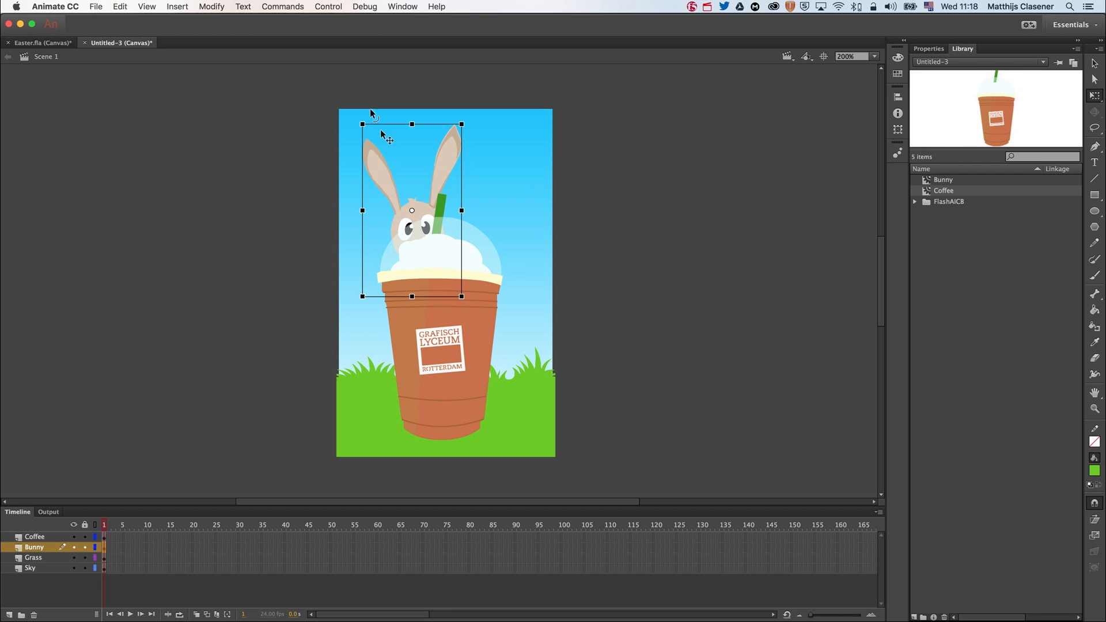
# Move the bunny up-left behind the cup and select frame 35 on all layers.
pyautogui.moveTo(364, 126); pyautogui.dragTo(345, 134)
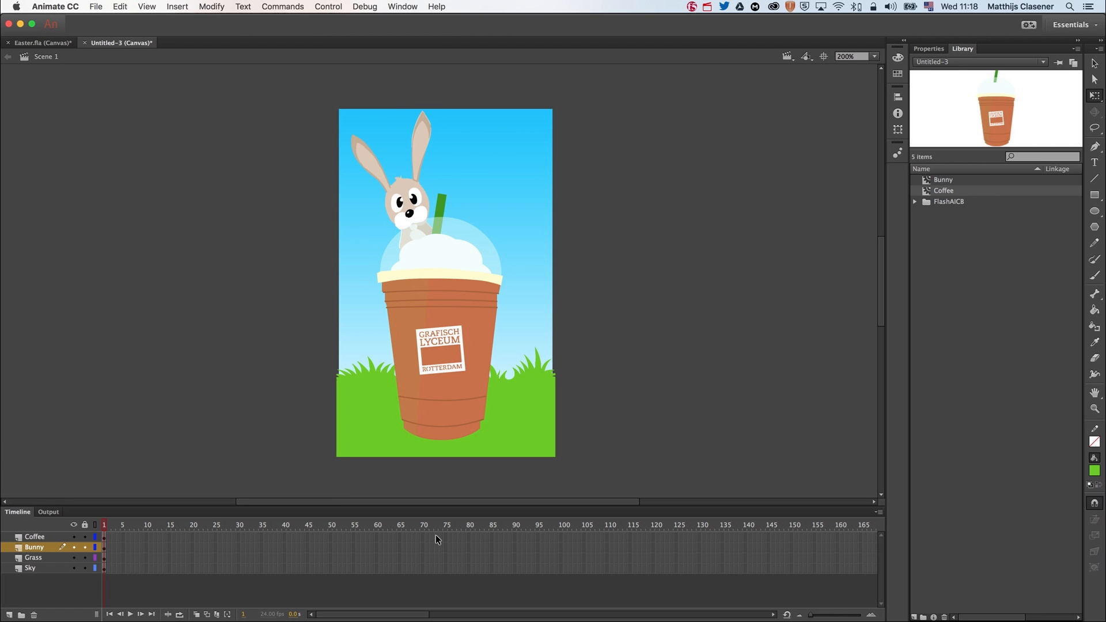
pyautogui.moveTo(269, 539)
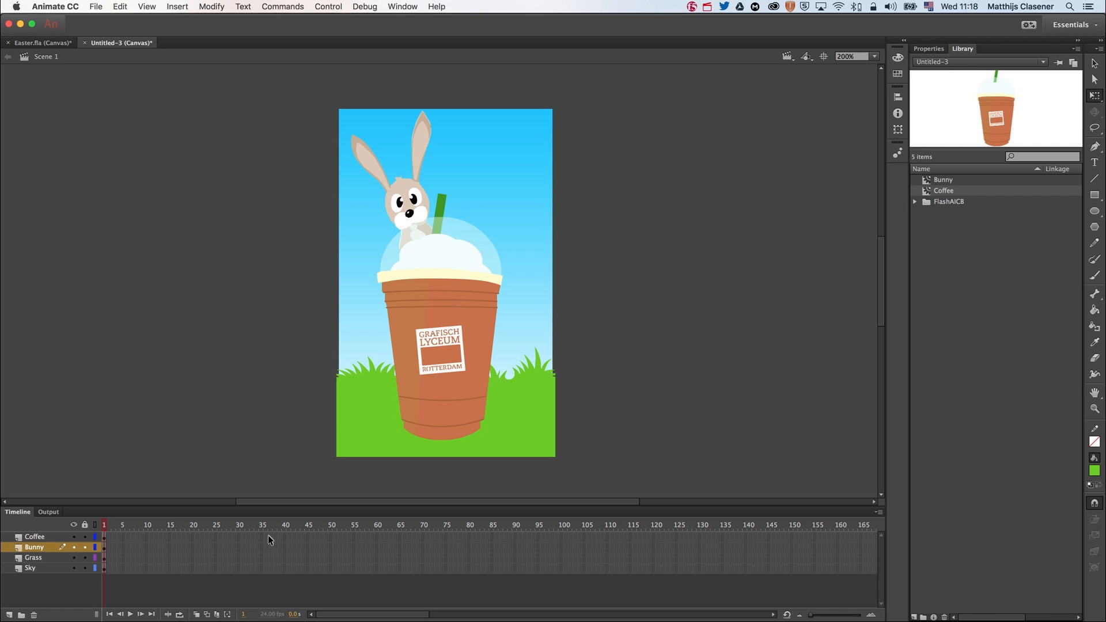
pyautogui.moveTo(266, 540)
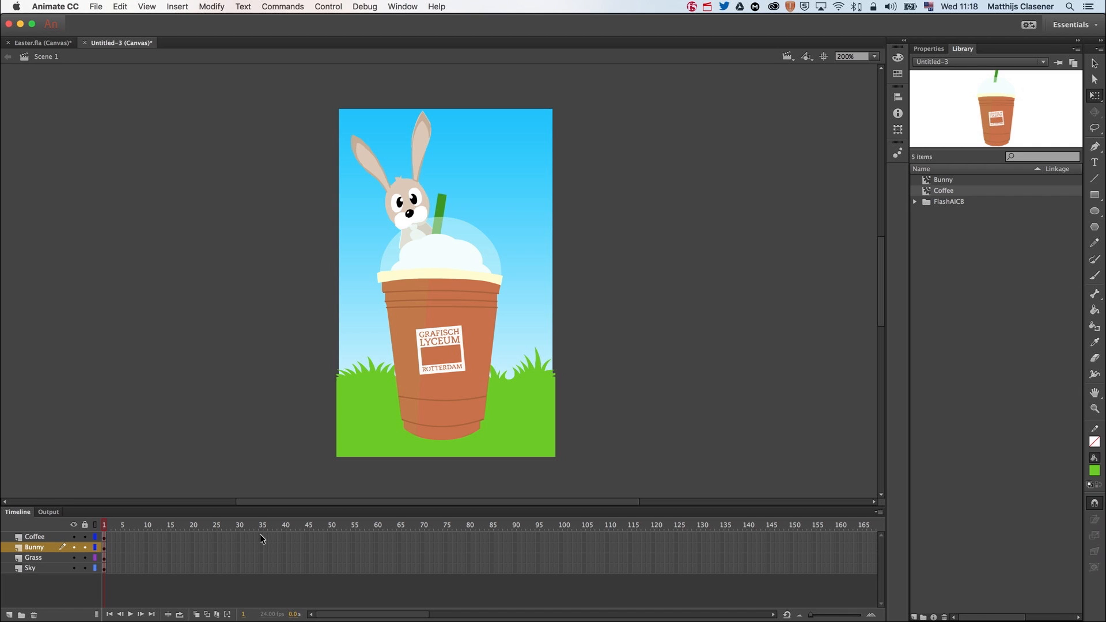
pyautogui.click(34, 536)
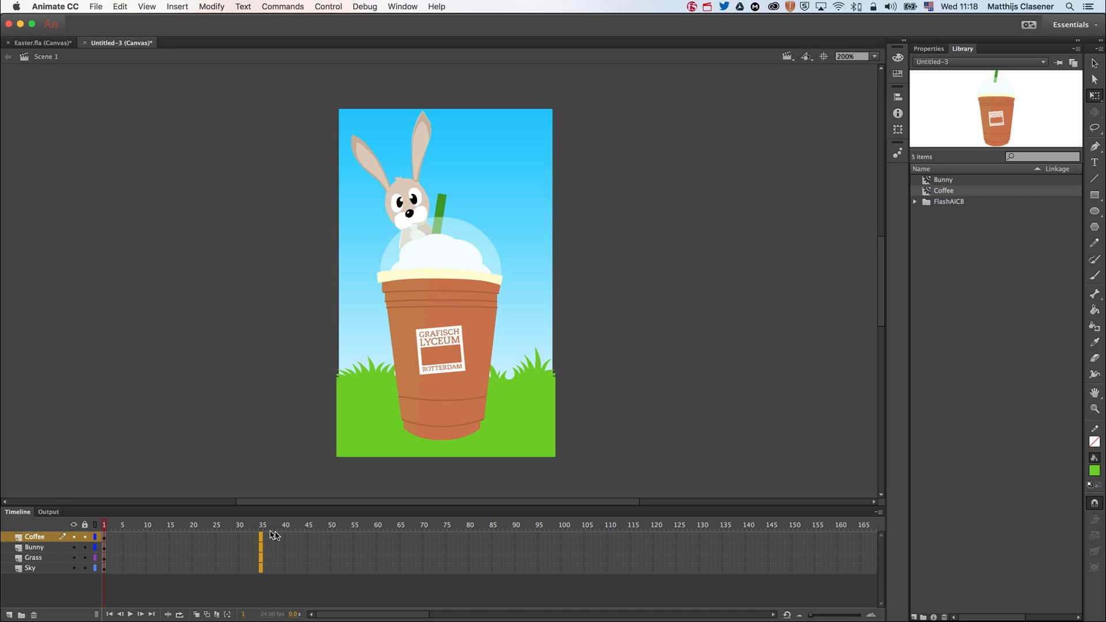
pyautogui.moveTo(281, 536)
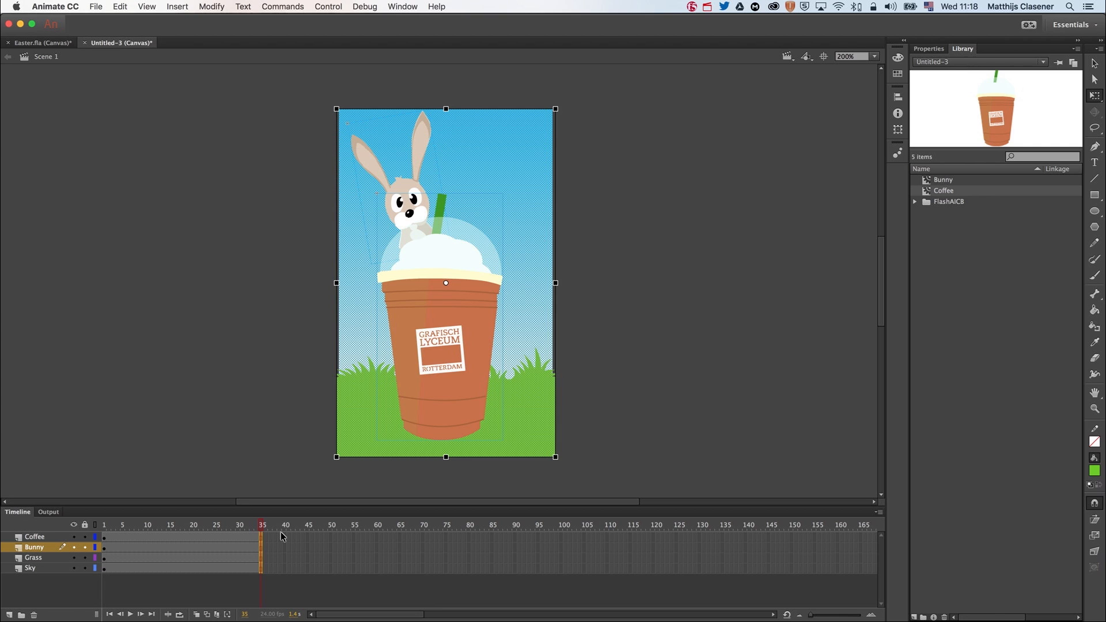
# Extend all layers to frame 35 and tween Coffee with an all-properties keyframe at 35.
pyautogui.rightClick(282, 537)
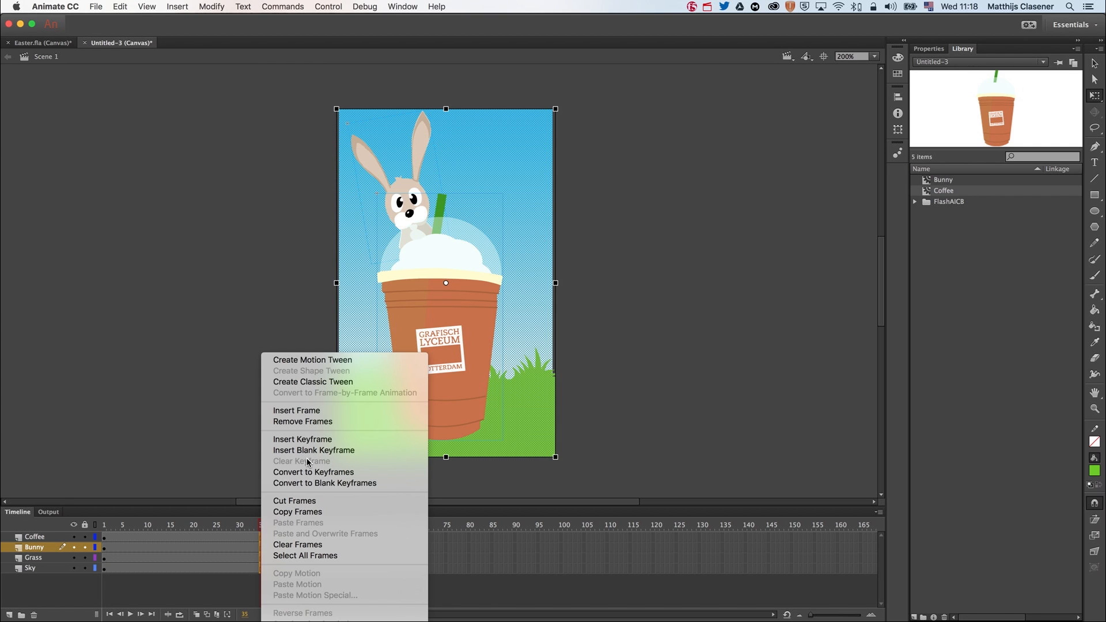
pyautogui.moveTo(296, 411)
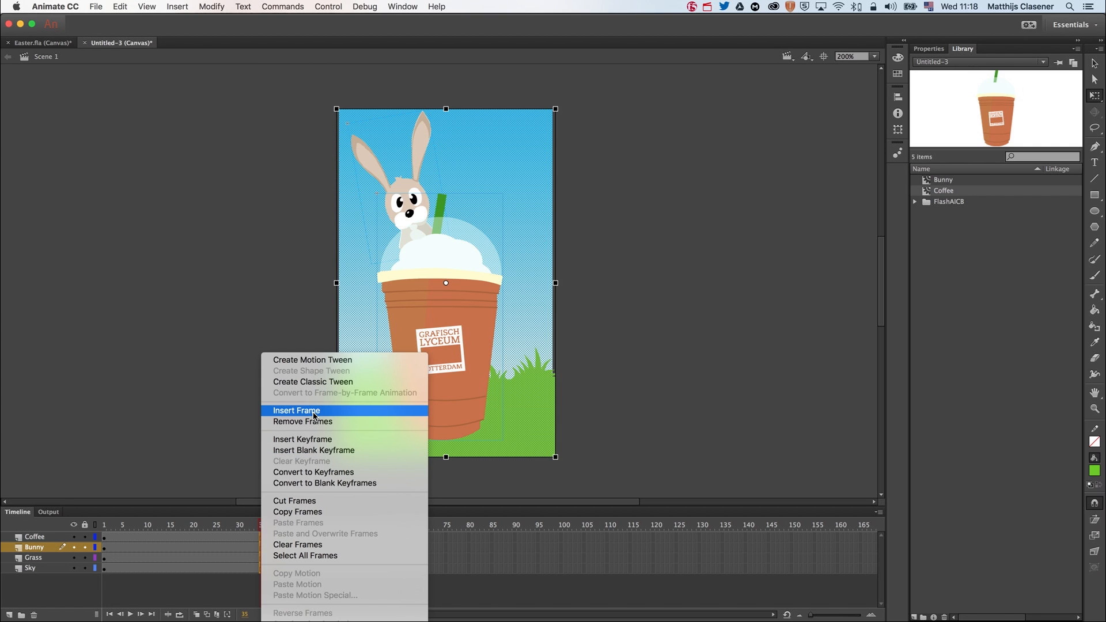
pyautogui.click(296, 411)
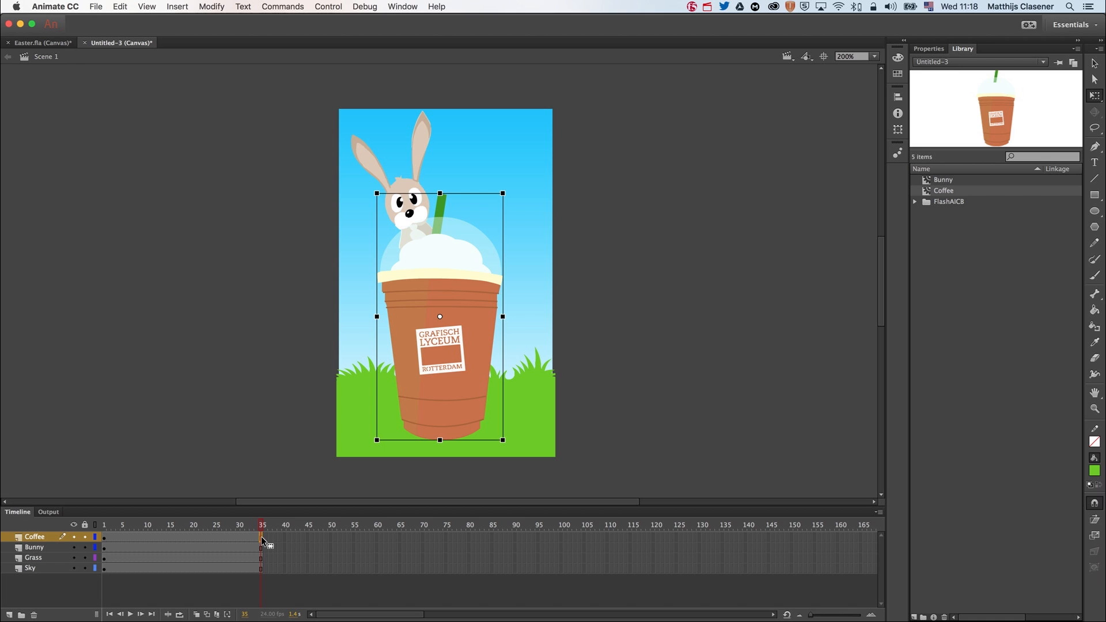
pyautogui.rightClick(261, 537)
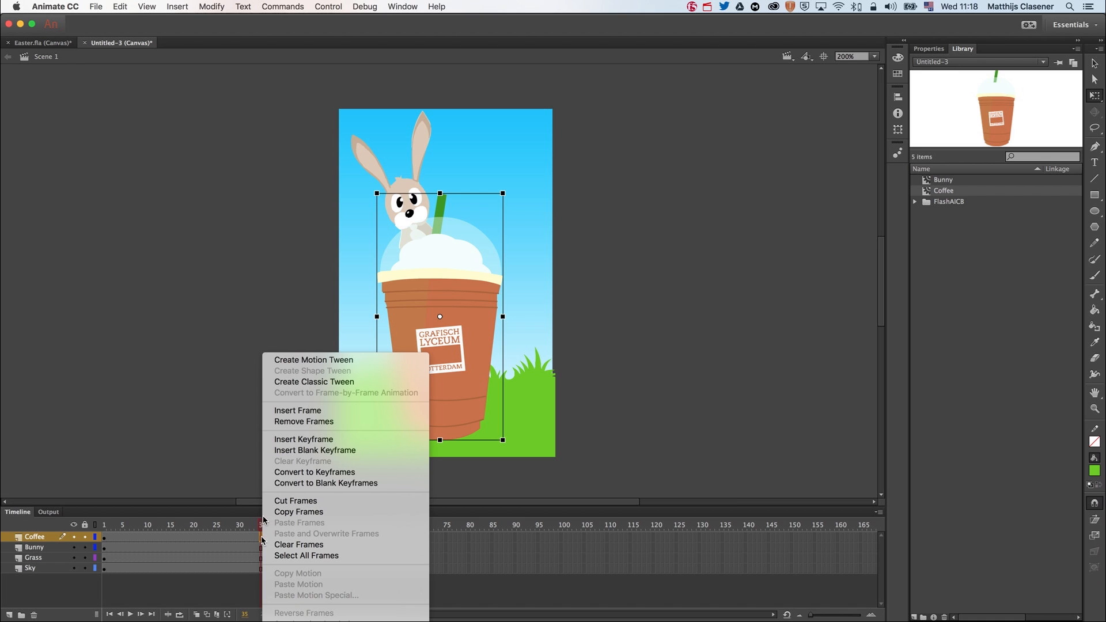
pyautogui.moveTo(314, 360)
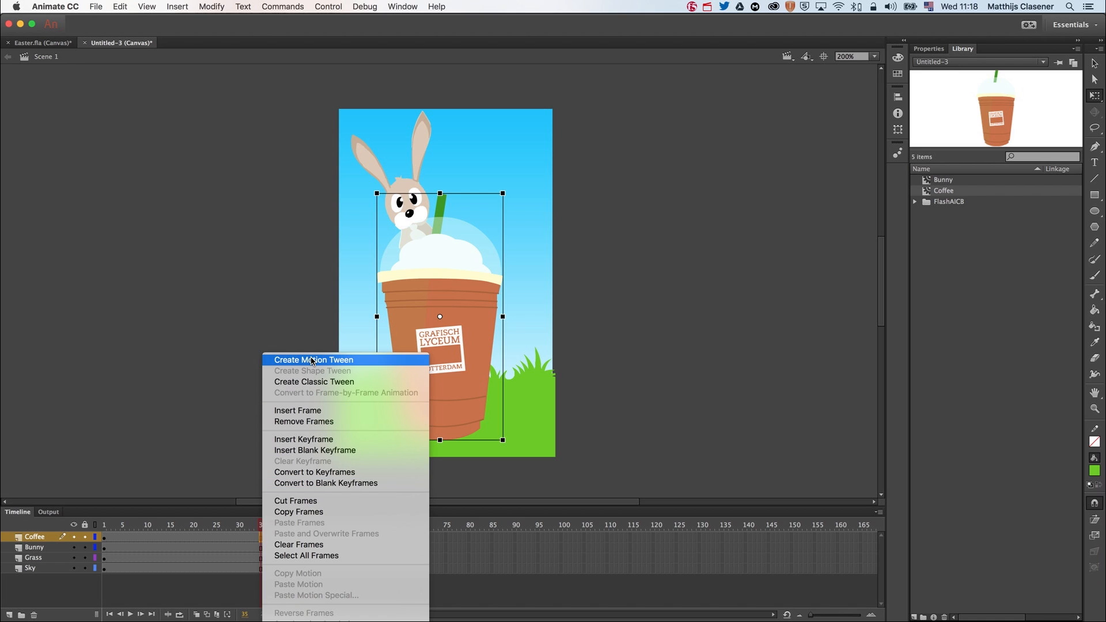
pyautogui.click(313, 359)
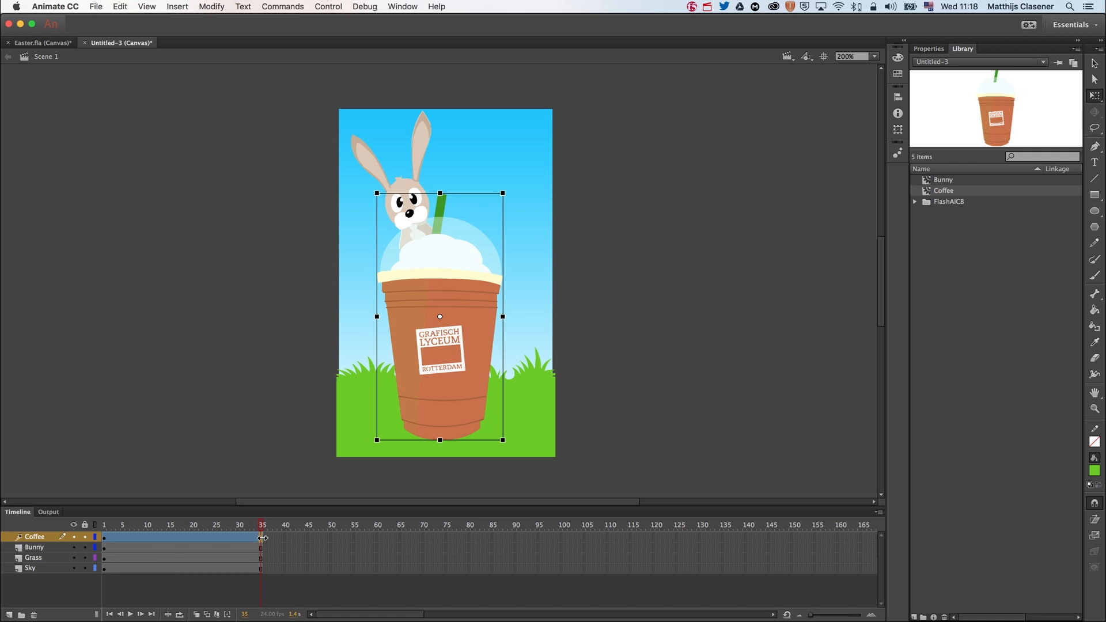
pyautogui.rightClick(263, 537)
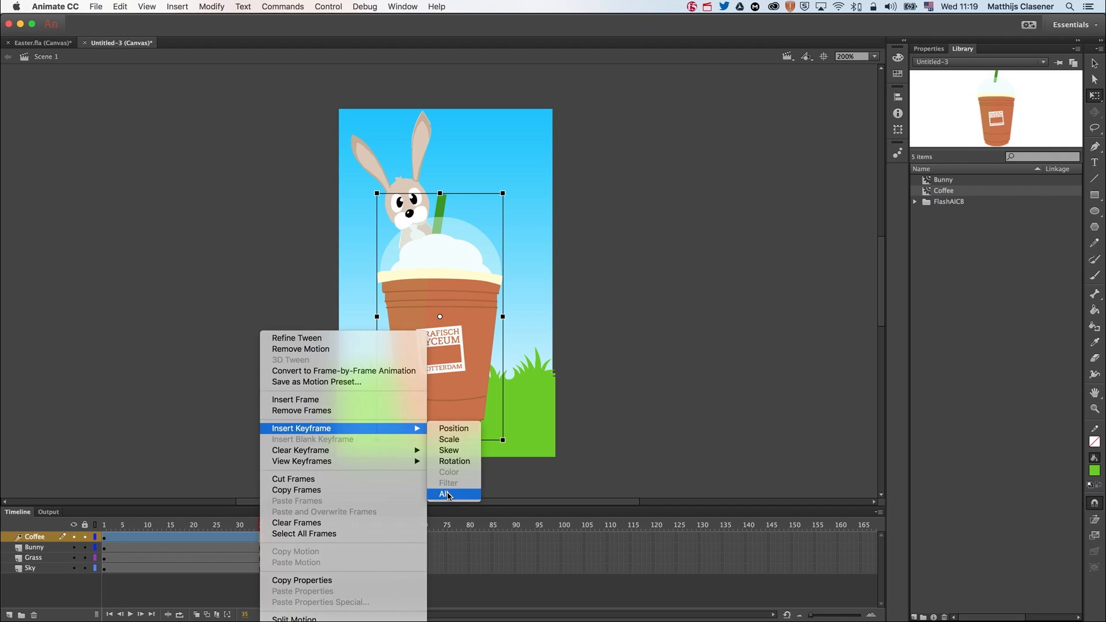
pyautogui.click(444, 493)
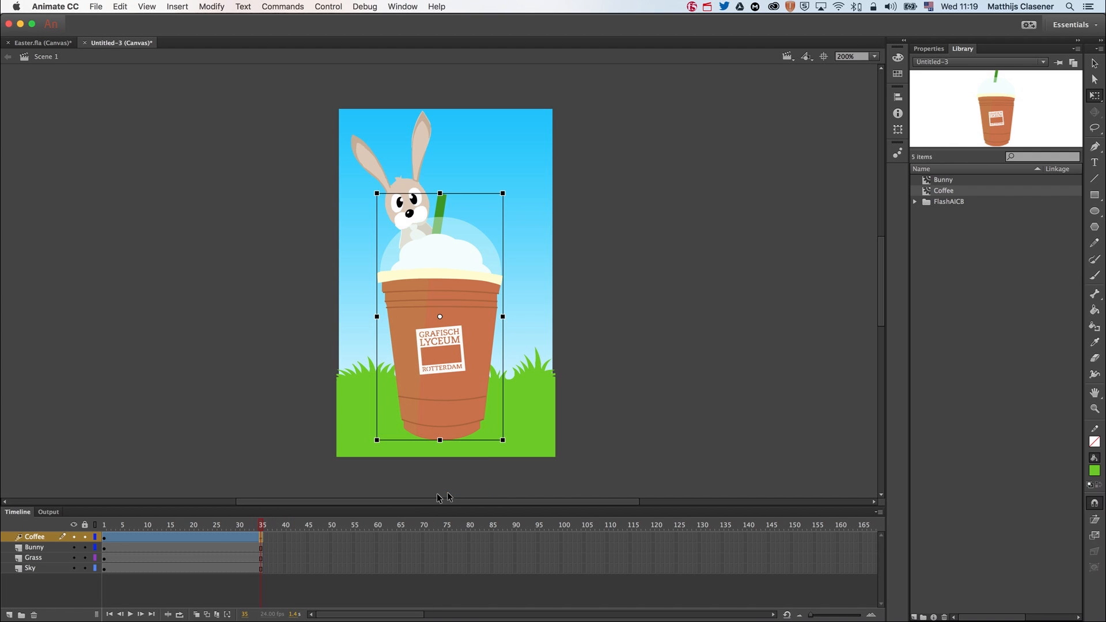
# Shrink, tilt and place the cup off-stage right at frame 1, adjusting rotation near frame 25.
pyautogui.click(131, 525)
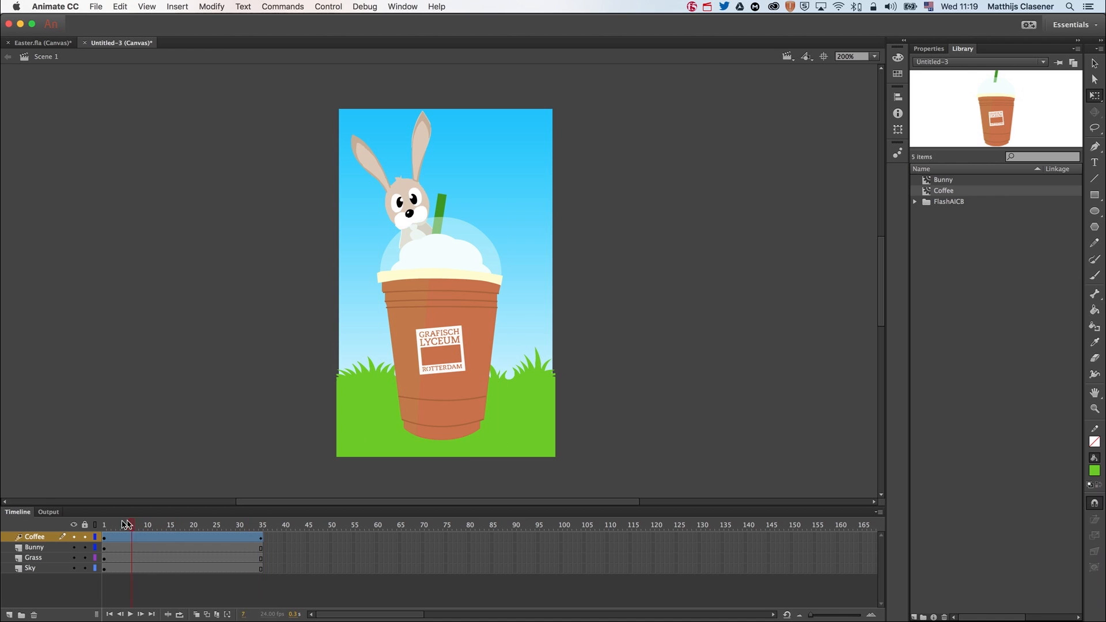
pyautogui.click(440, 392)
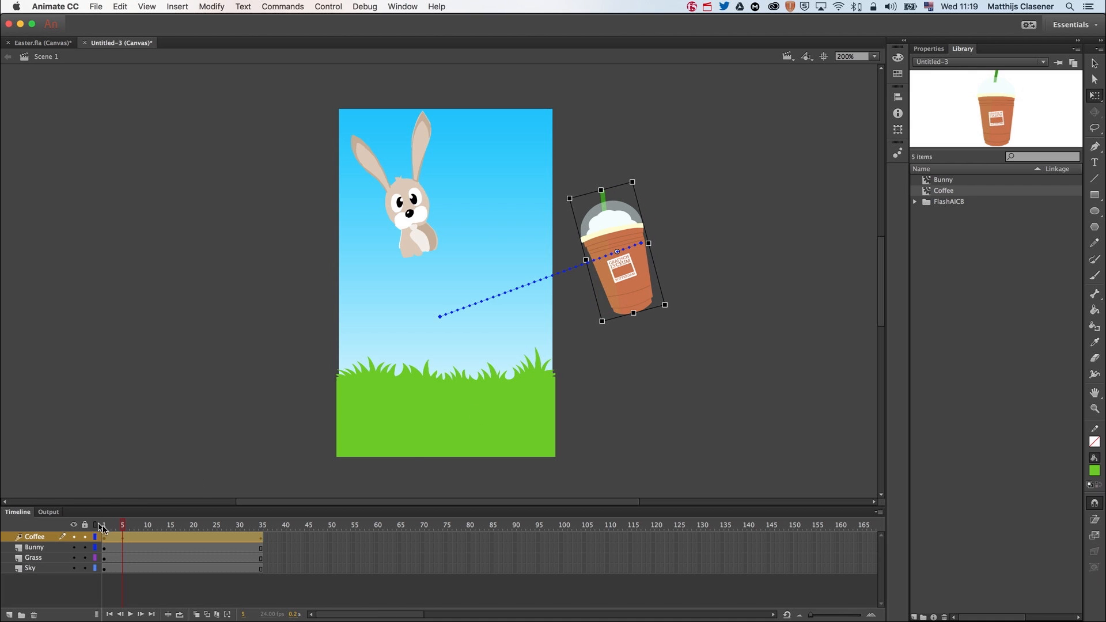
pyautogui.click(147, 525)
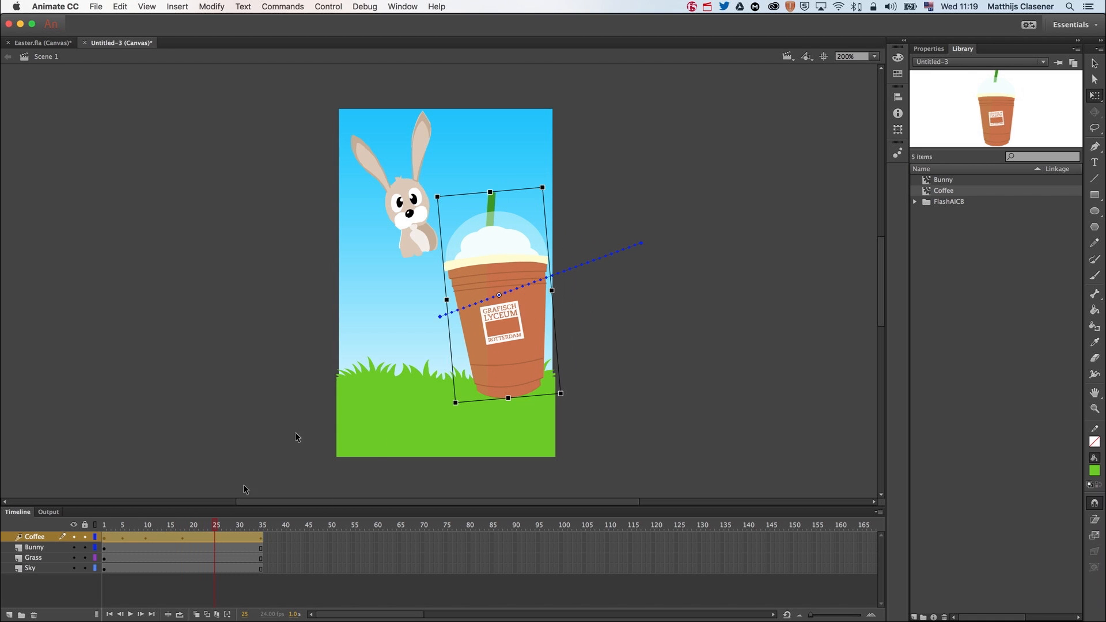
pyautogui.press('cmd+z')
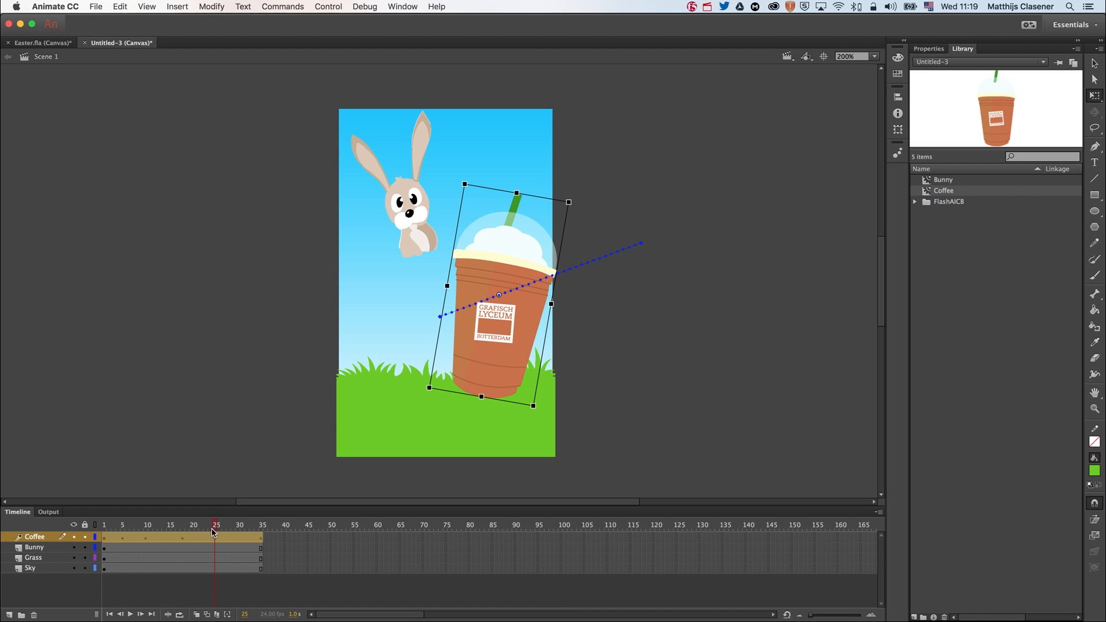
pyautogui.click(239, 525)
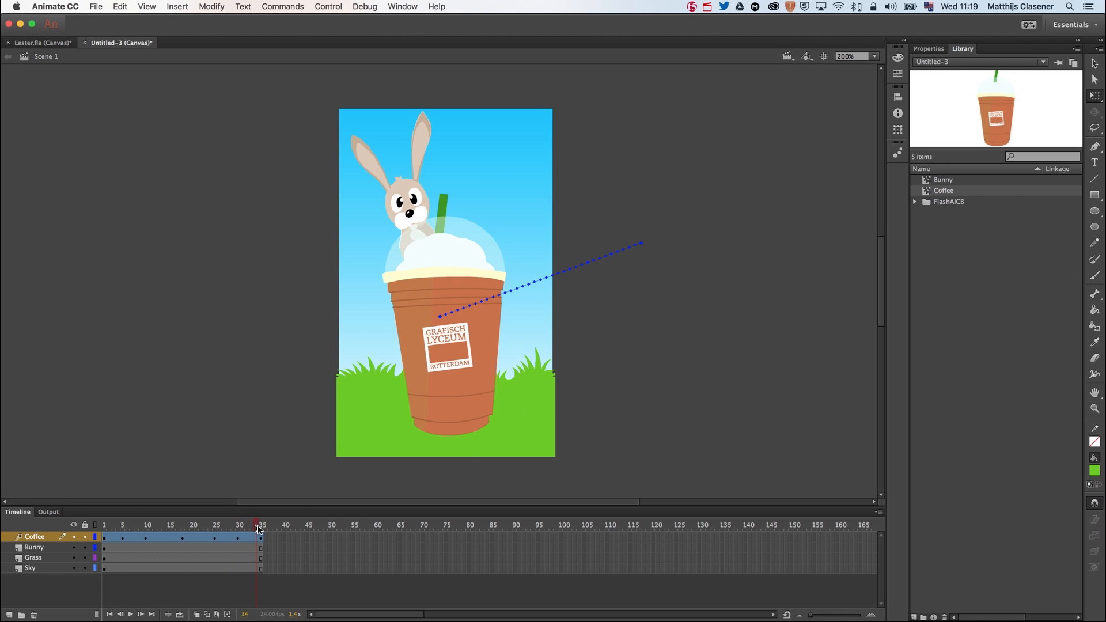
pyautogui.click(262, 524)
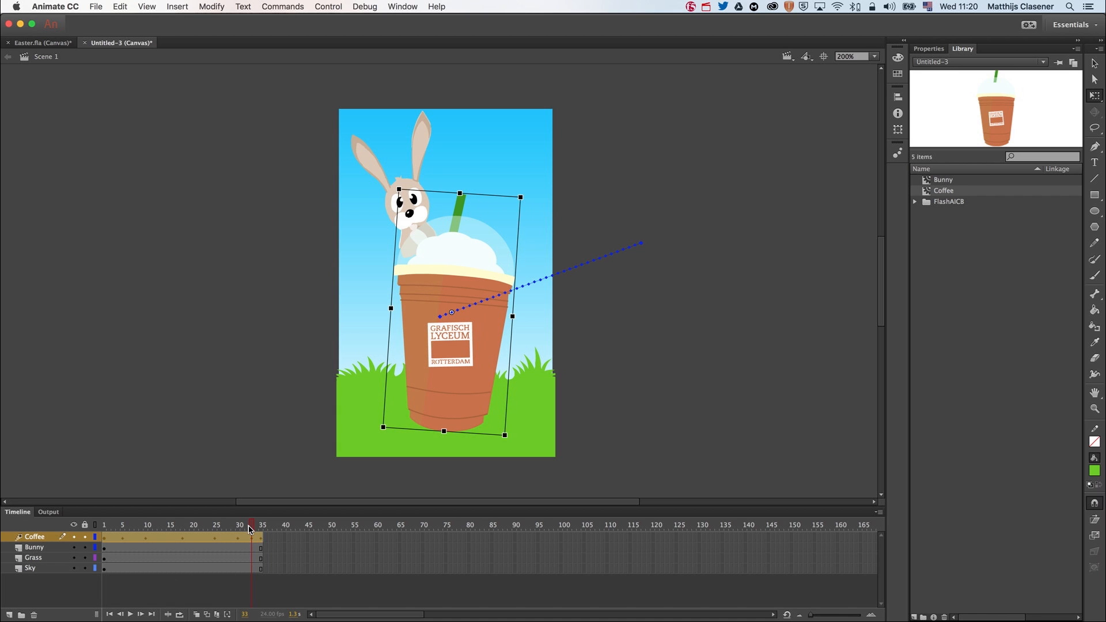
pyautogui.click(103, 525)
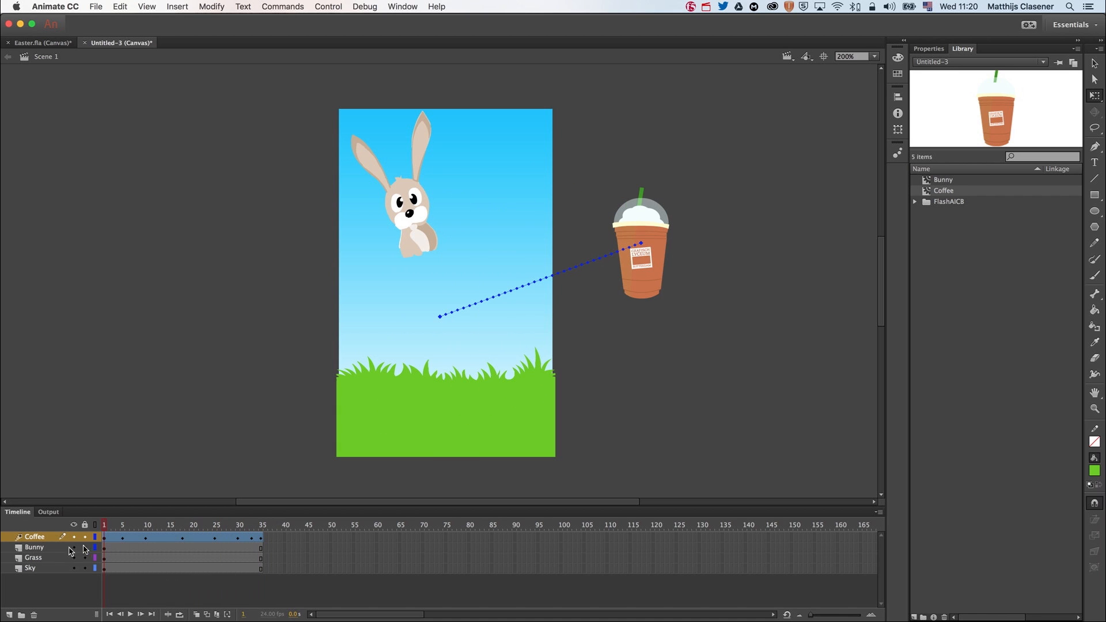
# Extend all layers to frame 50 and create a motion tween on the Bunny layer from frame 35.
pyautogui.click(261, 525)
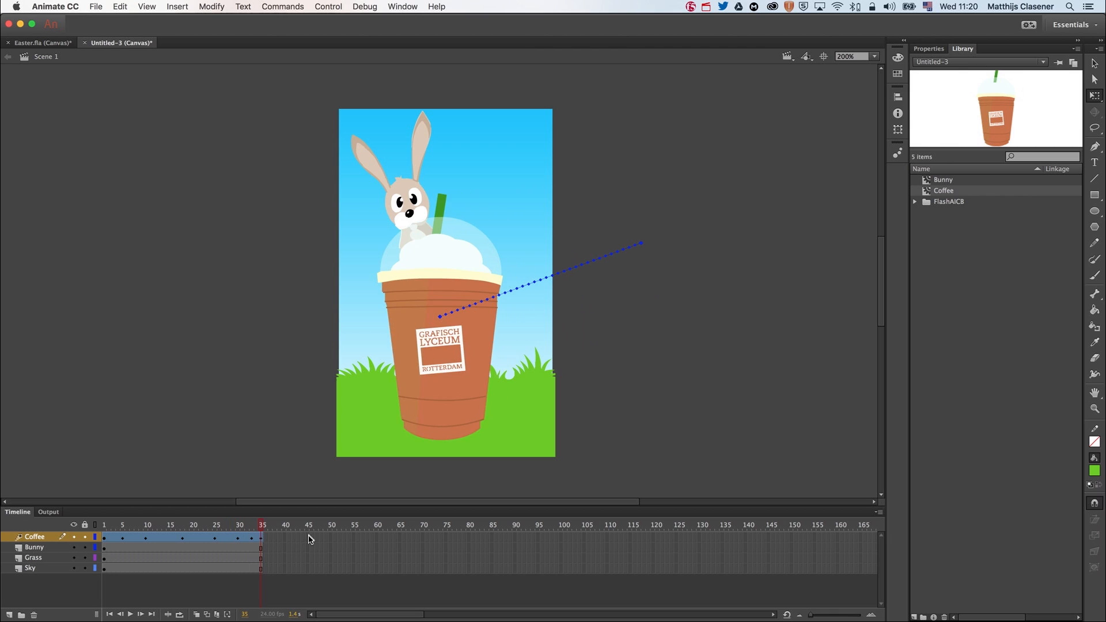
pyautogui.moveTo(346, 507)
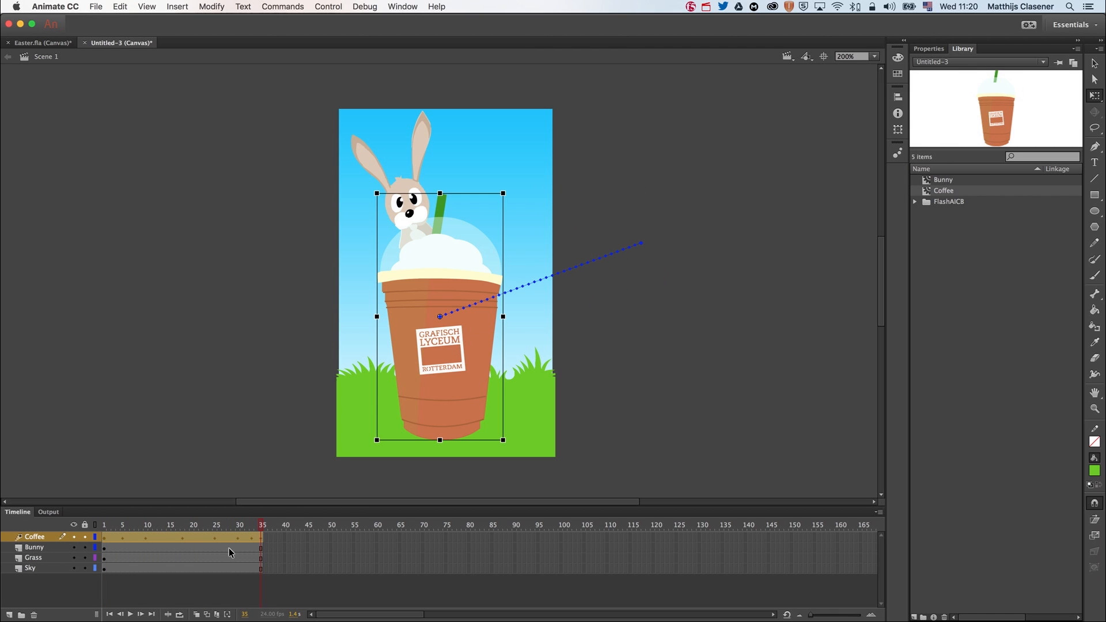
pyautogui.moveTo(260, 552)
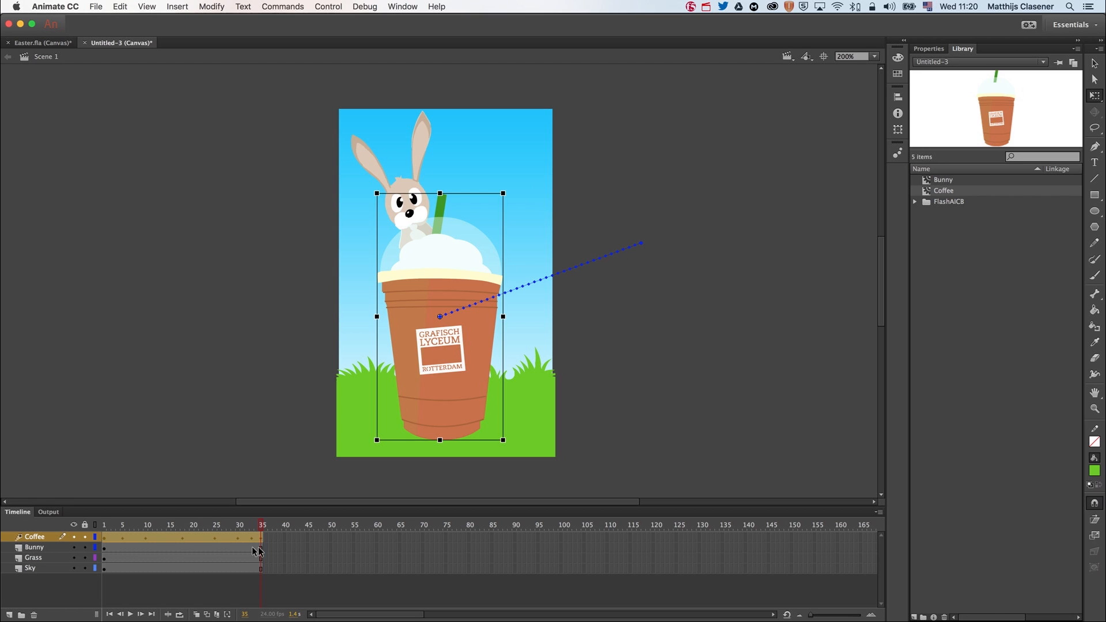
pyautogui.moveTo(106, 554)
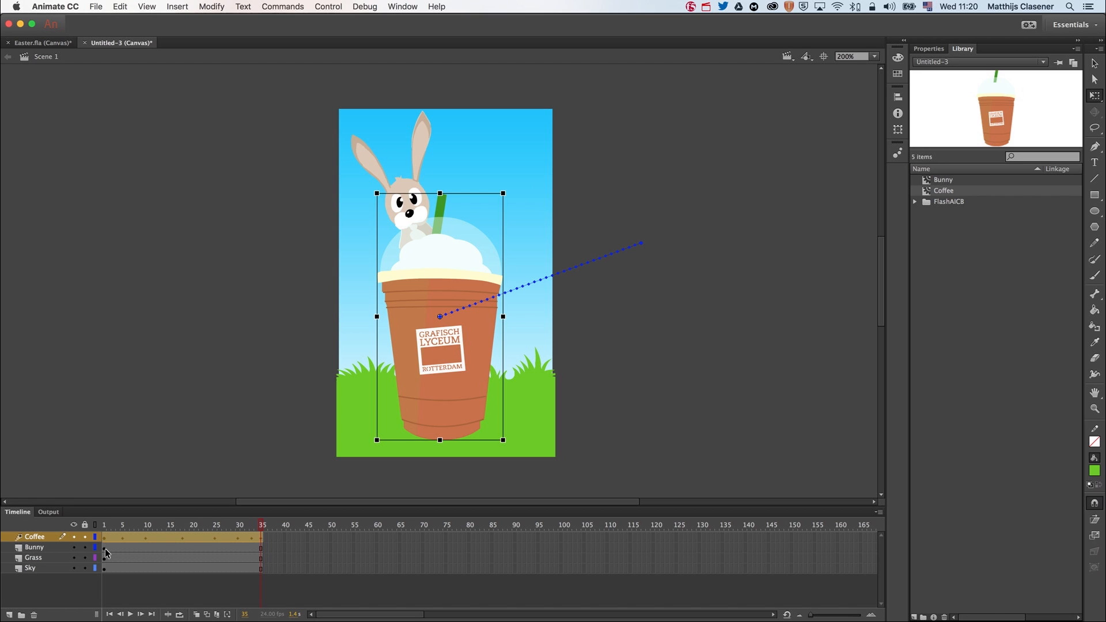
pyautogui.click(103, 547)
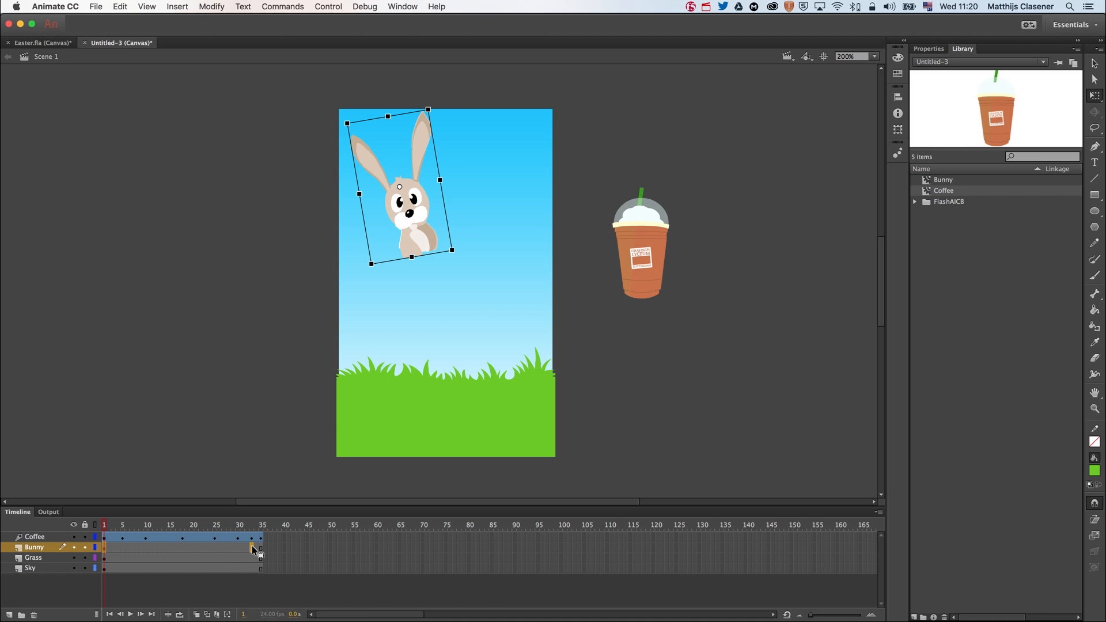
pyautogui.click(261, 525)
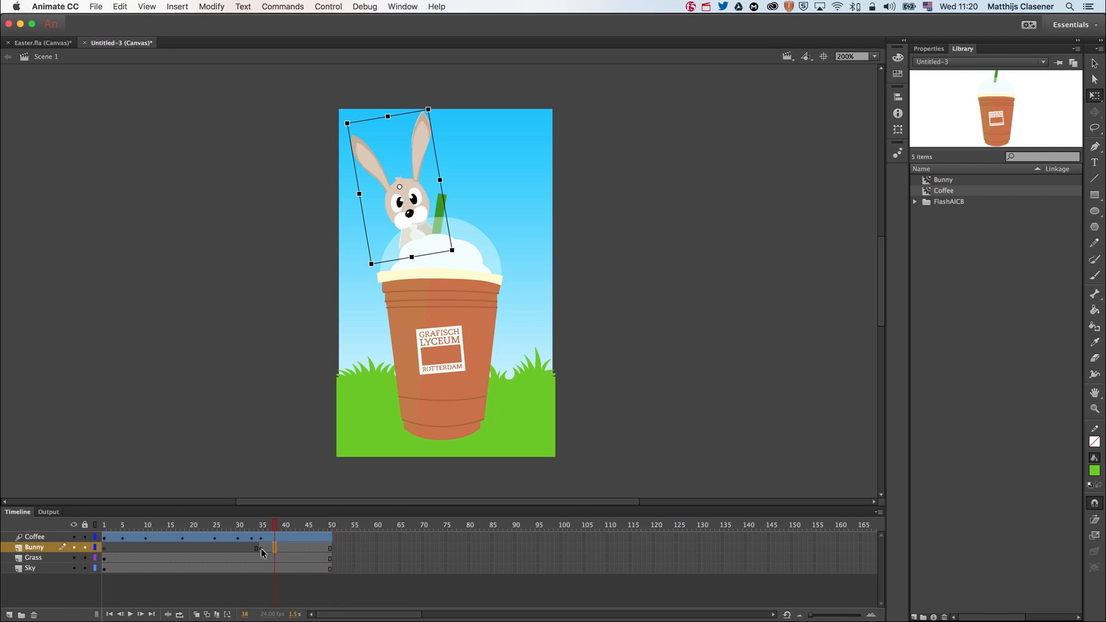
pyautogui.rightClick(262, 547)
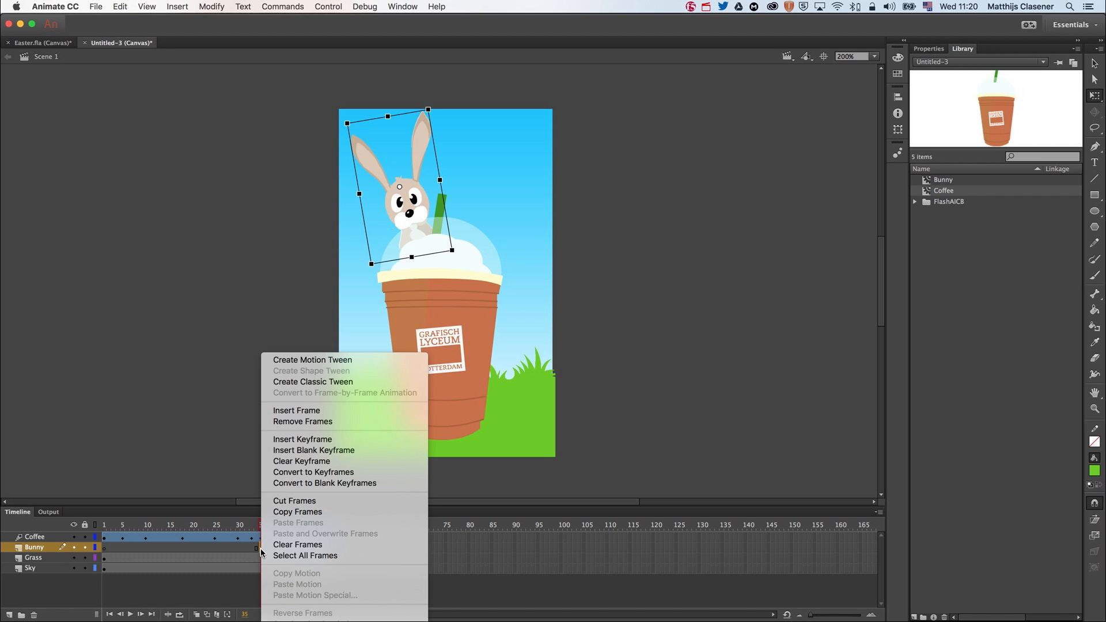
pyautogui.moveTo(312, 359)
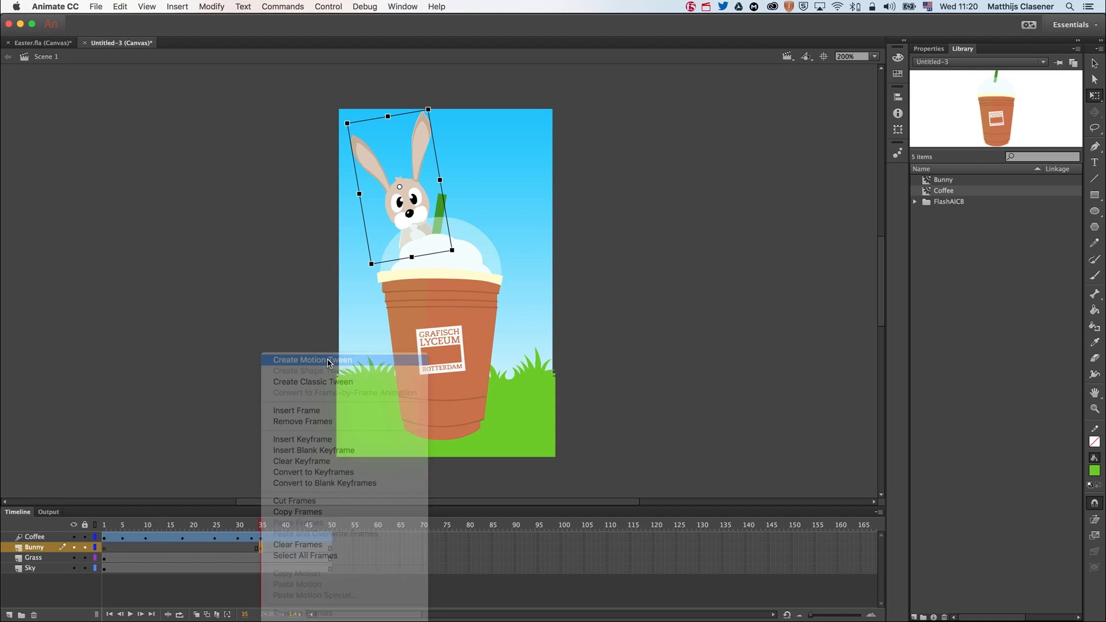
pyautogui.click(311, 360)
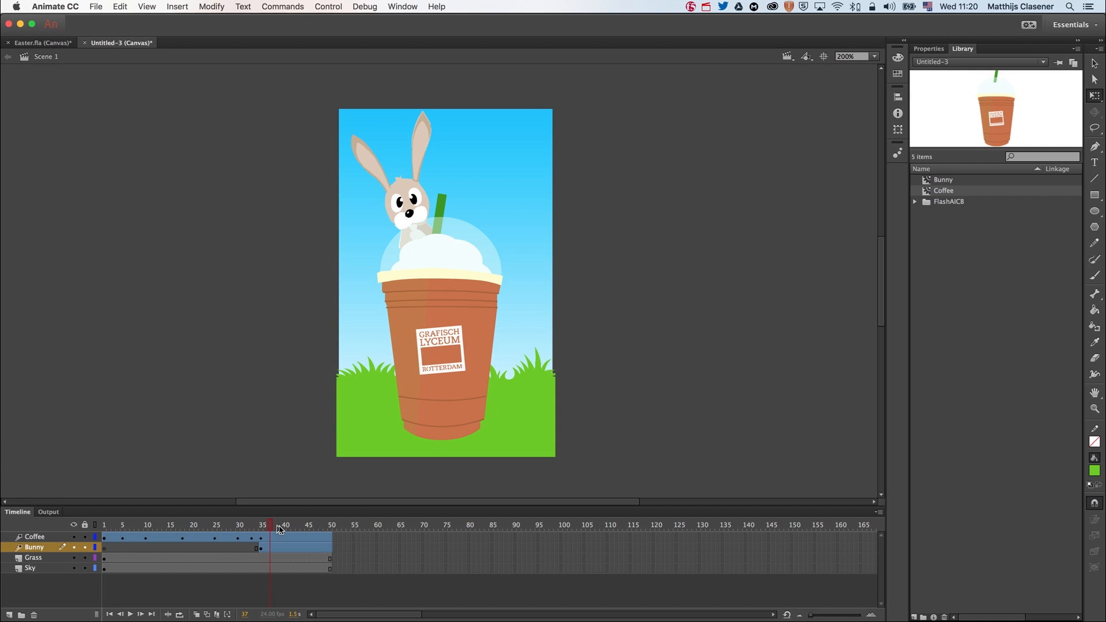
# Insert a keyframe for all properties on the Bunny tween at frame 40.
pyautogui.click(280, 525)
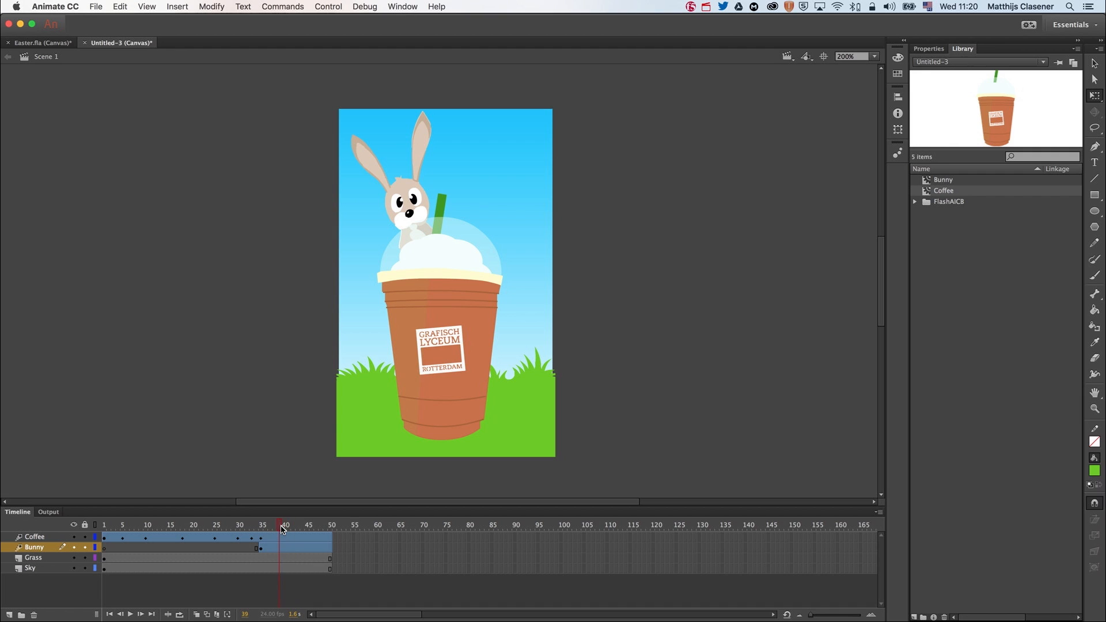
pyautogui.click(285, 524)
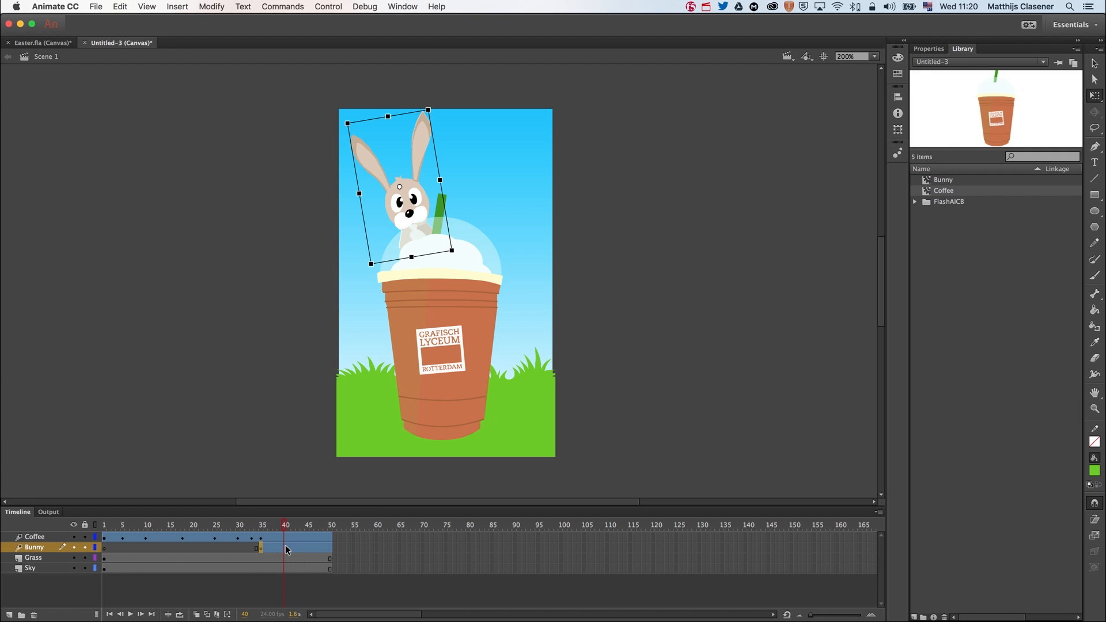
pyautogui.rightClick(286, 548)
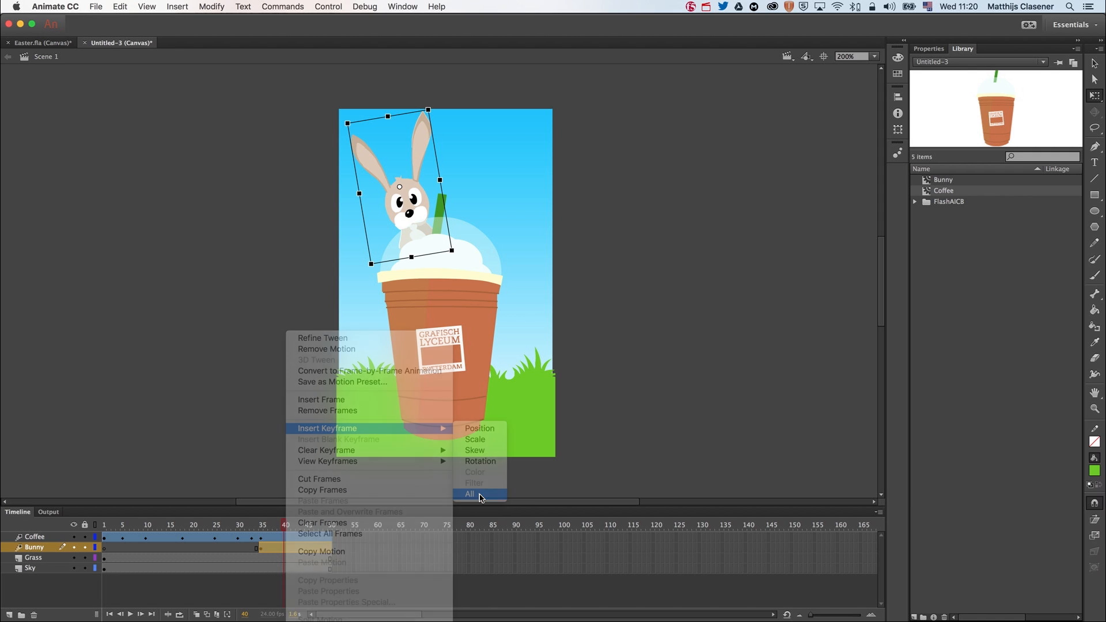
pyautogui.click(470, 493)
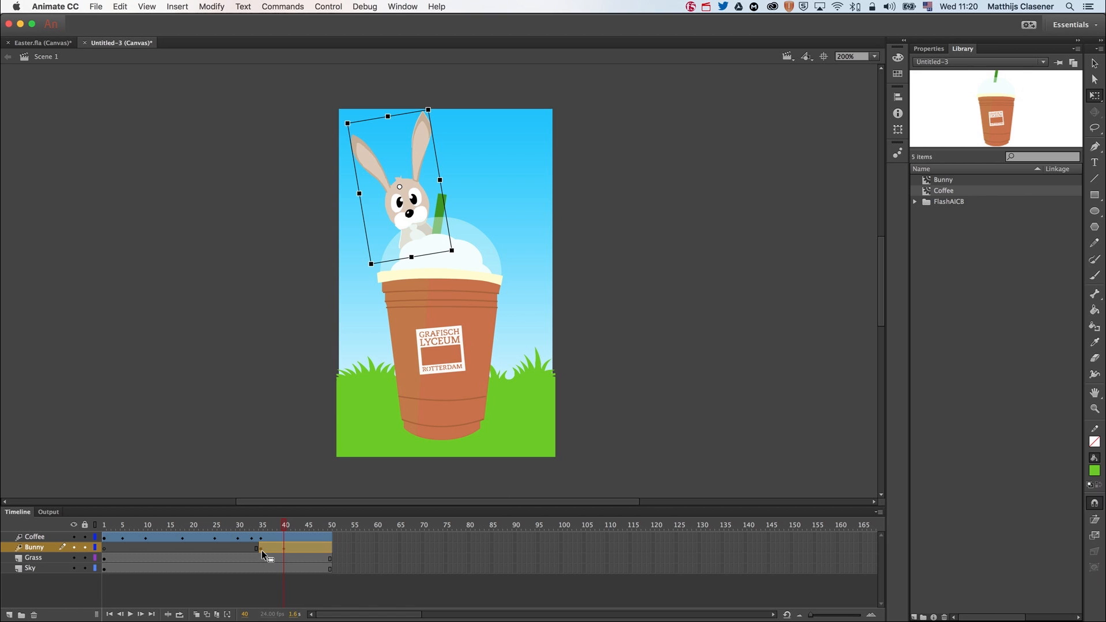
pyautogui.click(332, 524)
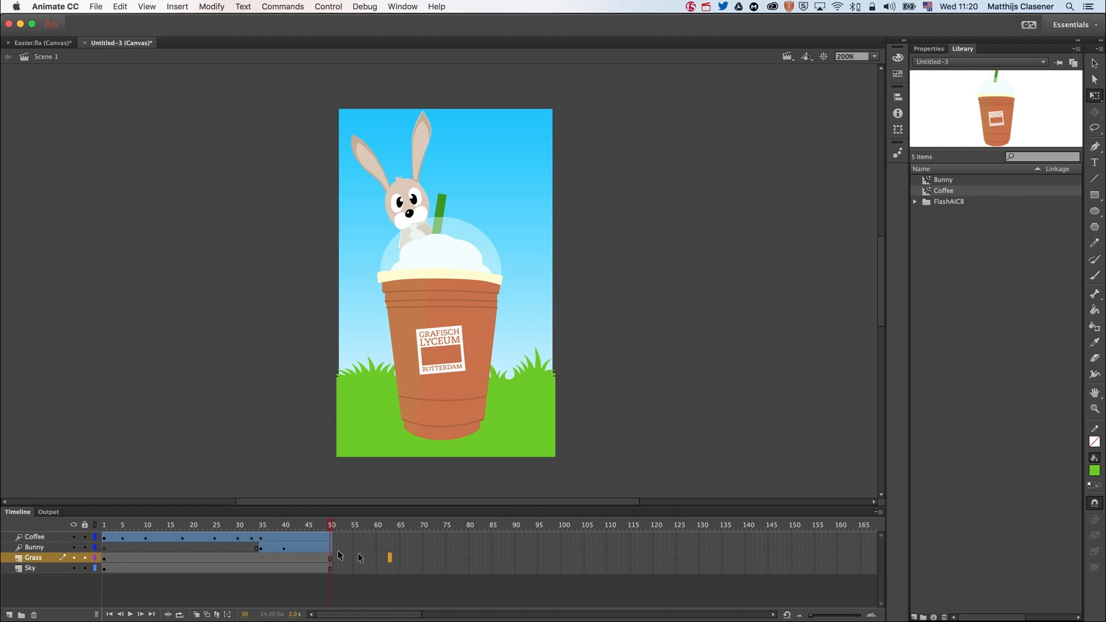
# Pose the bunny behind the cup at the tween start and frame 38, then scrub to preview.
pyautogui.click(263, 525)
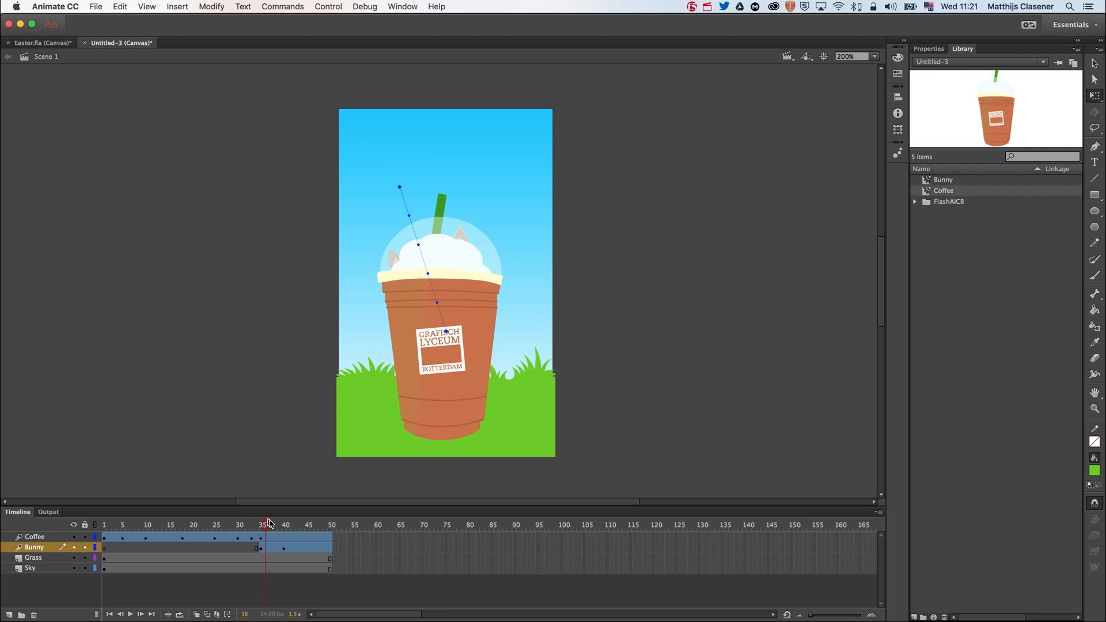
pyautogui.click(275, 525)
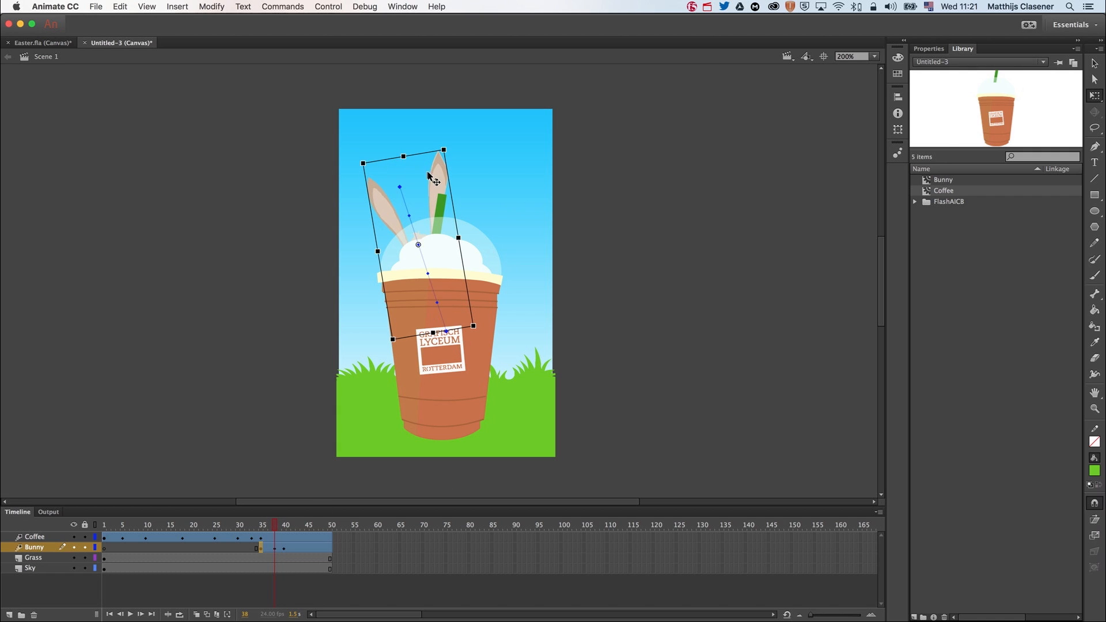
pyautogui.click(281, 525)
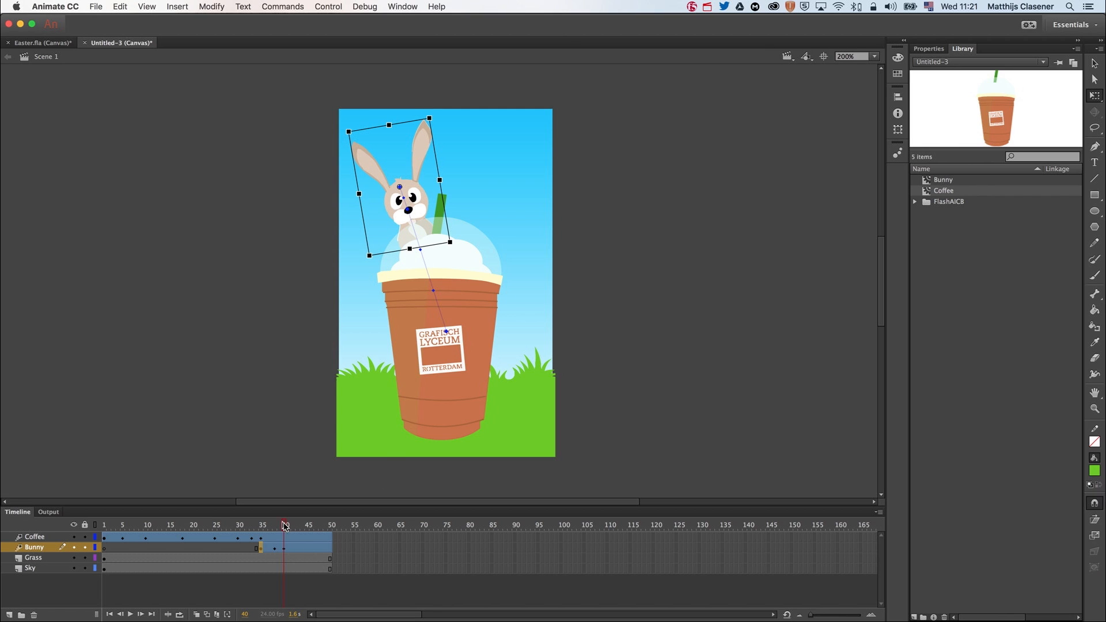
pyautogui.click(332, 524)
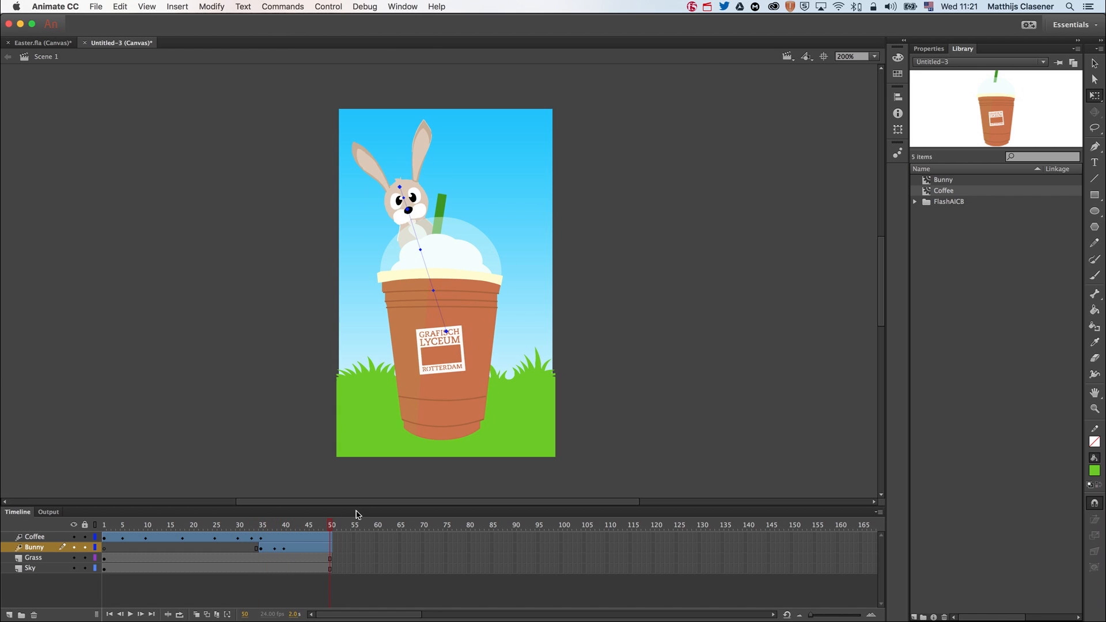
pyautogui.click(239, 524)
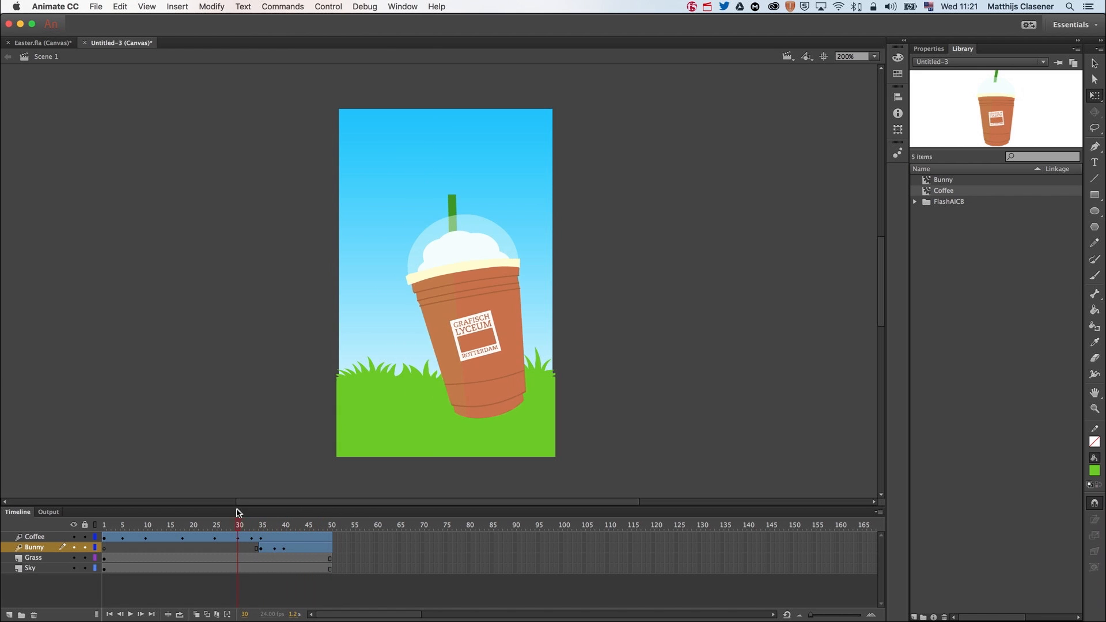
pyautogui.click(104, 525)
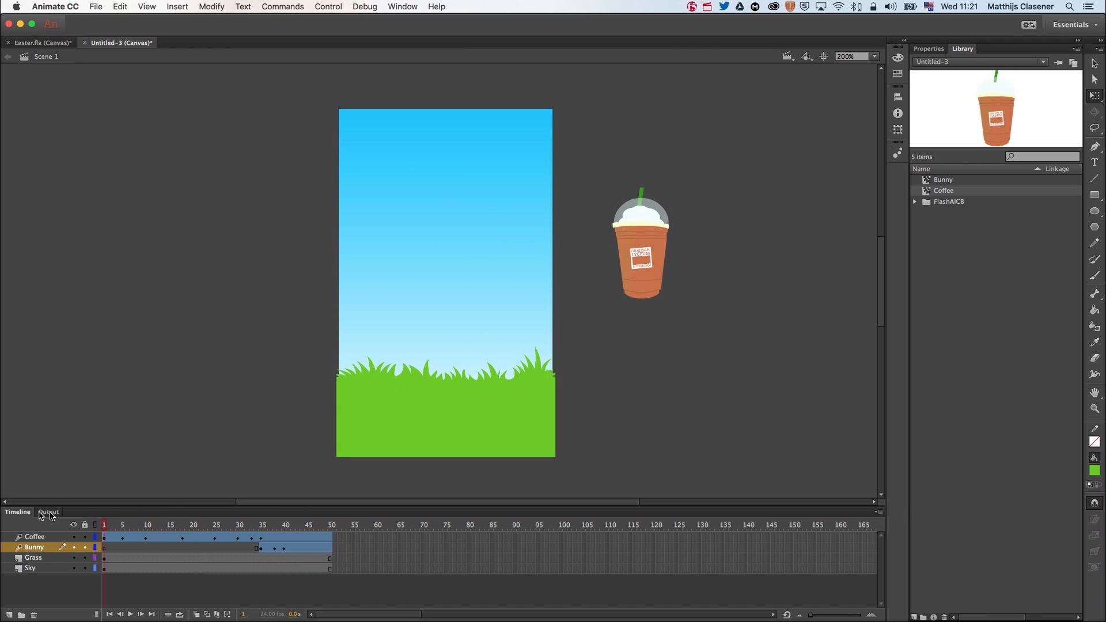
pyautogui.moveTo(65, 502)
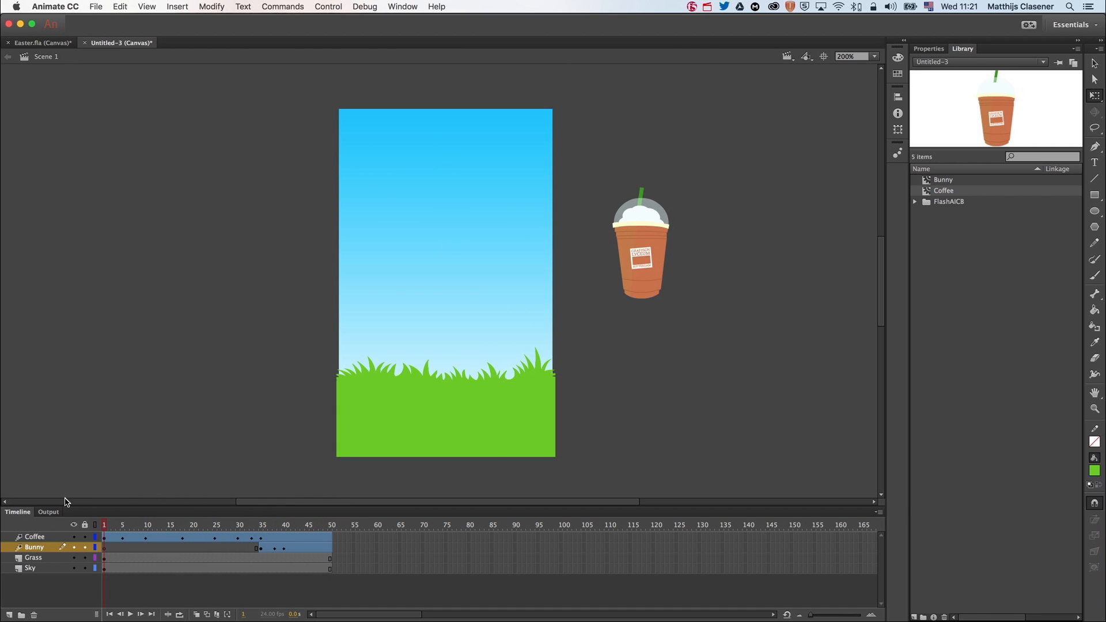
pyautogui.click(331, 524)
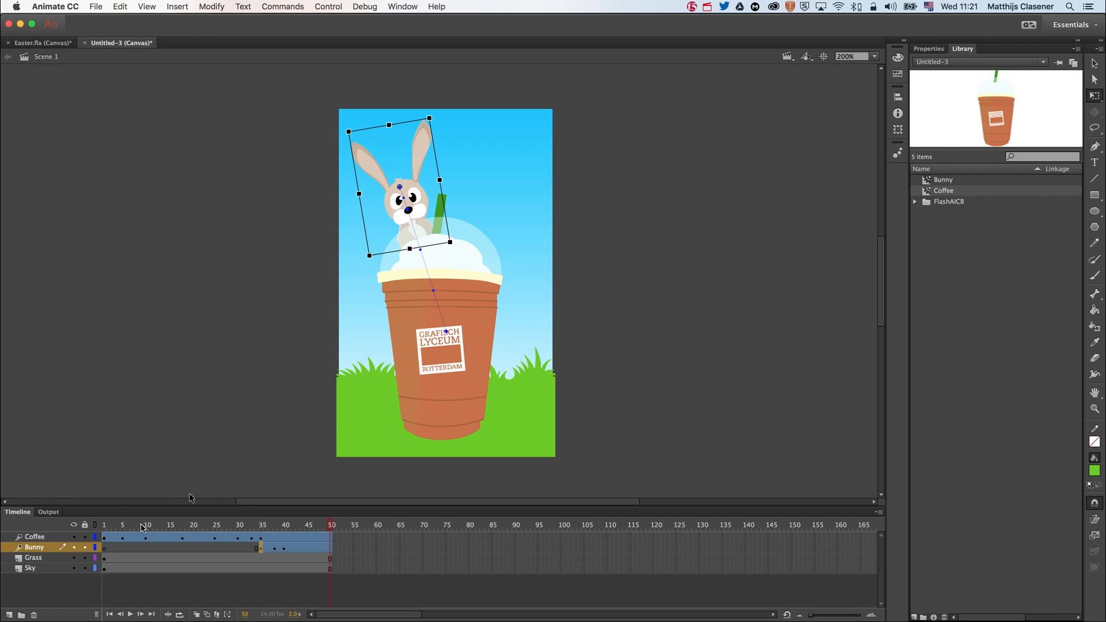
# On a new layer, cut a pink rectangle diagonally into a top-right corner triangle.
pyautogui.click(33, 537)
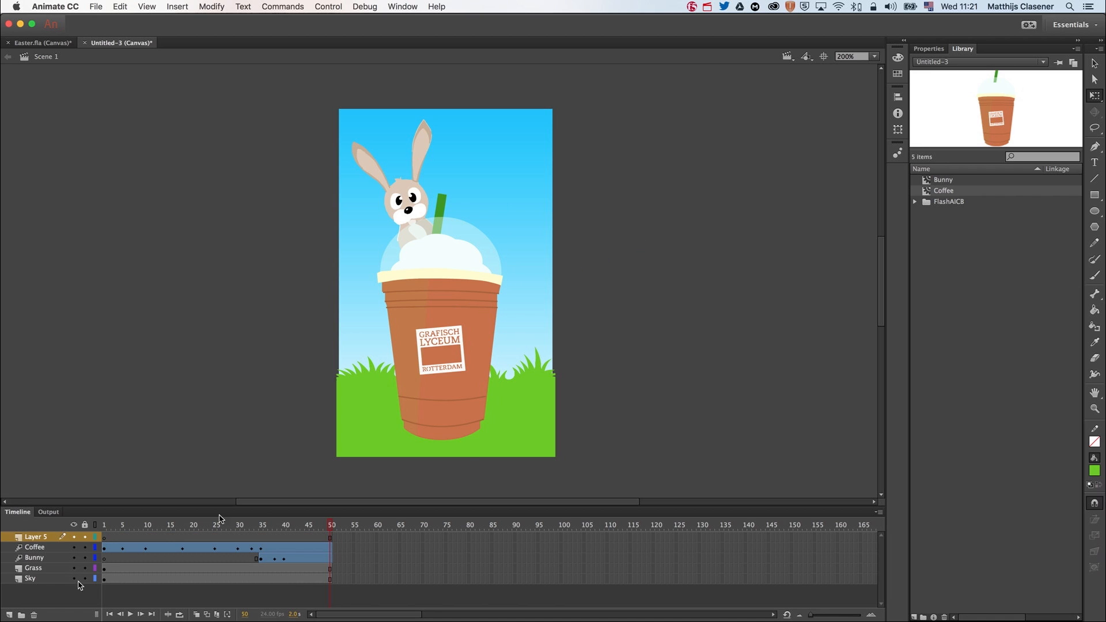
pyautogui.moveTo(621, 304)
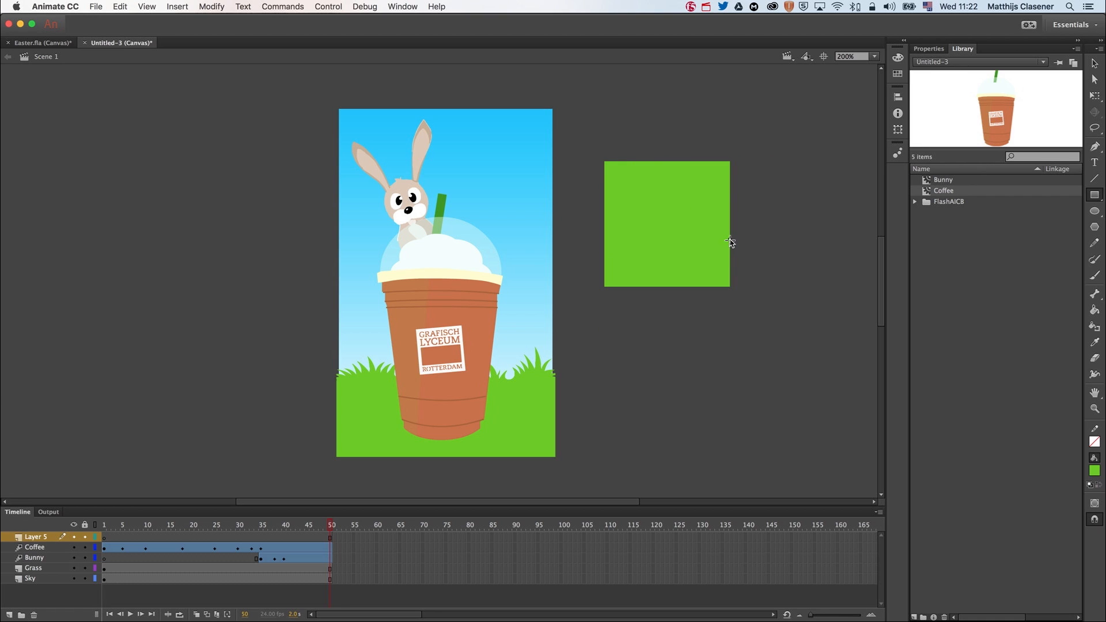
pyautogui.moveTo(626, 228)
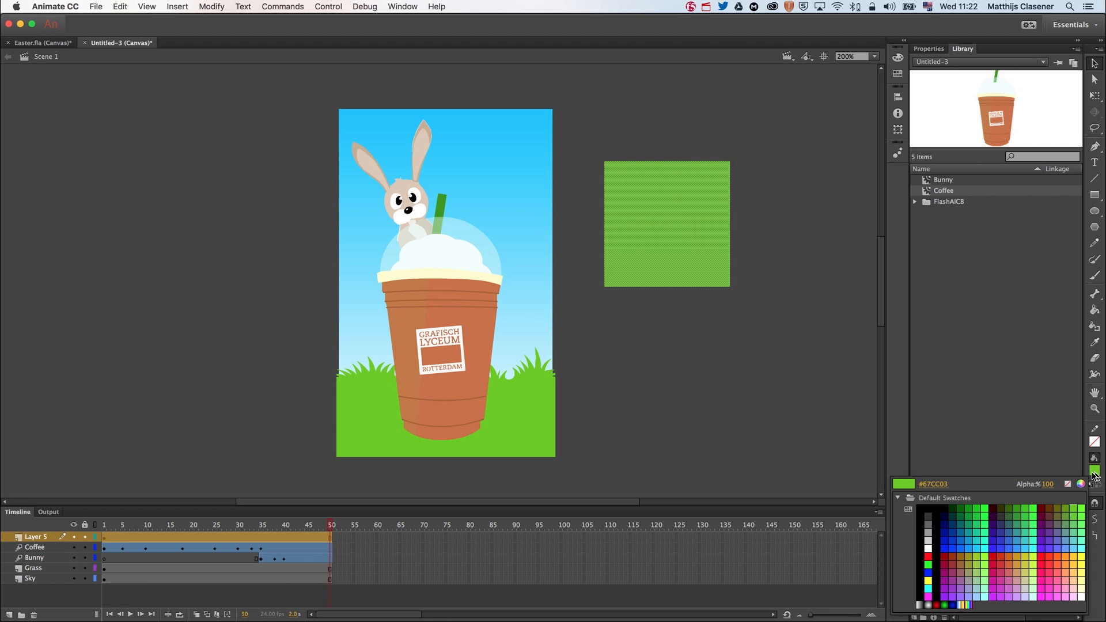
pyautogui.click(1061, 591)
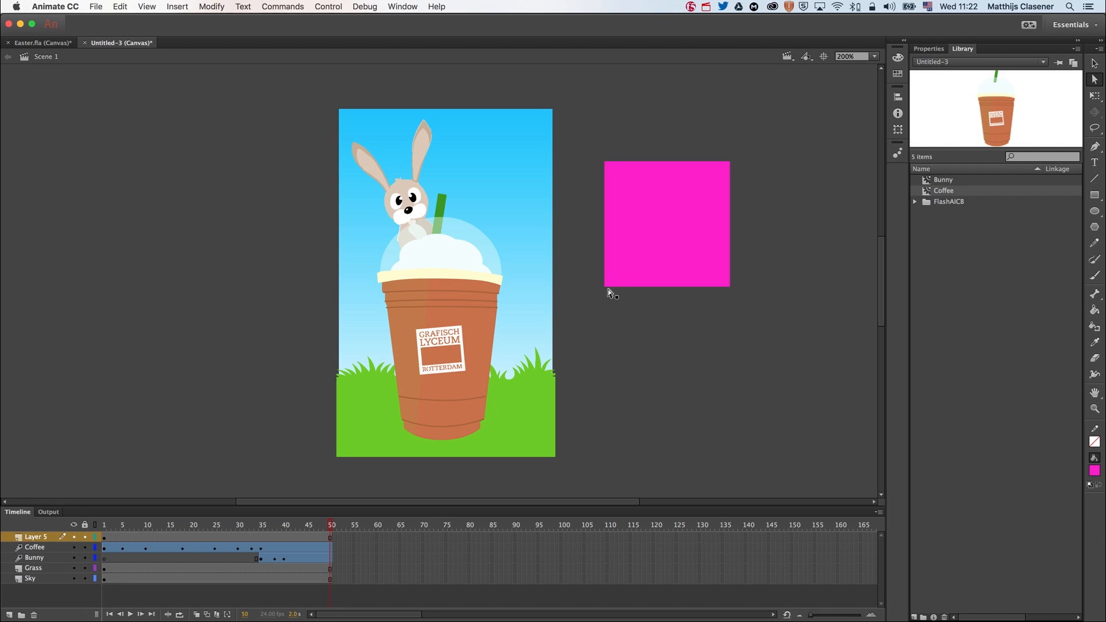
pyautogui.click(666, 224)
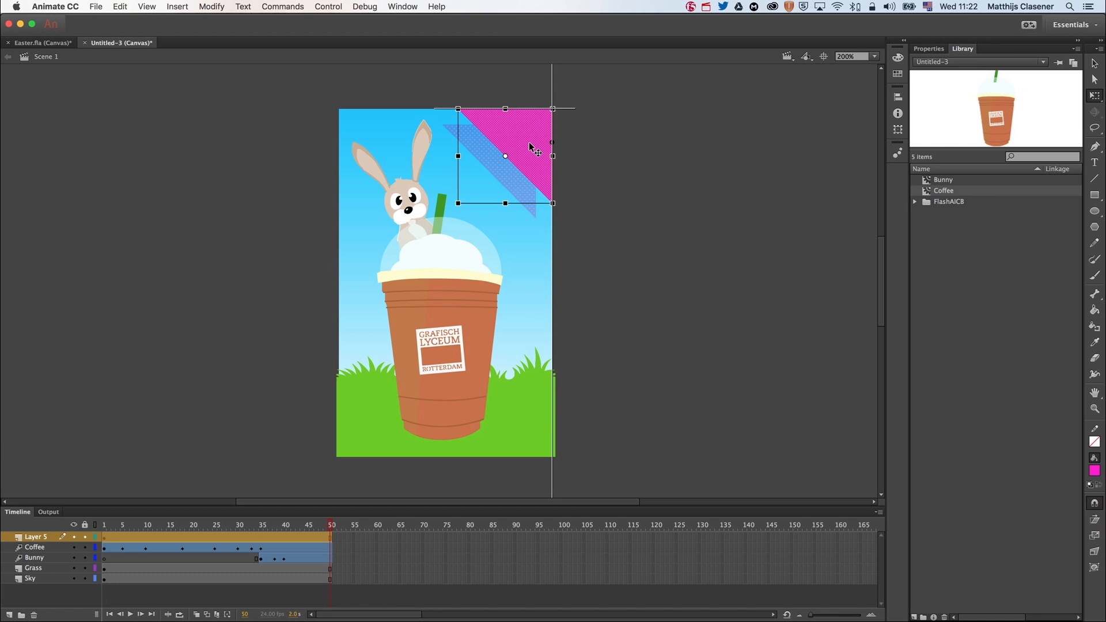
pyautogui.click(746, 179)
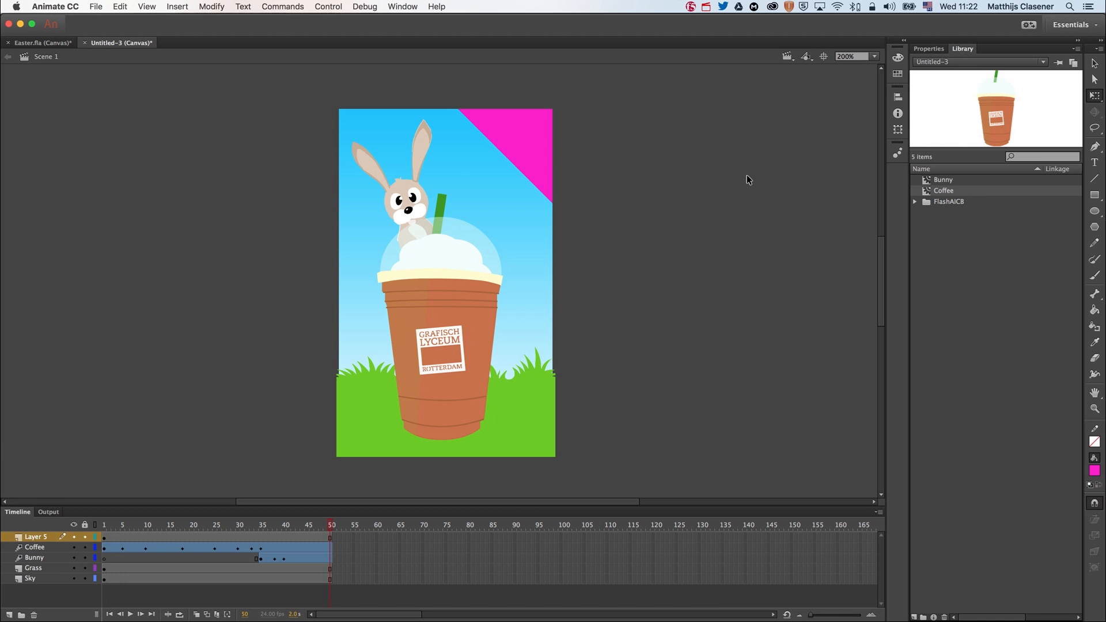
# Change the corner triangle's fill colour to purple.
pyautogui.click(515, 141)
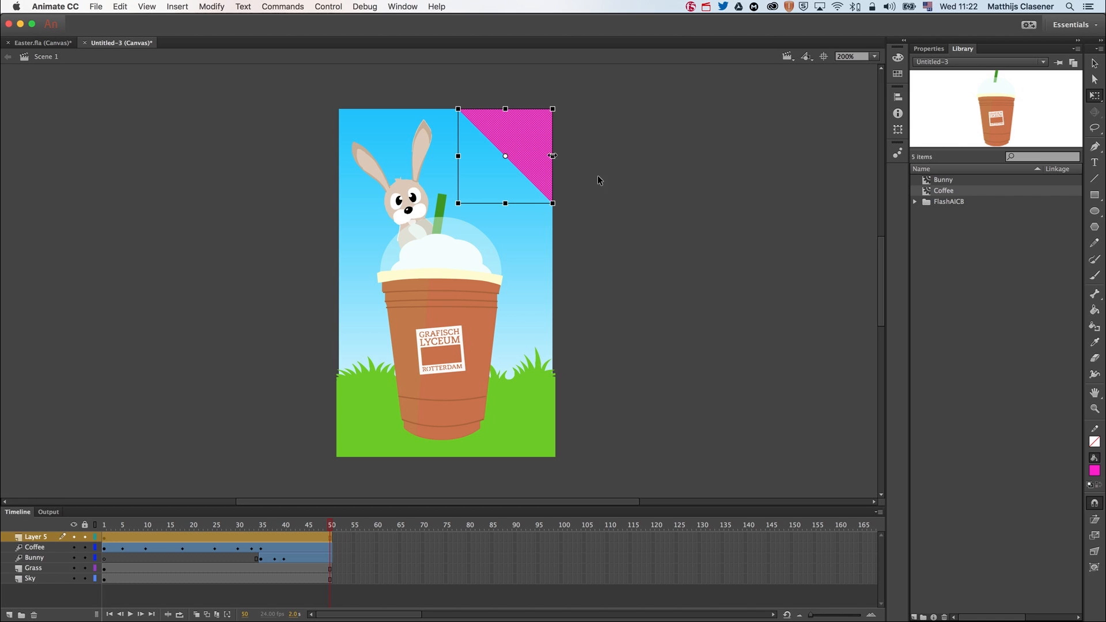
pyautogui.click(1094, 471)
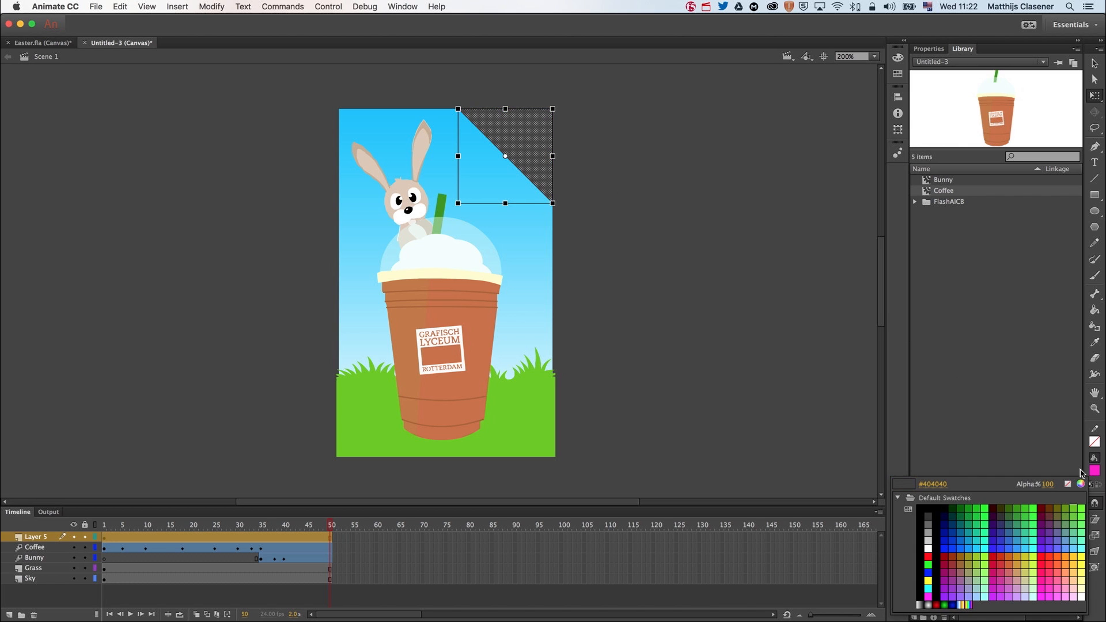
pyautogui.click(997, 584)
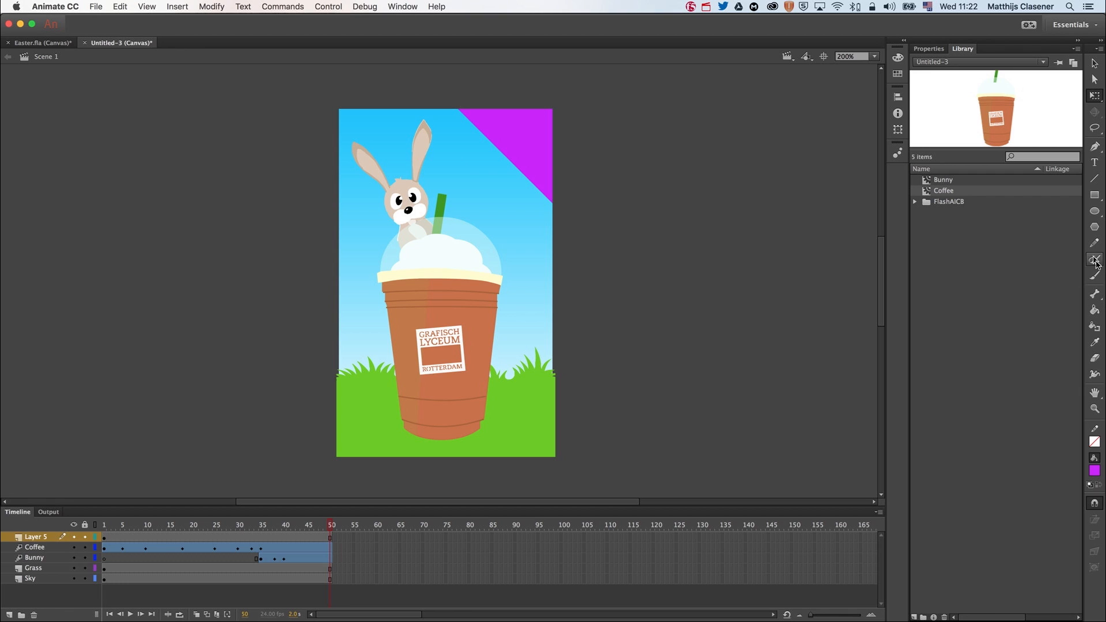
pyautogui.moveTo(1094, 163)
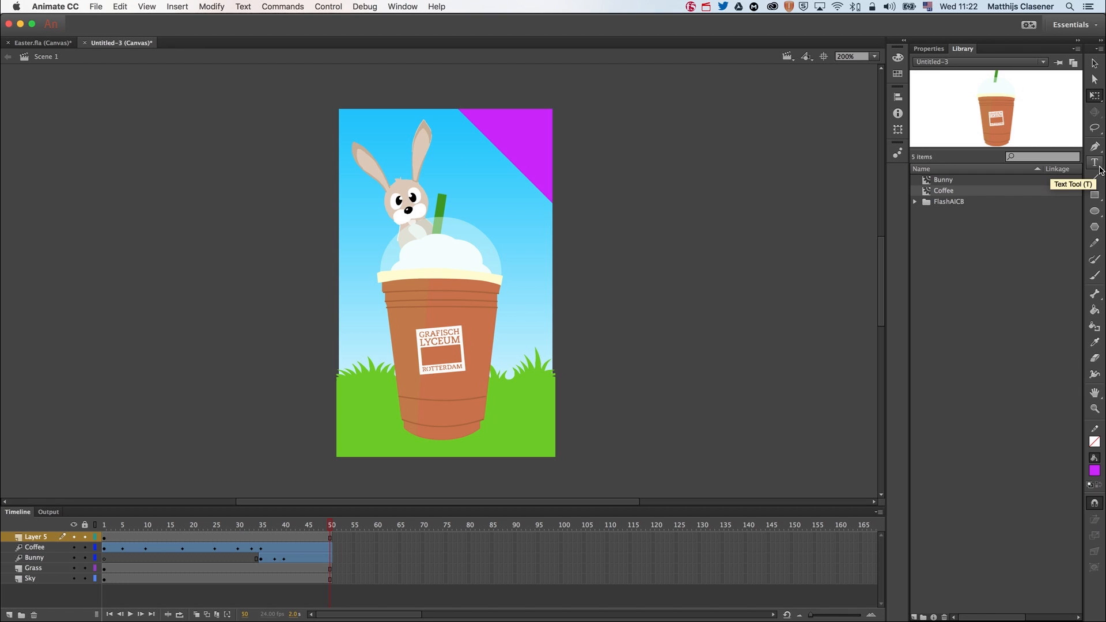
pyautogui.moveTo(915, 56)
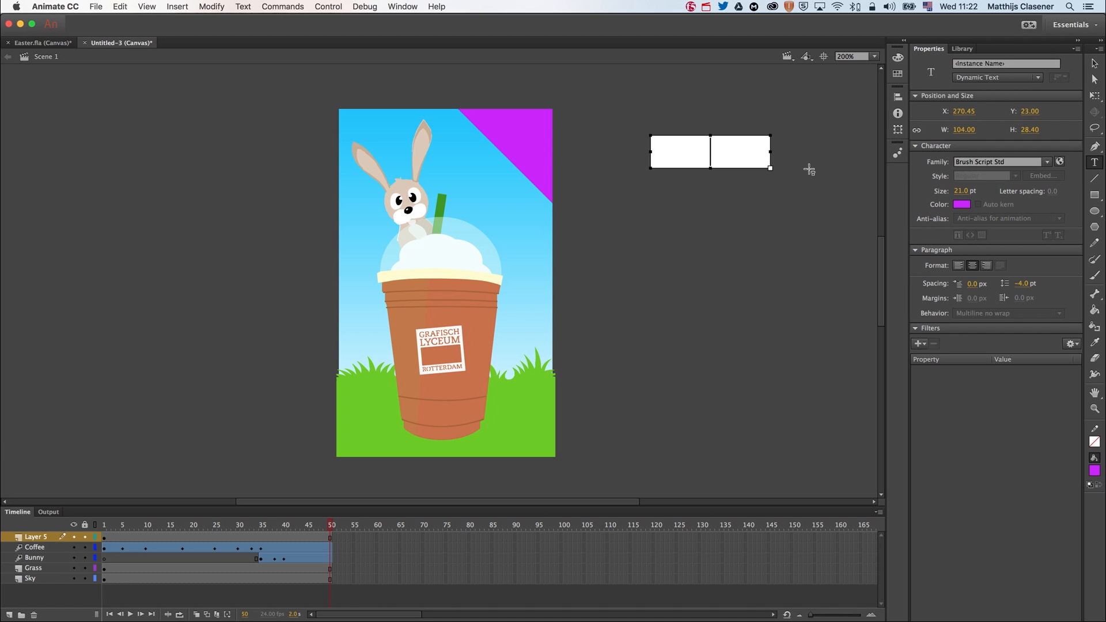
# Type '50%' and 'OFF' on two lines in the text box and select all the text.
pyautogui.write('50')
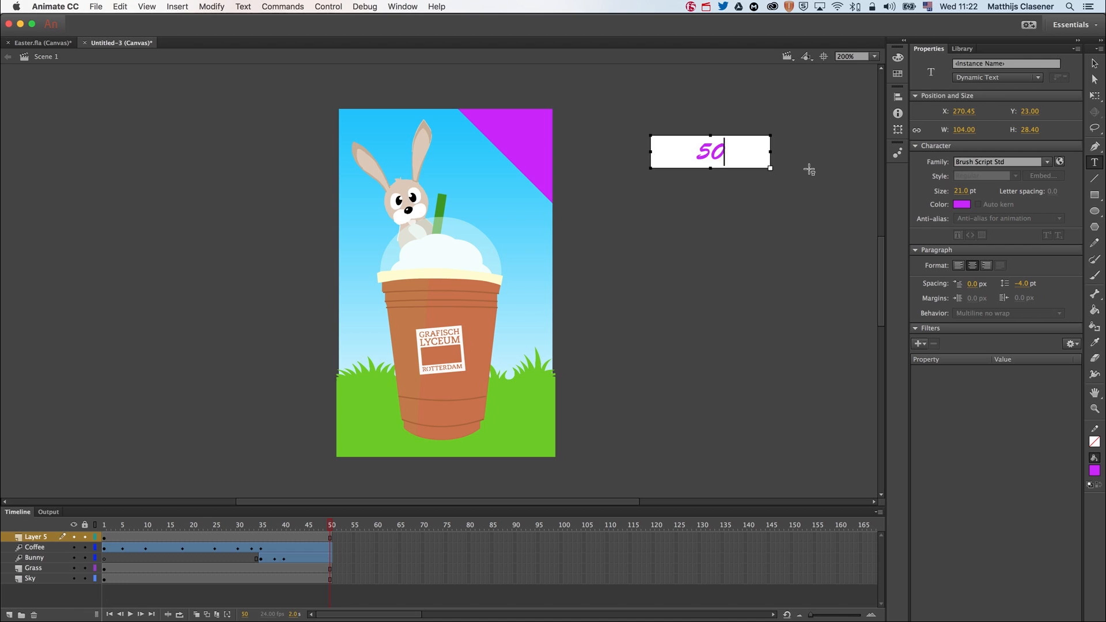
pyautogui.write('%')
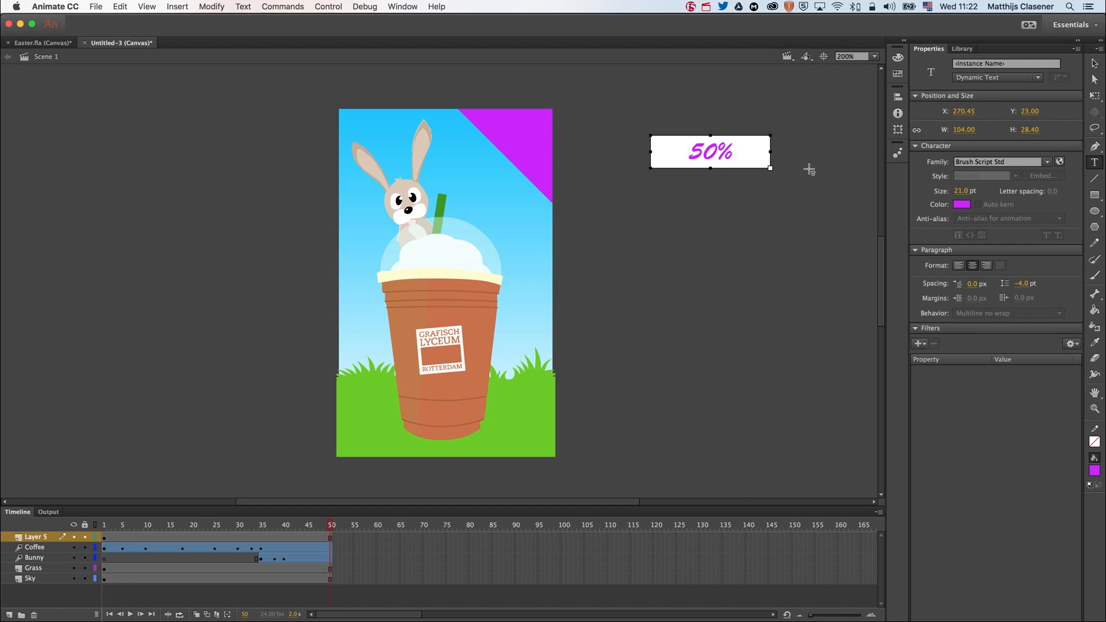
pyautogui.write('OFF')
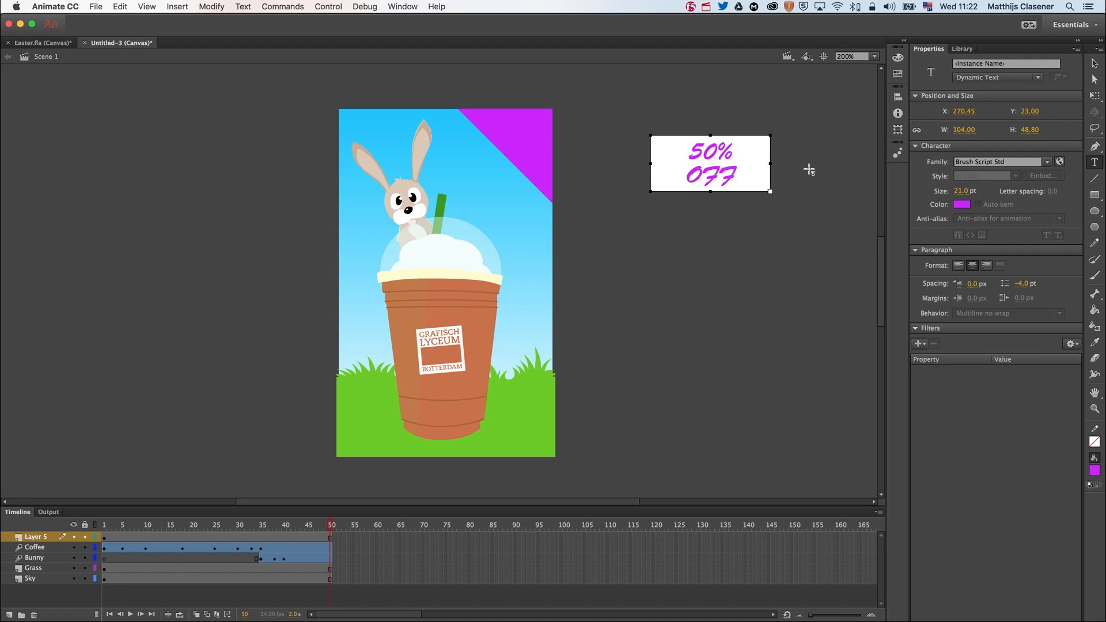
pyautogui.press('cmd+a')
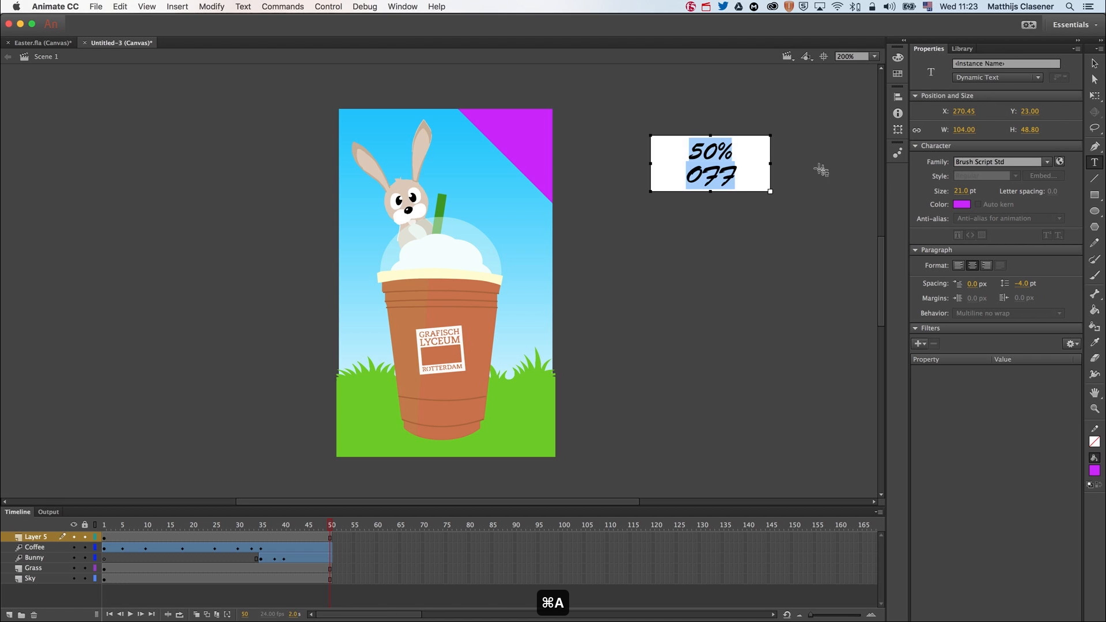
pyautogui.moveTo(895, 176)
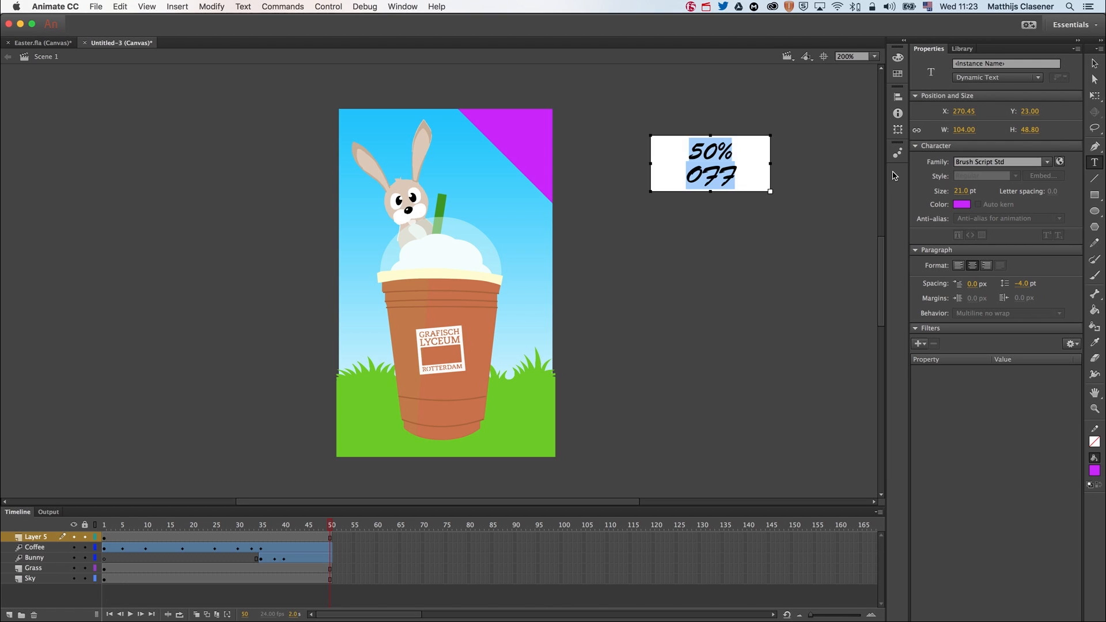
pyautogui.moveTo(971, 174)
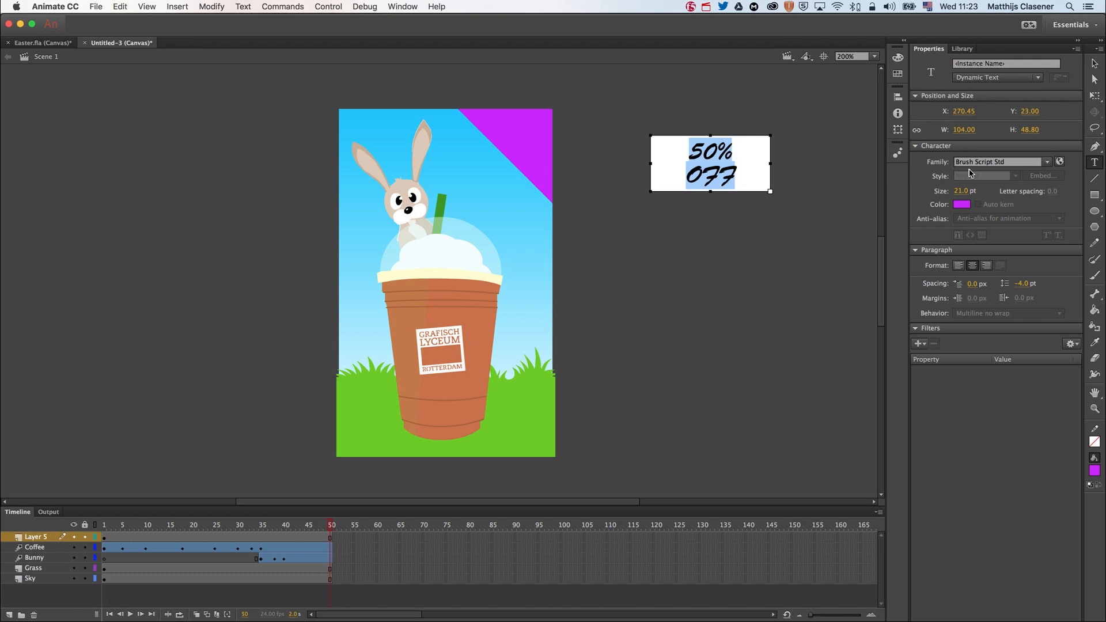
pyautogui.moveTo(1061, 164)
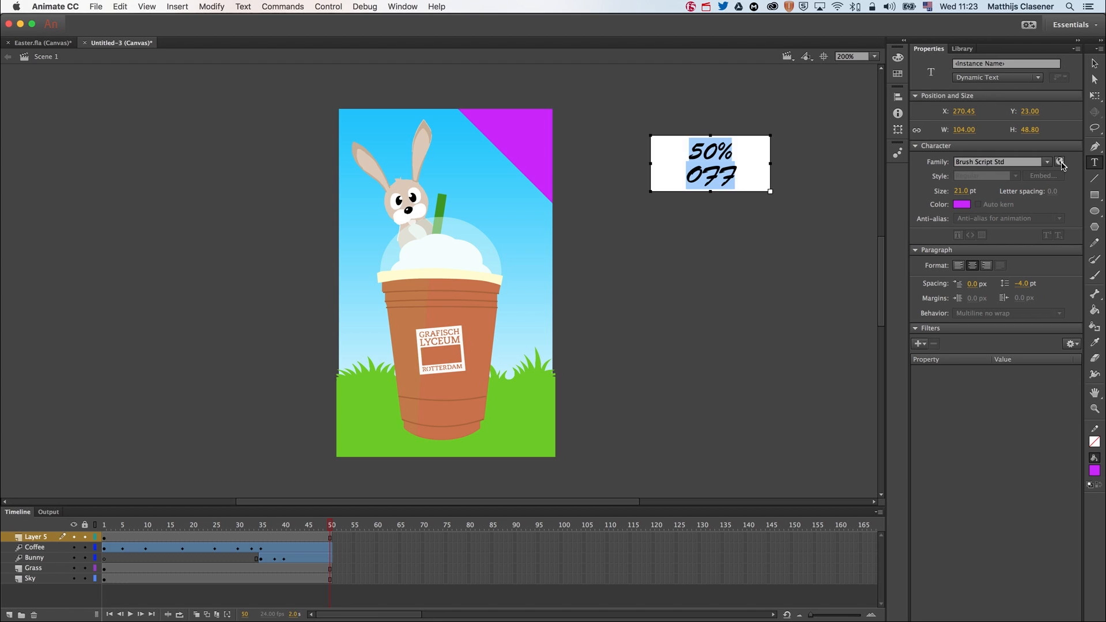
pyautogui.moveTo(1059, 162)
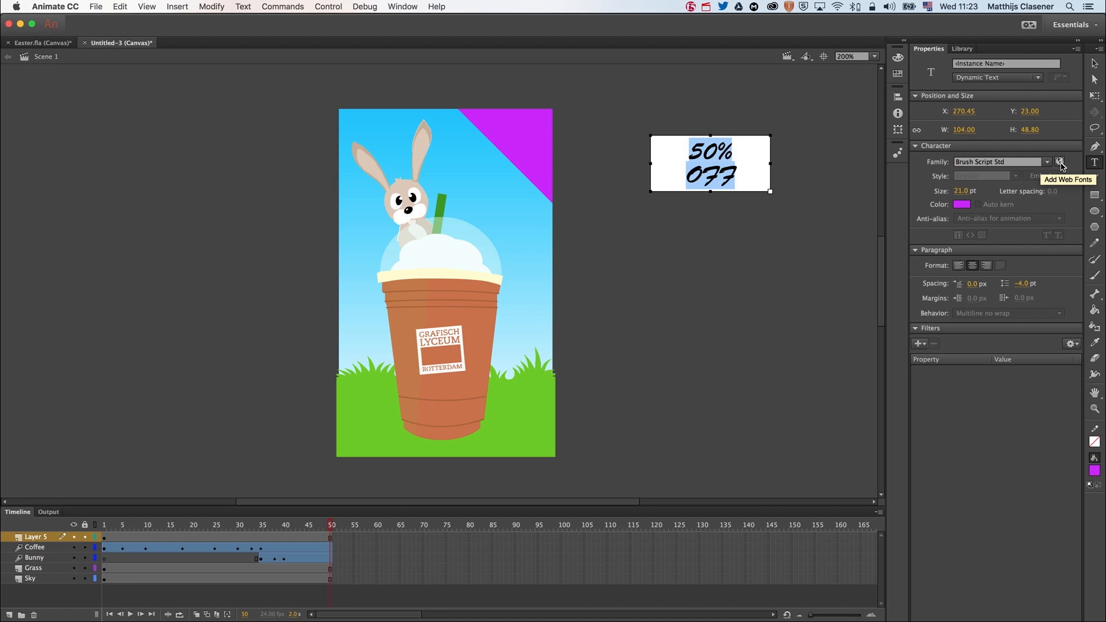
pyautogui.moveTo(1061, 164)
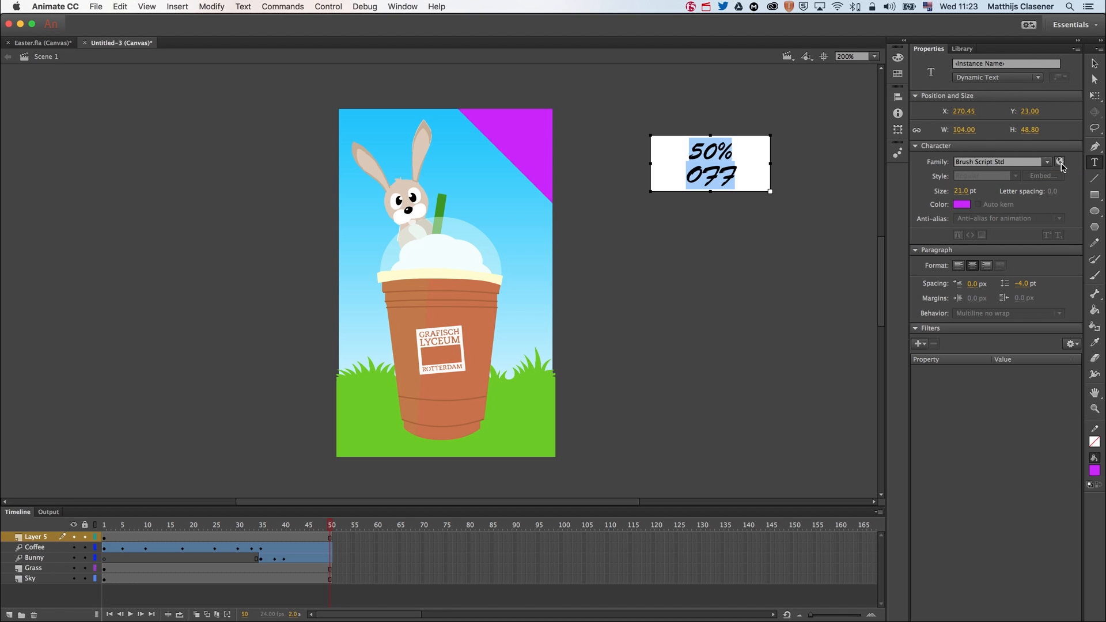
# Filter the Typekit web fonts to script styles and add Bello Pro.
pyautogui.click(1060, 162)
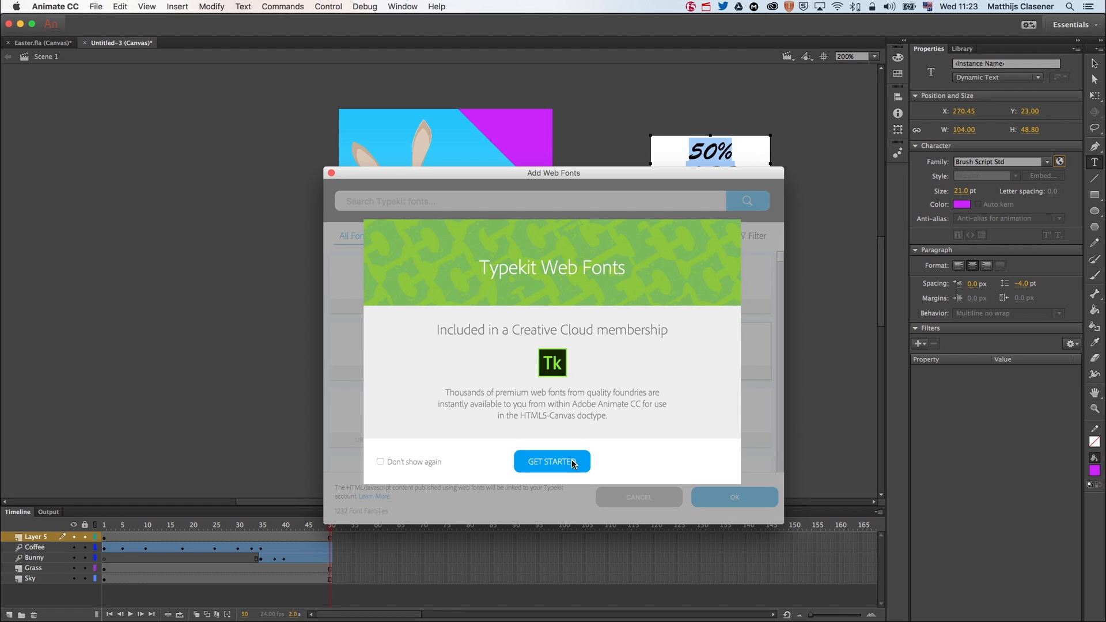
pyautogui.click(552, 462)
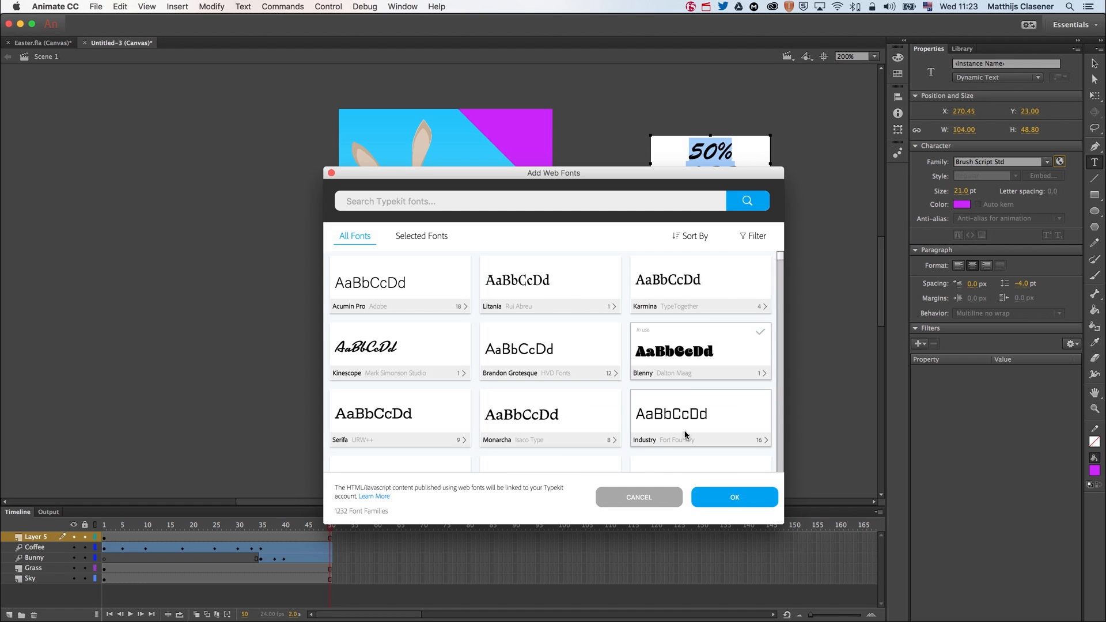
pyautogui.click(751, 236)
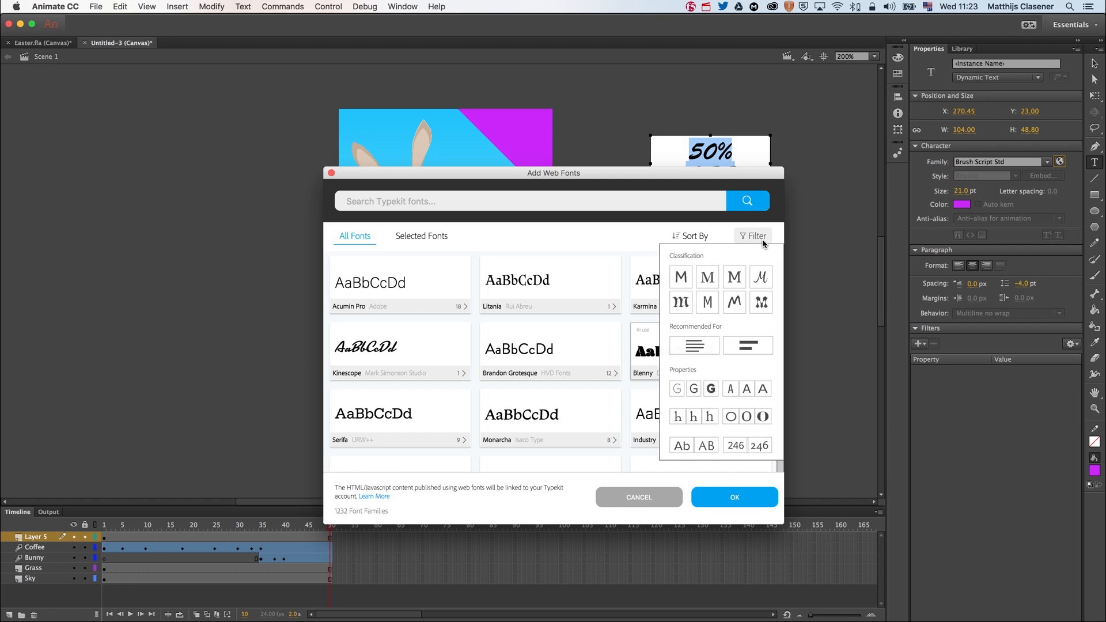
pyautogui.moveTo(765, 285)
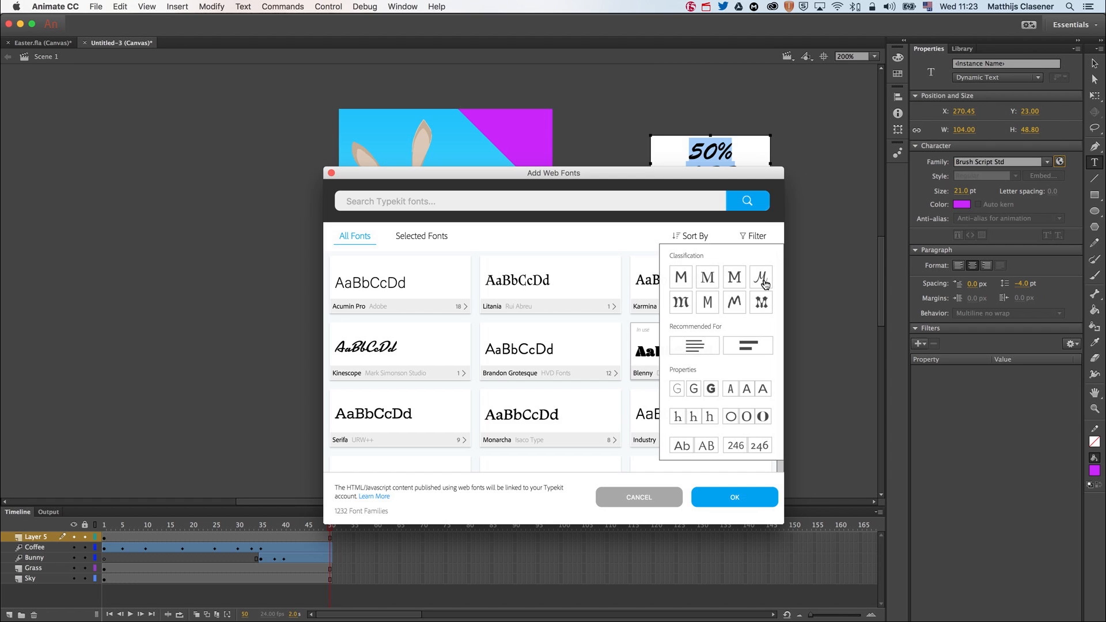
pyautogui.click(761, 277)
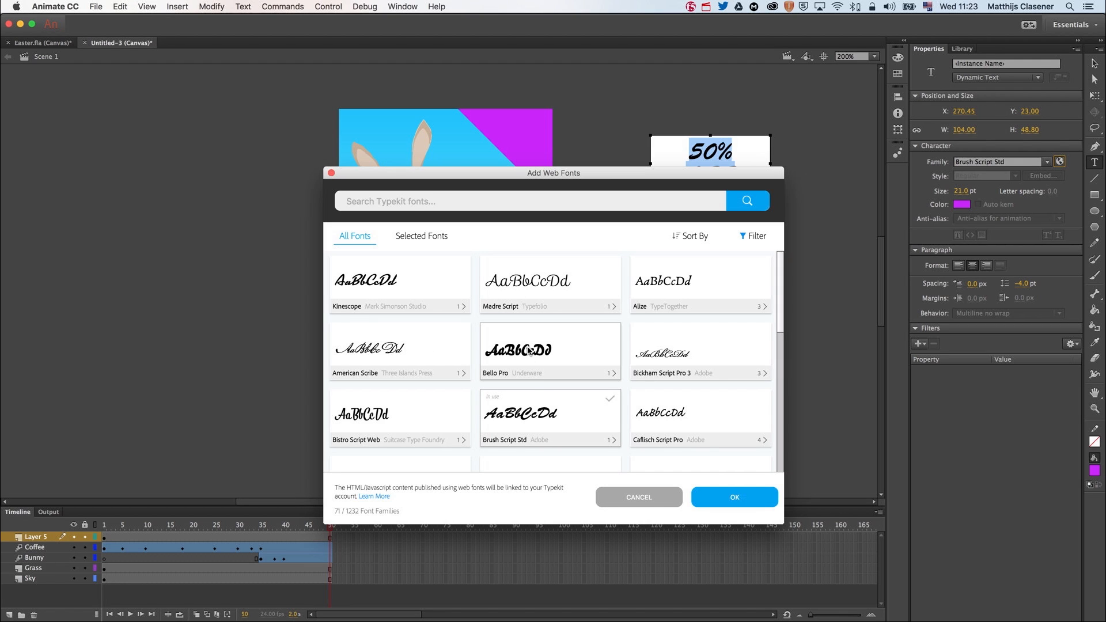
pyautogui.moveTo(578, 357)
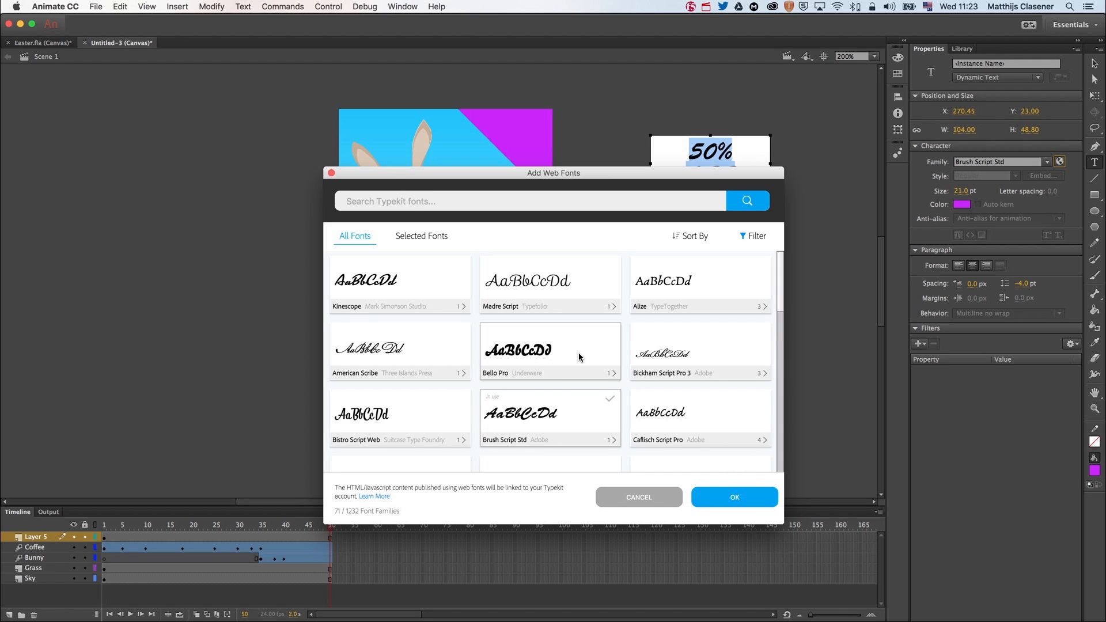
pyautogui.click(549, 349)
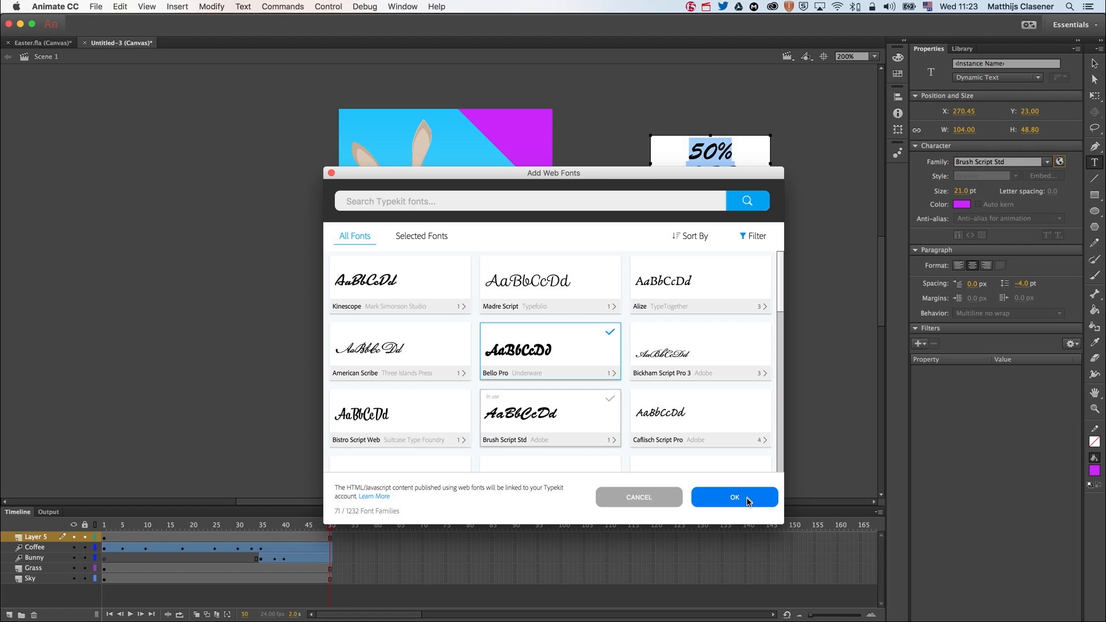
pyautogui.click(733, 497)
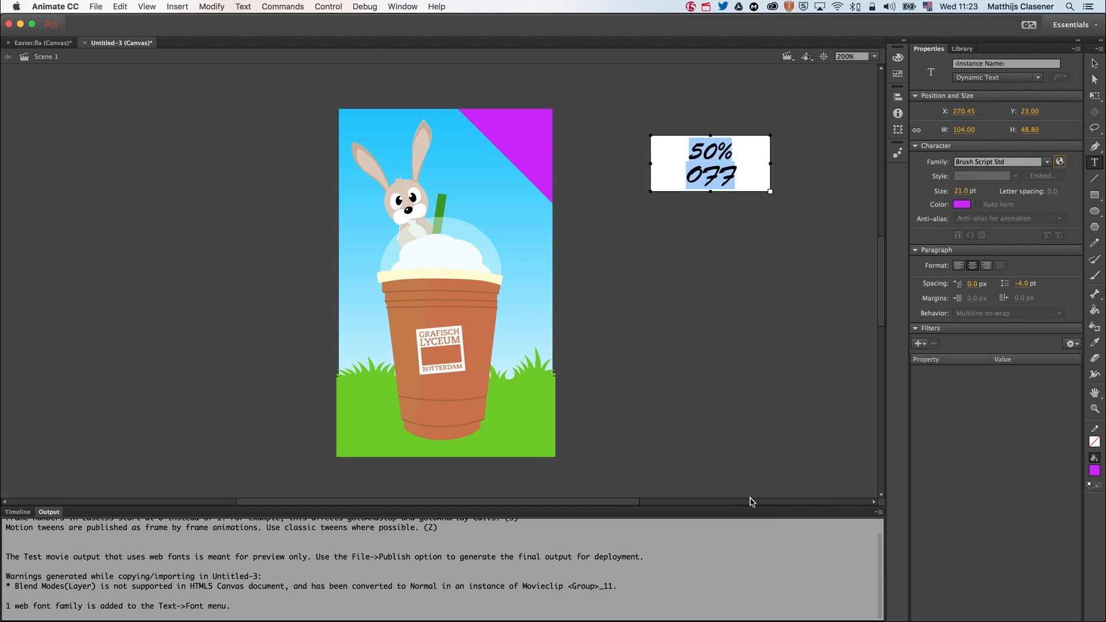
pyautogui.moveTo(972, 229)
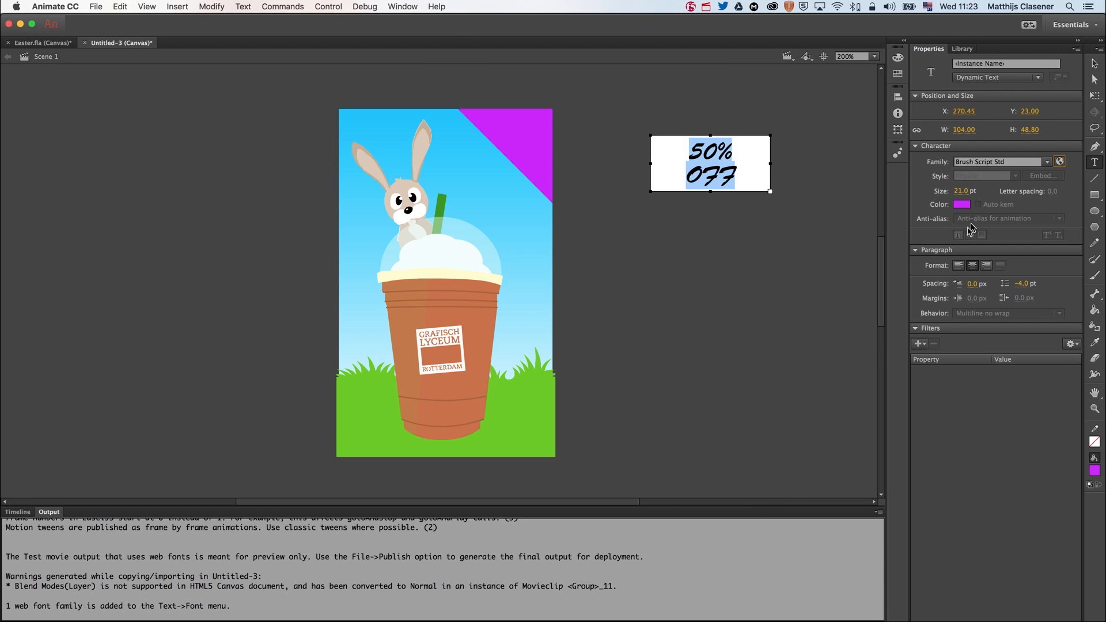
pyautogui.moveTo(1048, 166)
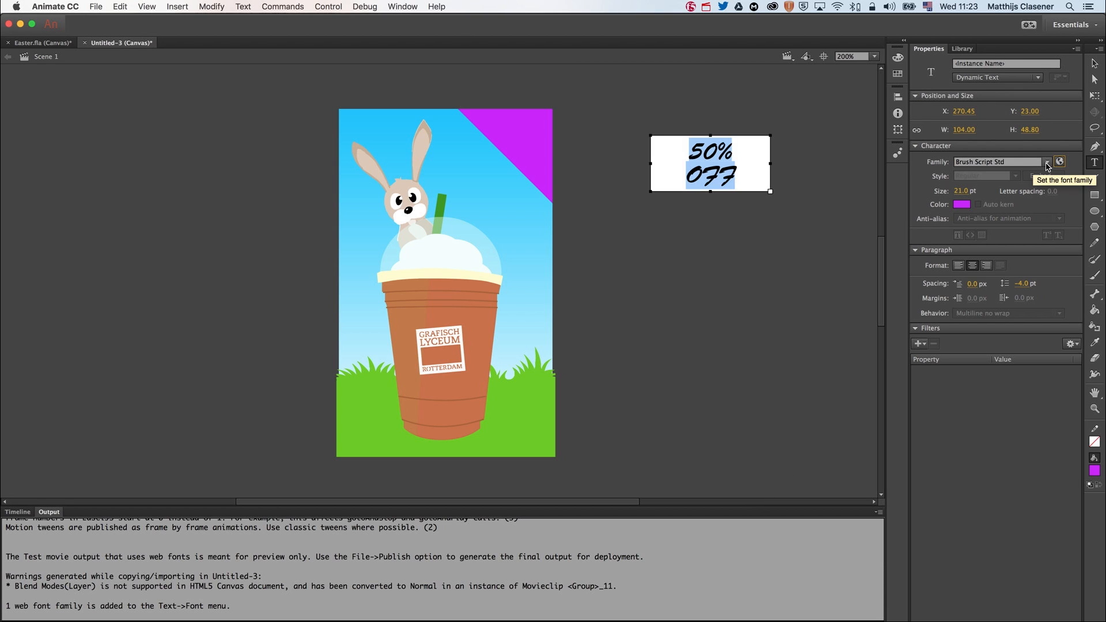
# Try Bello Pro on the 50% OFF text, then apply the bold Blenny font instead.
pyautogui.click(1046, 161)
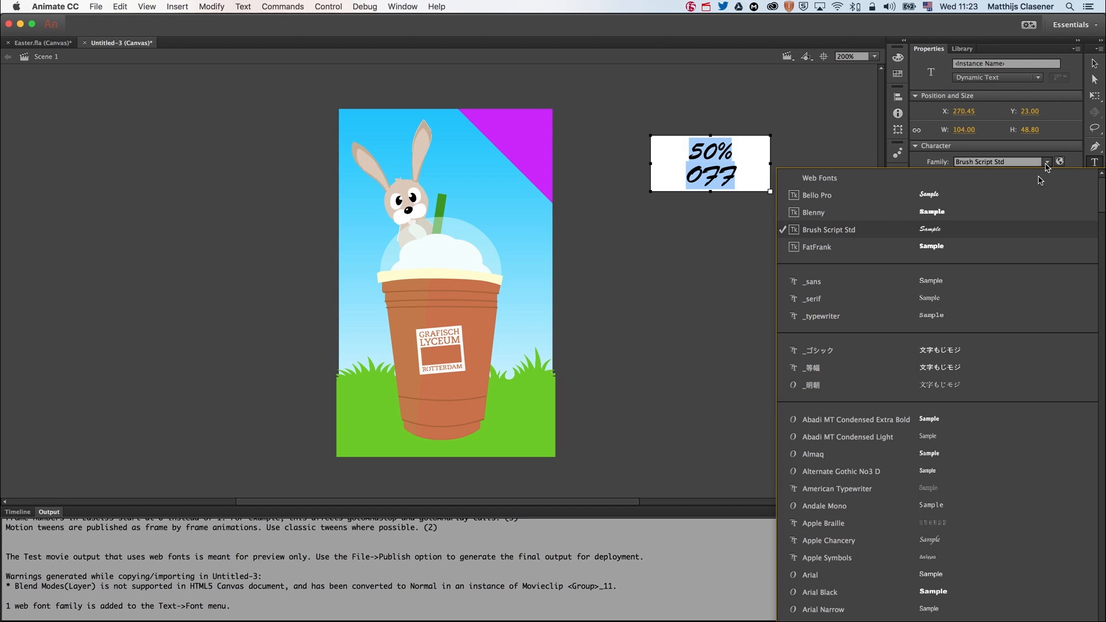
pyautogui.scroll(-3)
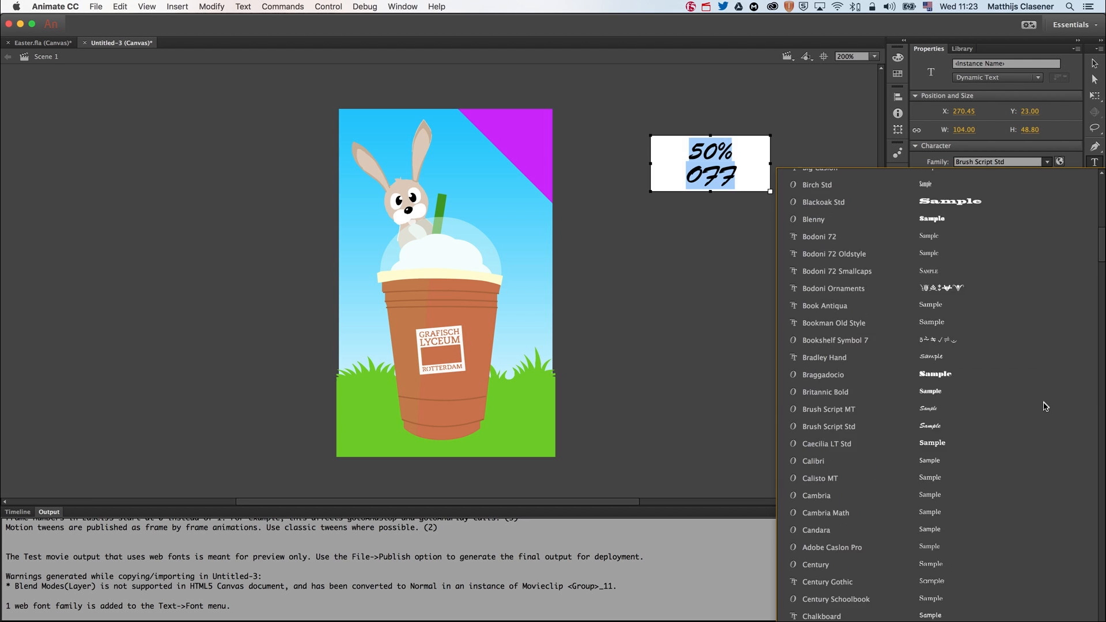
pyautogui.scroll(3)
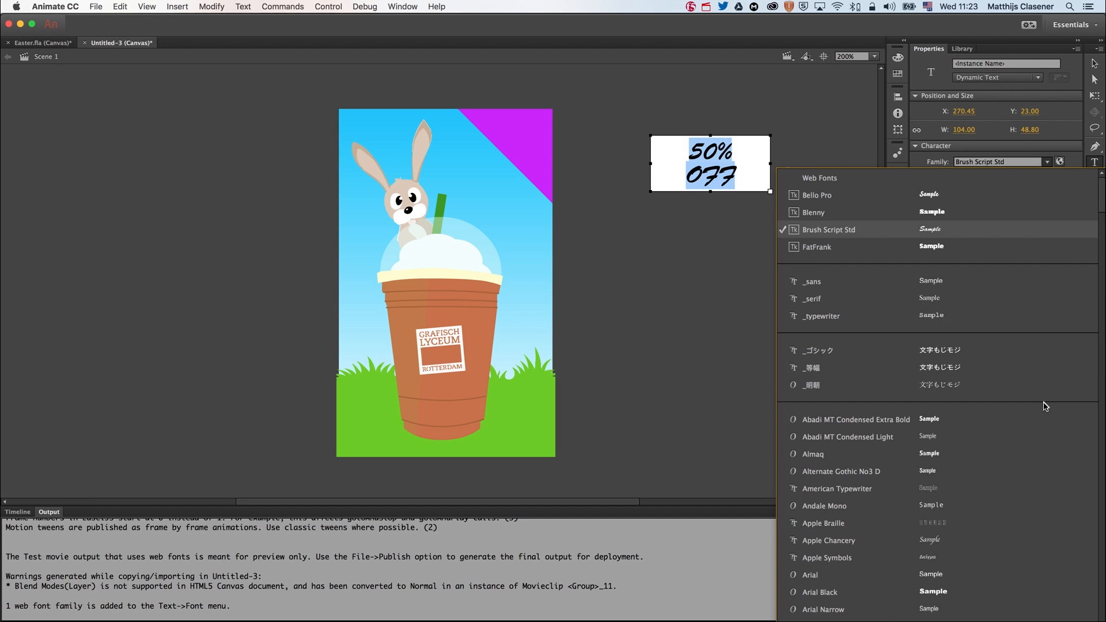
pyautogui.moveTo(836, 252)
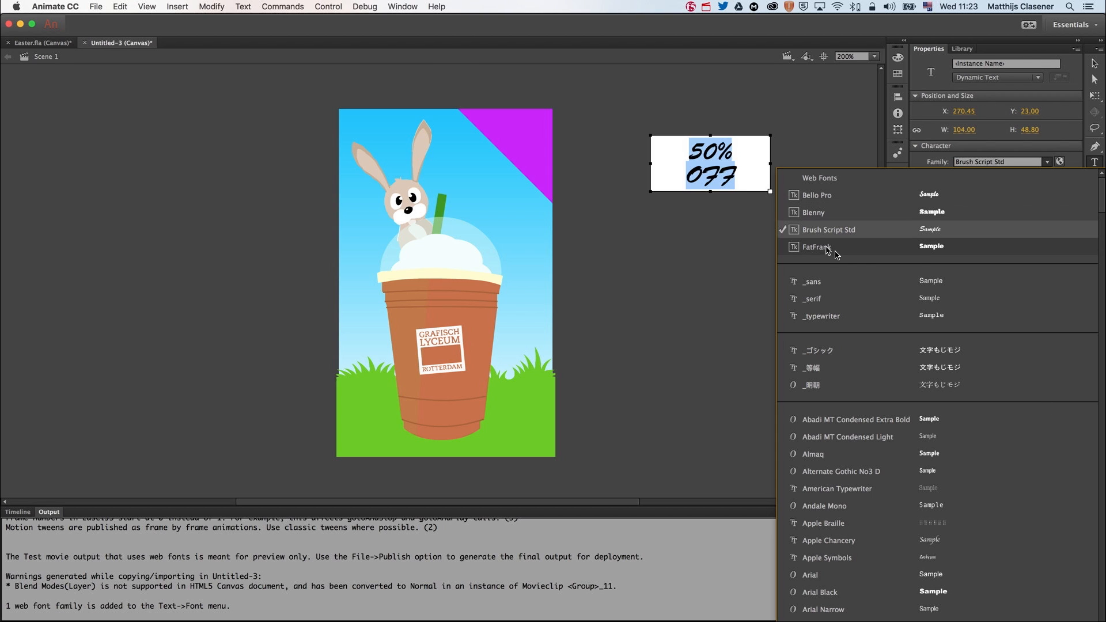
pyautogui.moveTo(866, 202)
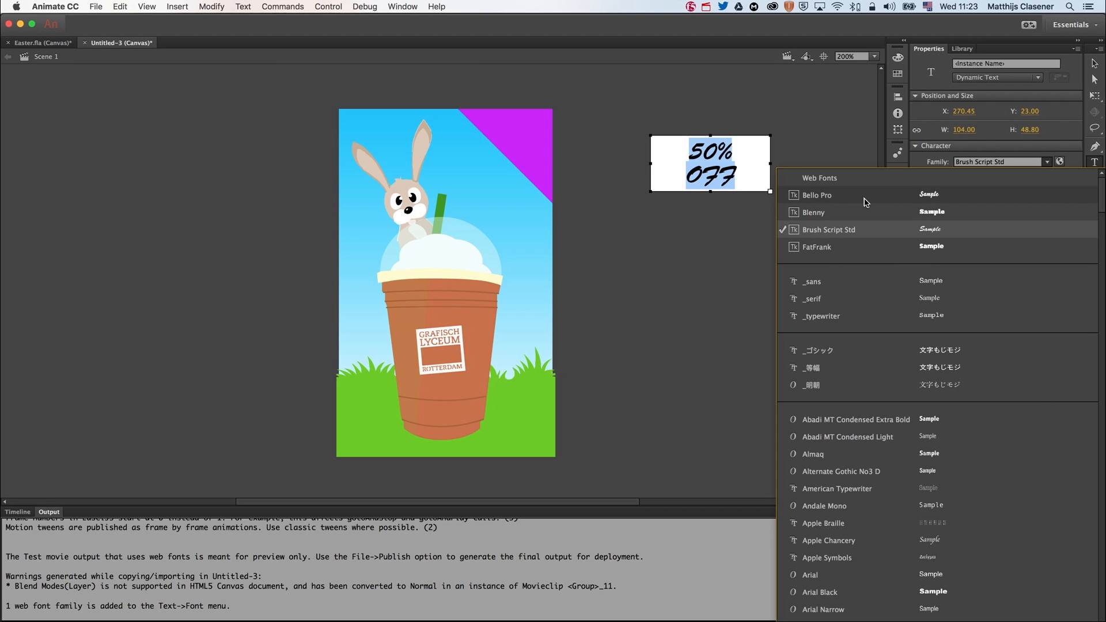
pyautogui.click(816, 194)
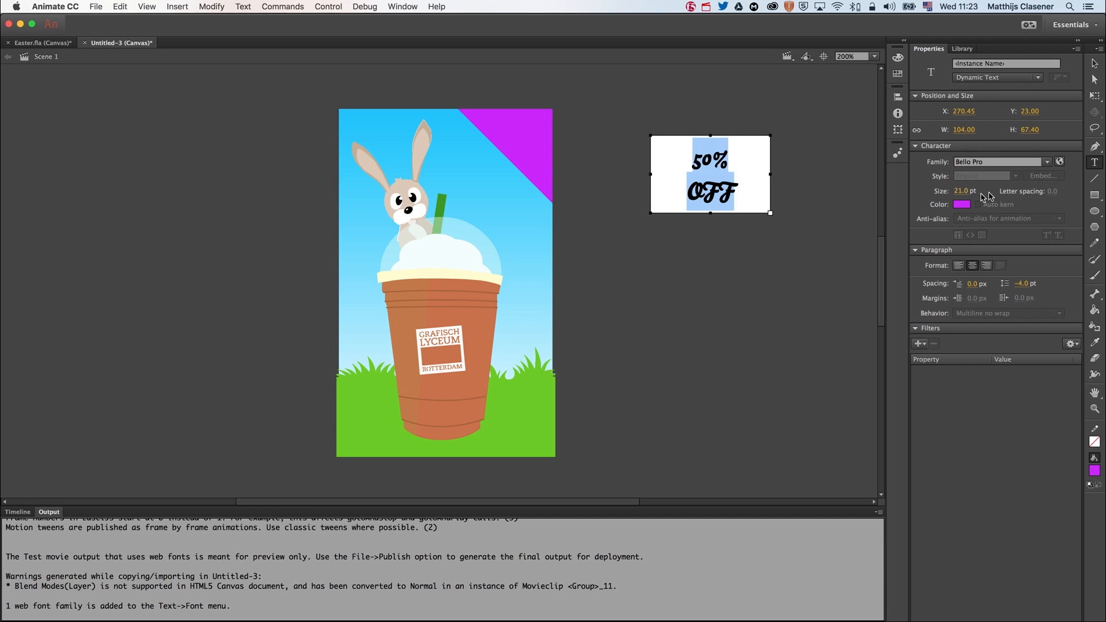
pyautogui.click(1047, 161)
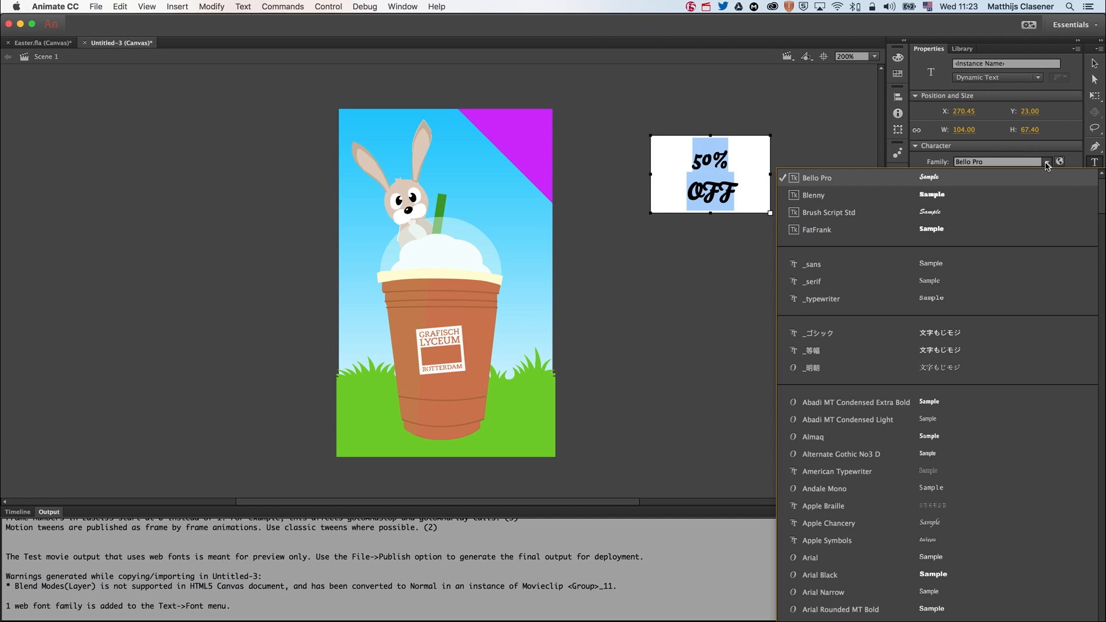
pyautogui.click(813, 194)
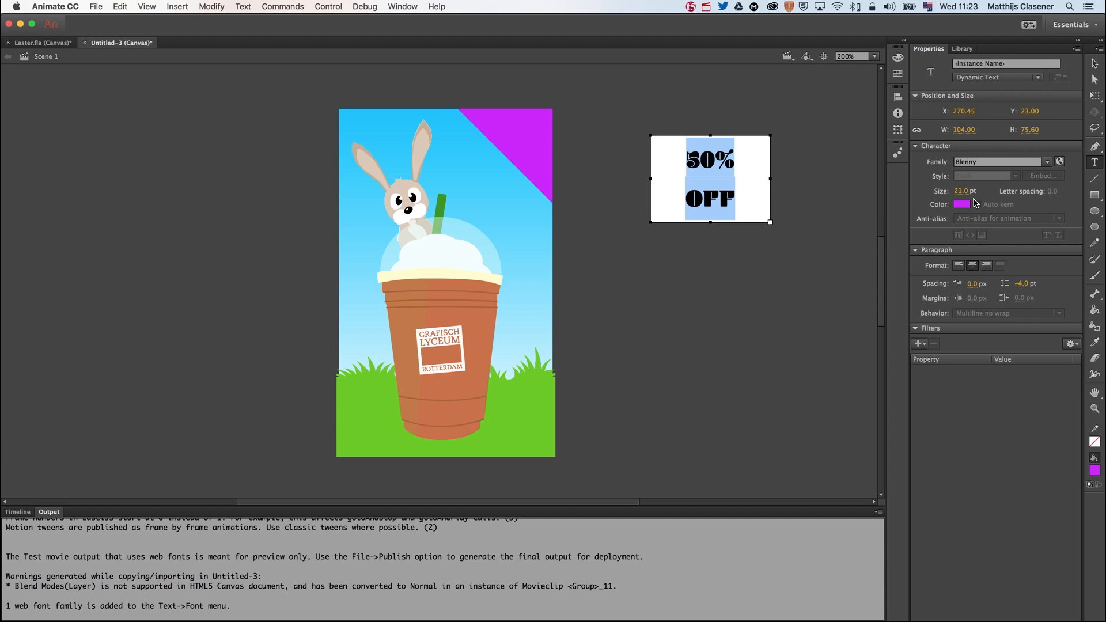
pyautogui.moveTo(1071, 152)
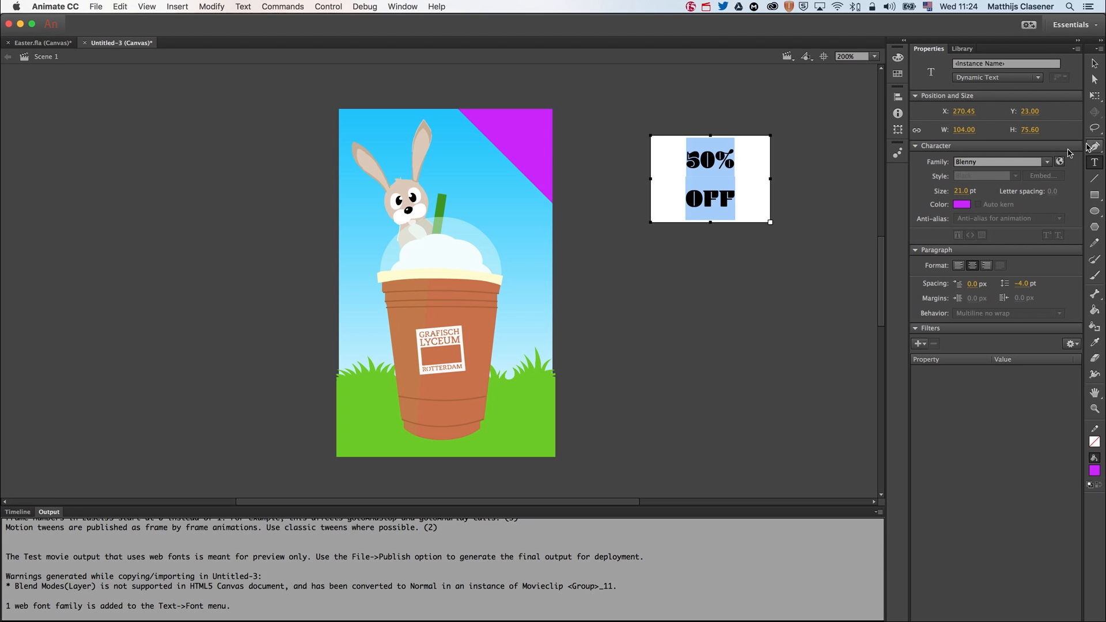
pyautogui.click(1093, 63)
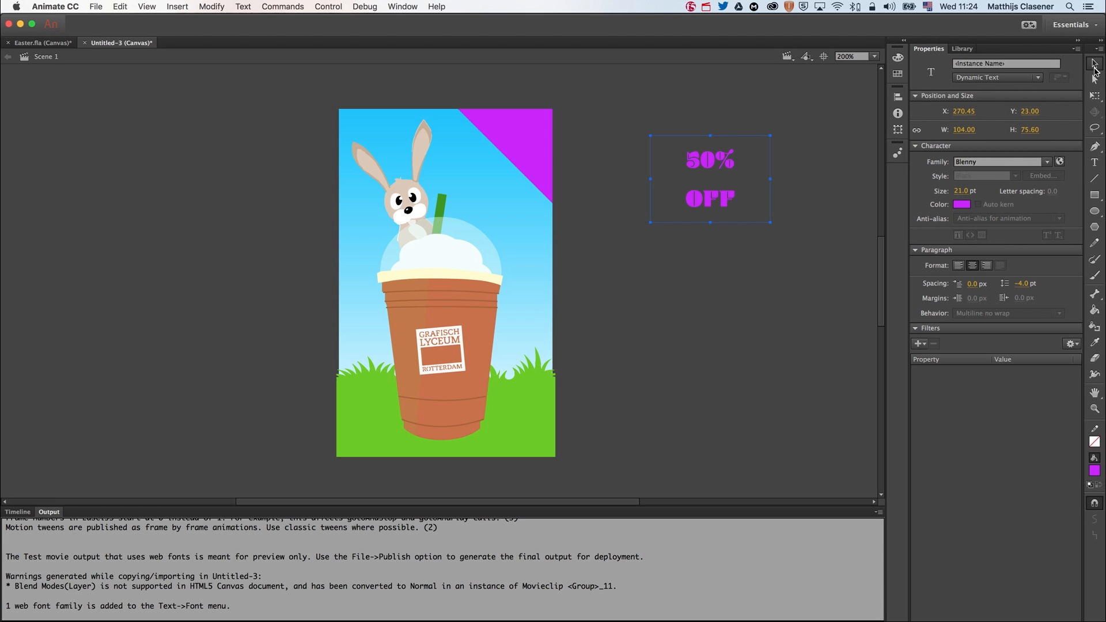
pyautogui.moveTo(974, 209)
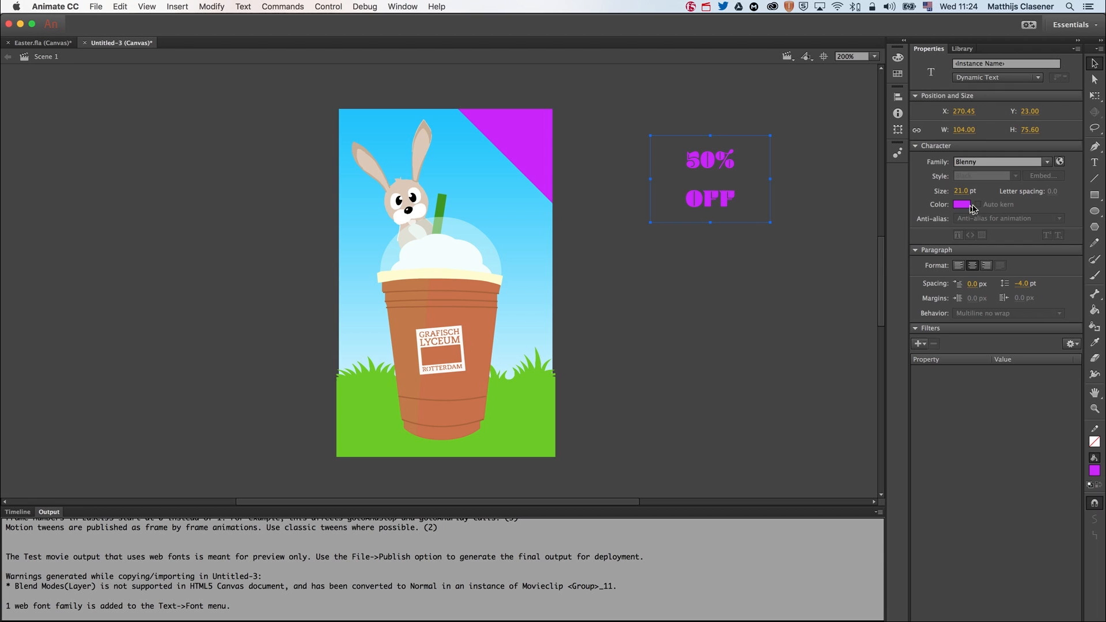
# Move the 50% OFF text into the purple corner and resize it to 19 pt with -16 pt line spacing.
pyautogui.click(961, 204)
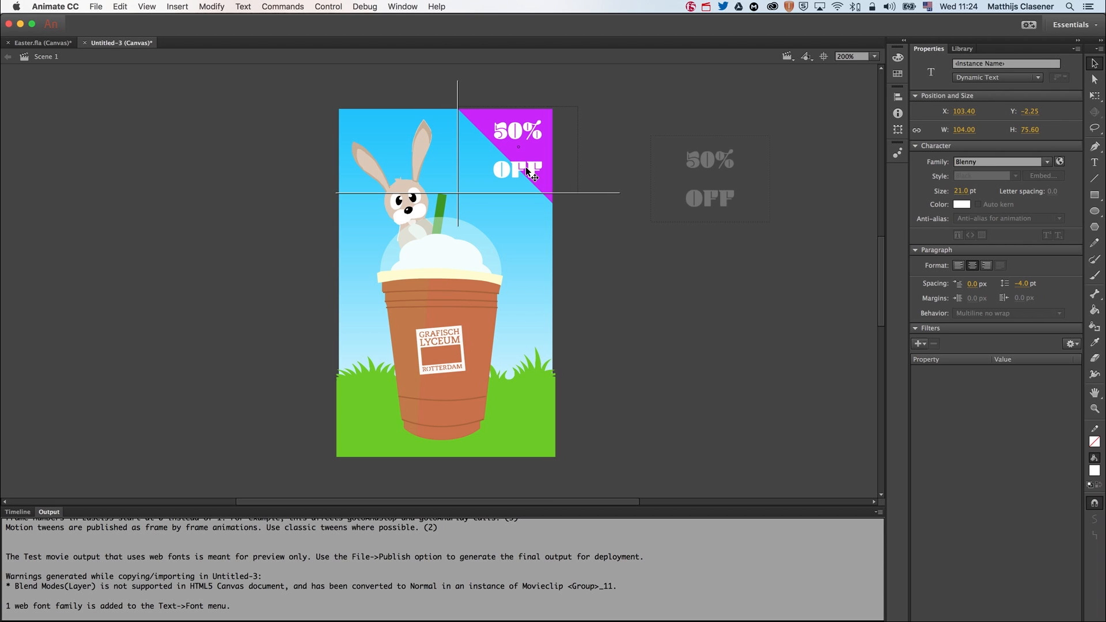
pyautogui.click(526, 173)
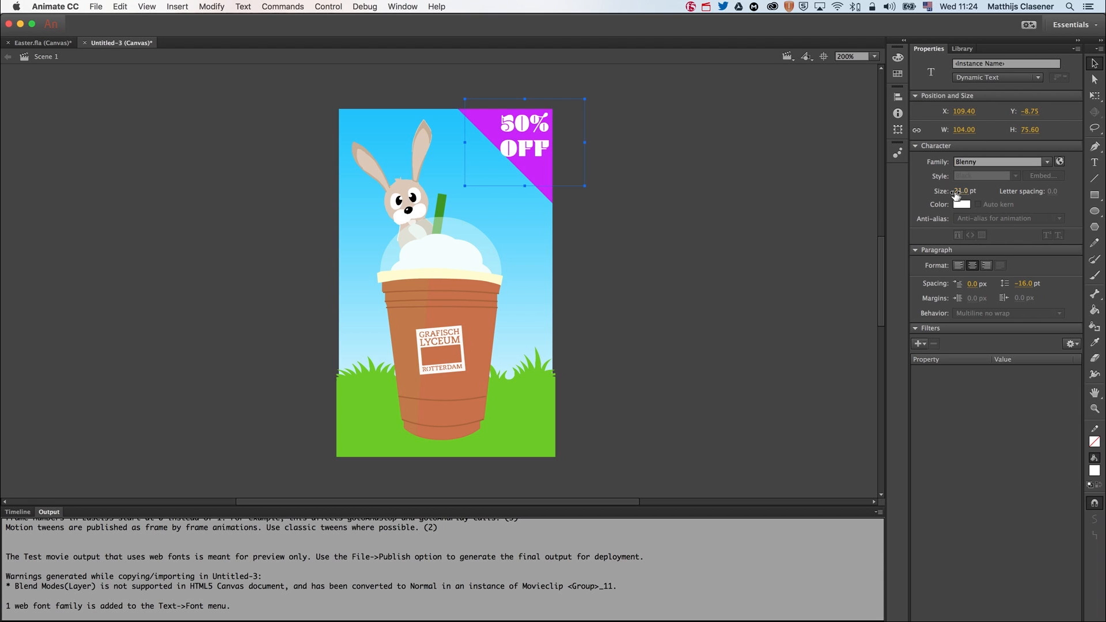
pyautogui.doubleClick(961, 191)
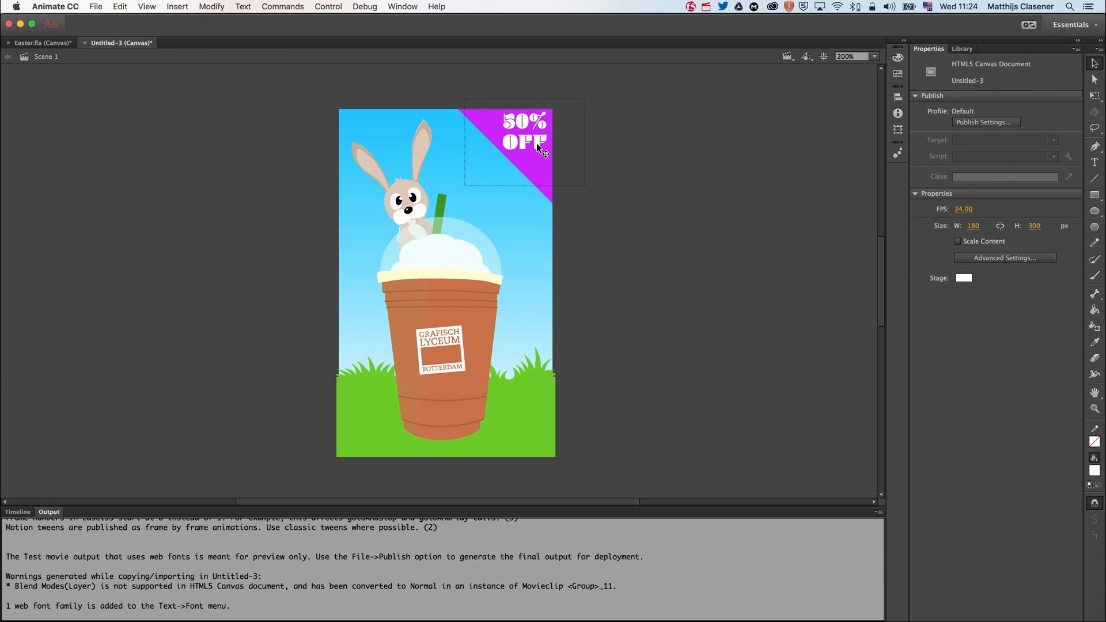
pyautogui.click(522, 134)
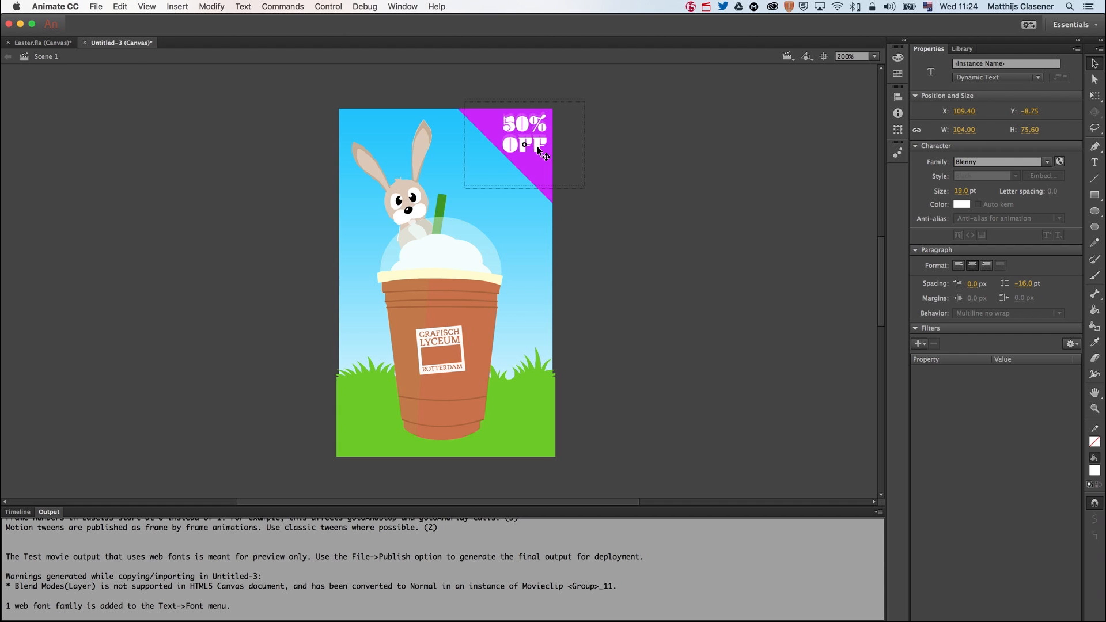
pyautogui.click(679, 153)
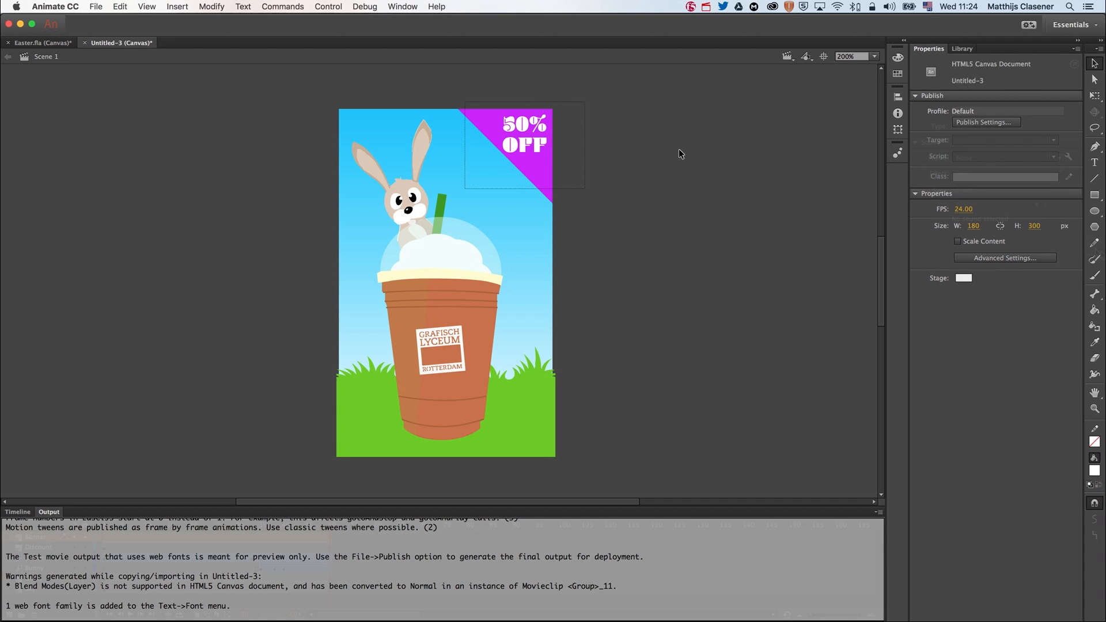
# Paint a peach ribbon over the grass using the Decorative Banners brush 'Banner 2'.
pyautogui.click(17, 512)
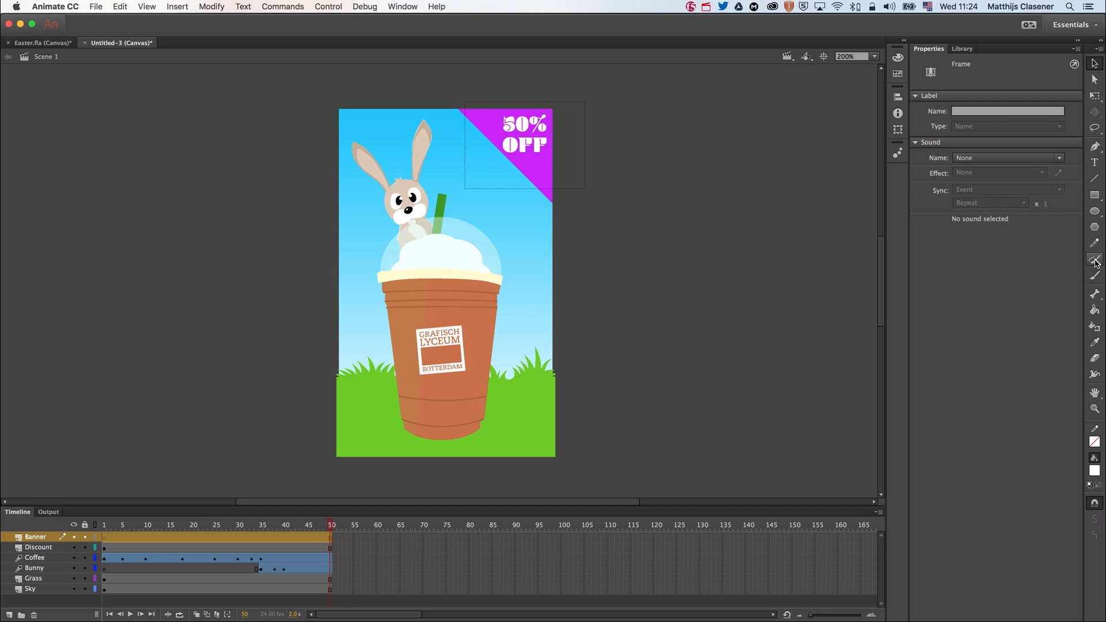
pyautogui.click(1093, 262)
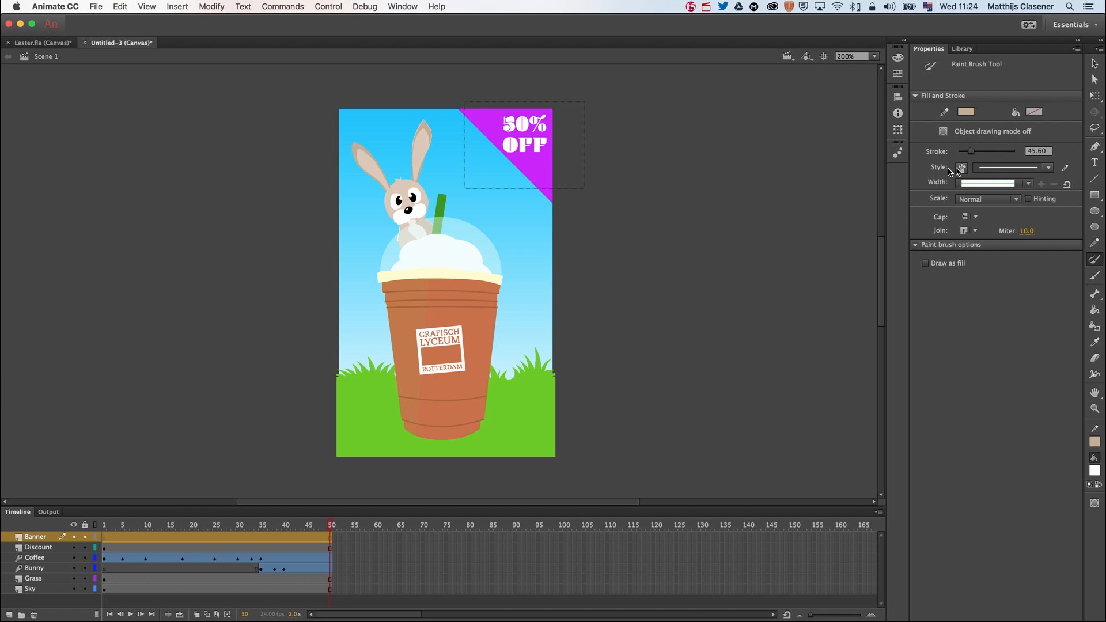
pyautogui.click(962, 167)
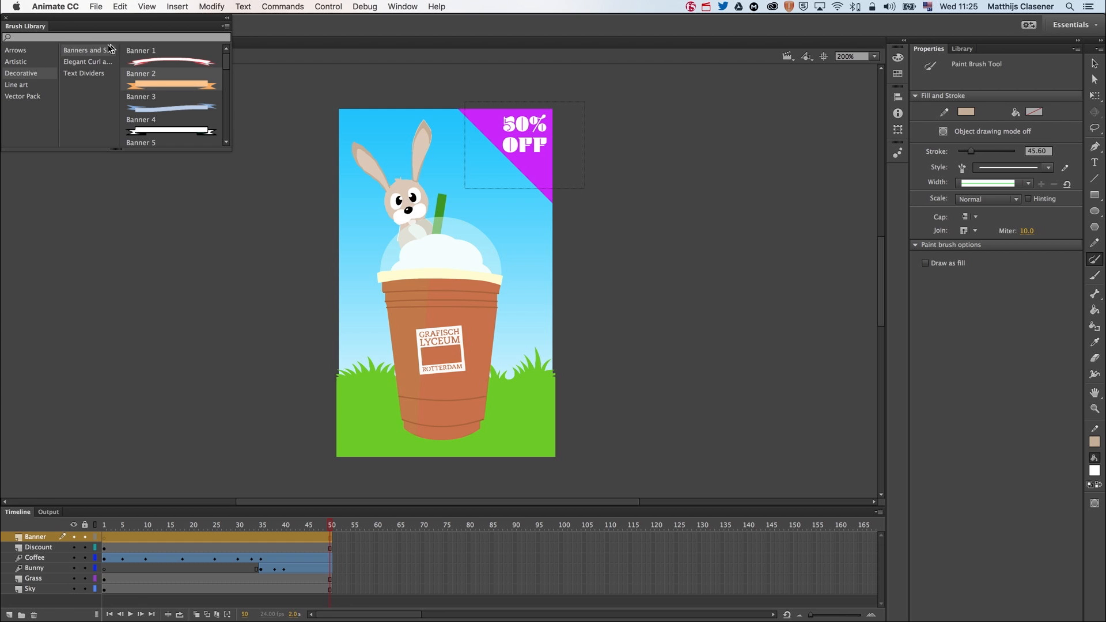
pyautogui.click(171, 85)
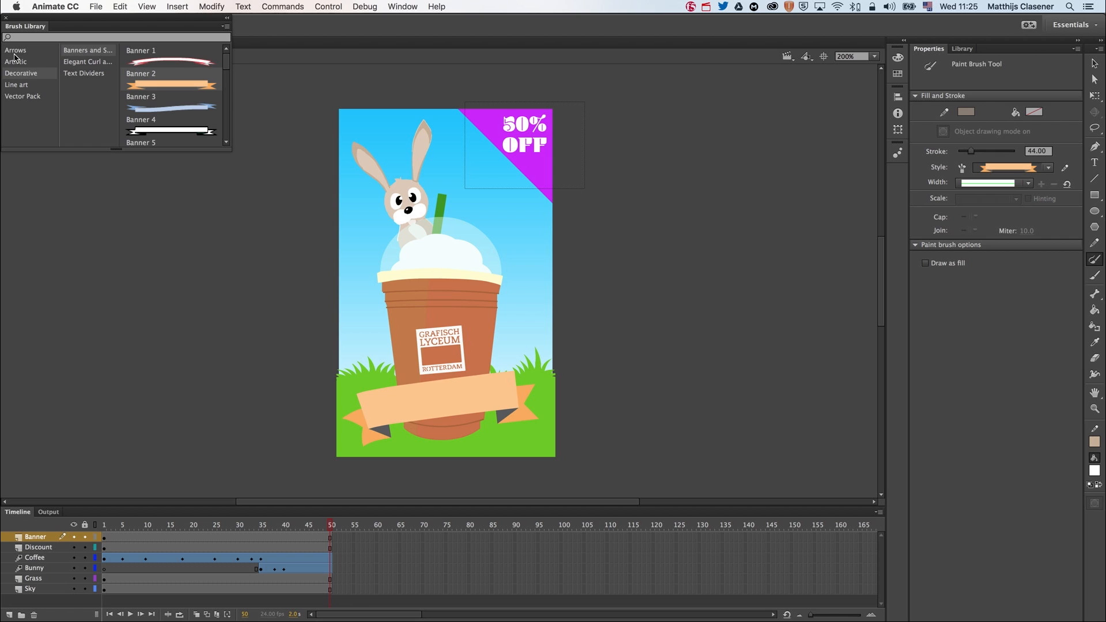
pyautogui.press('cmd+z')
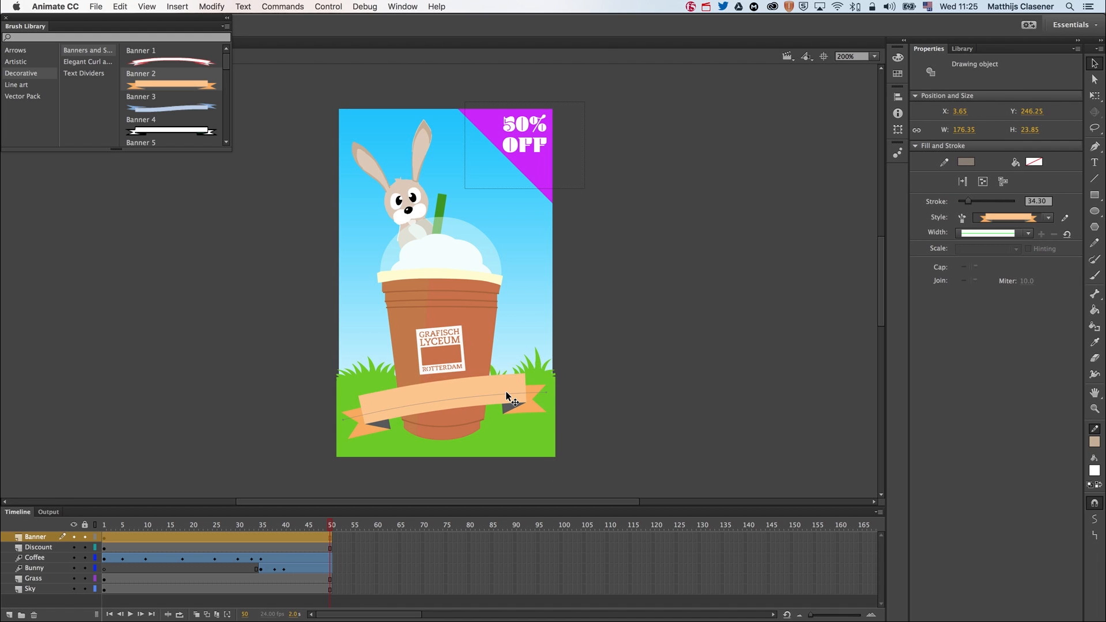
# Convert the ribbon into a movie clip named Banner and add a new layer inside it.
pyautogui.rightClick(510, 401)
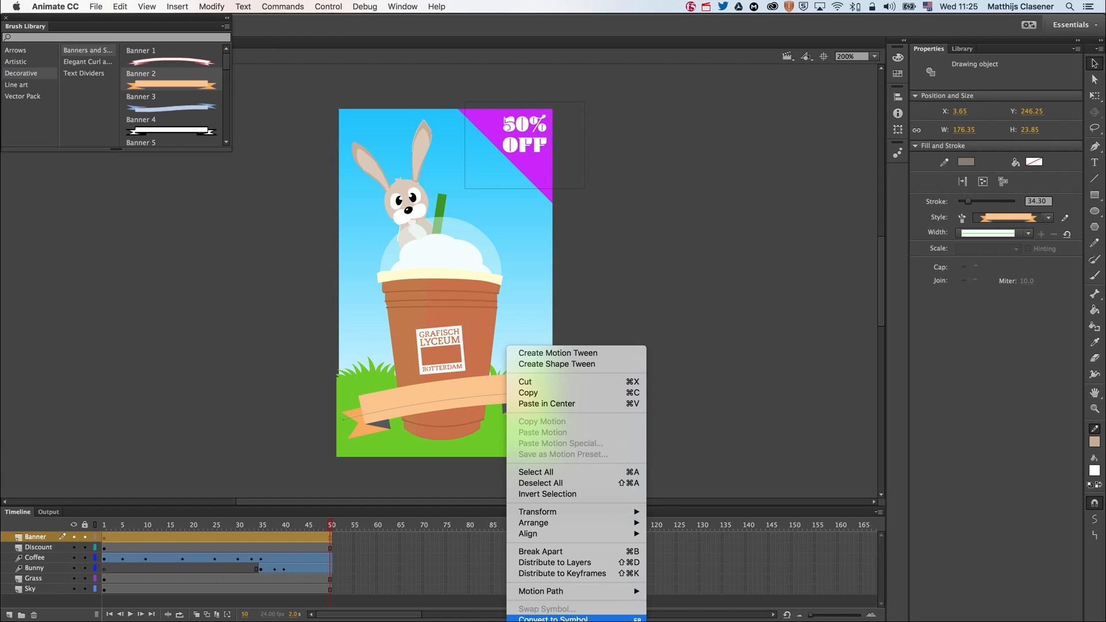
pyautogui.click(553, 618)
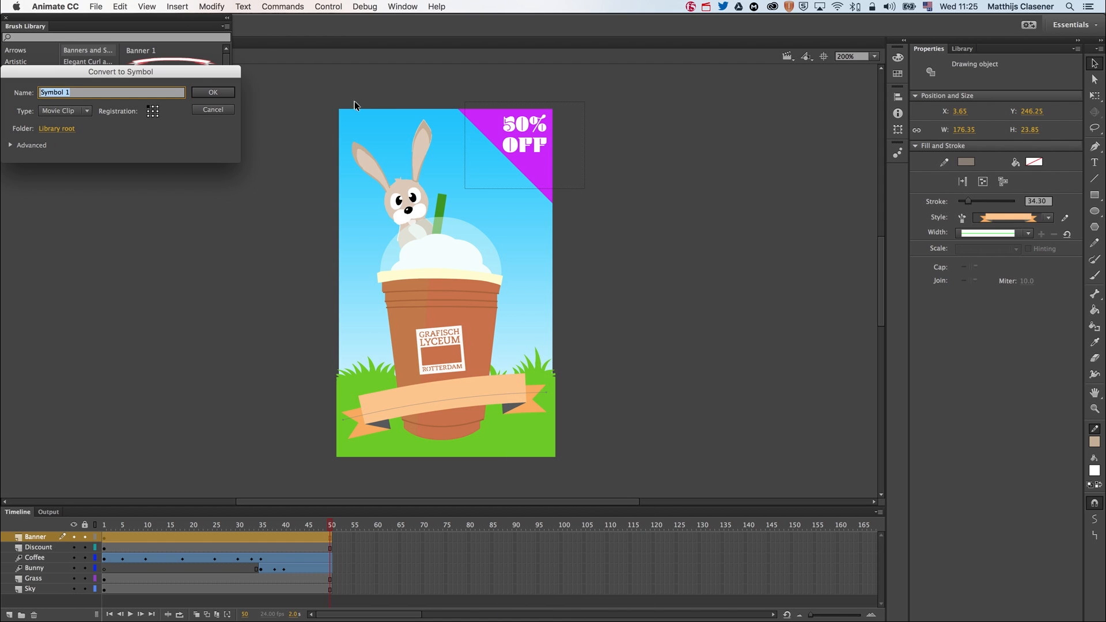
pyautogui.click(213, 91)
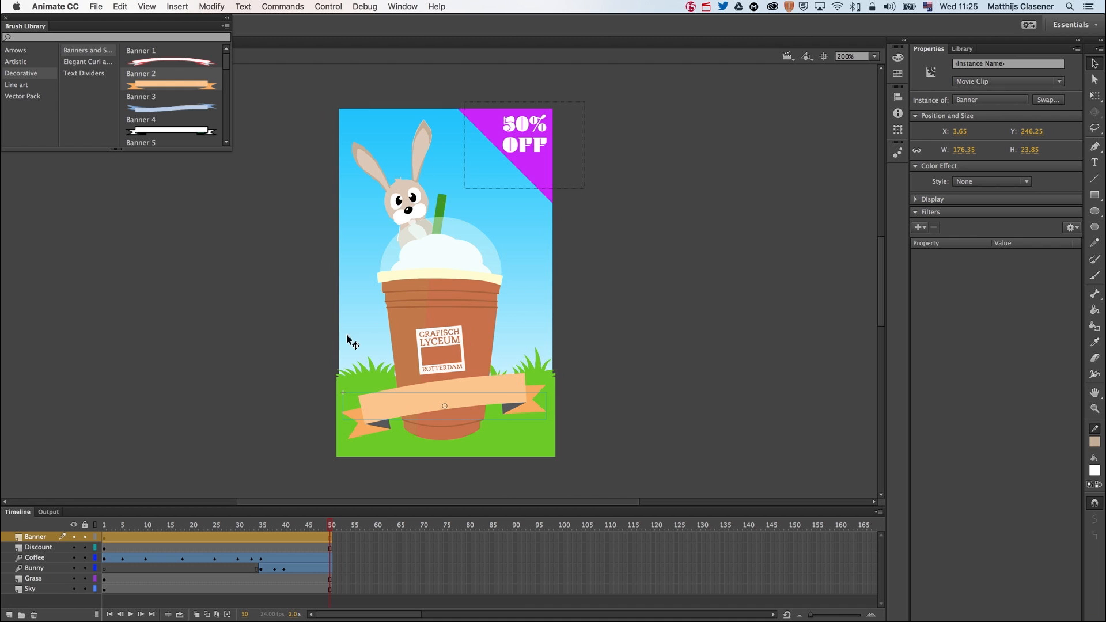
pyautogui.moveTo(377, 412)
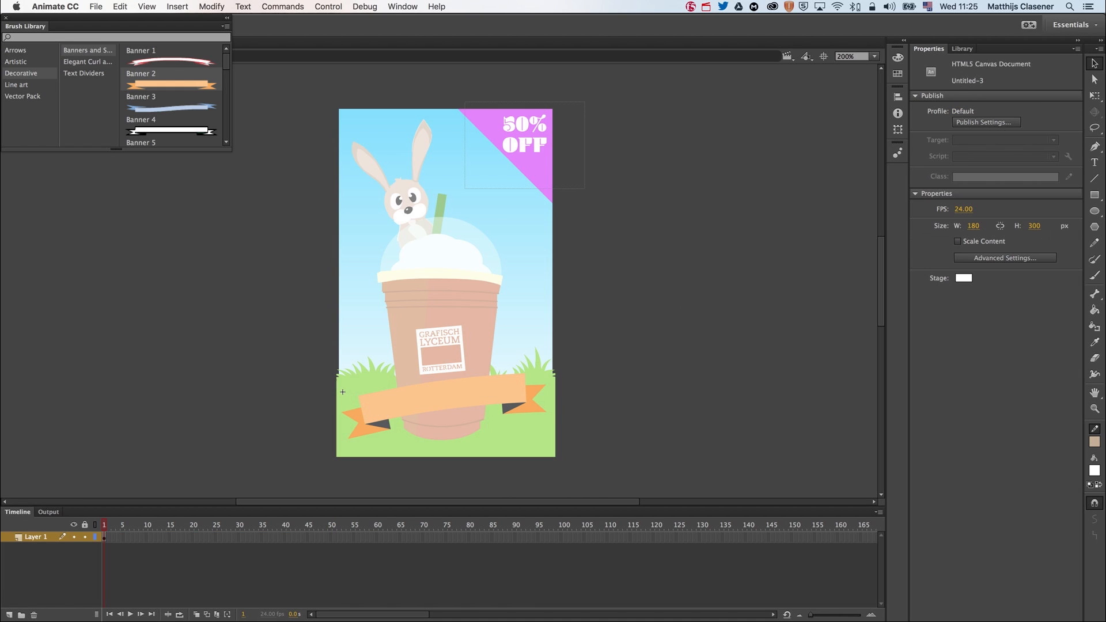
pyautogui.click(9, 615)
pyautogui.write('Coffee')
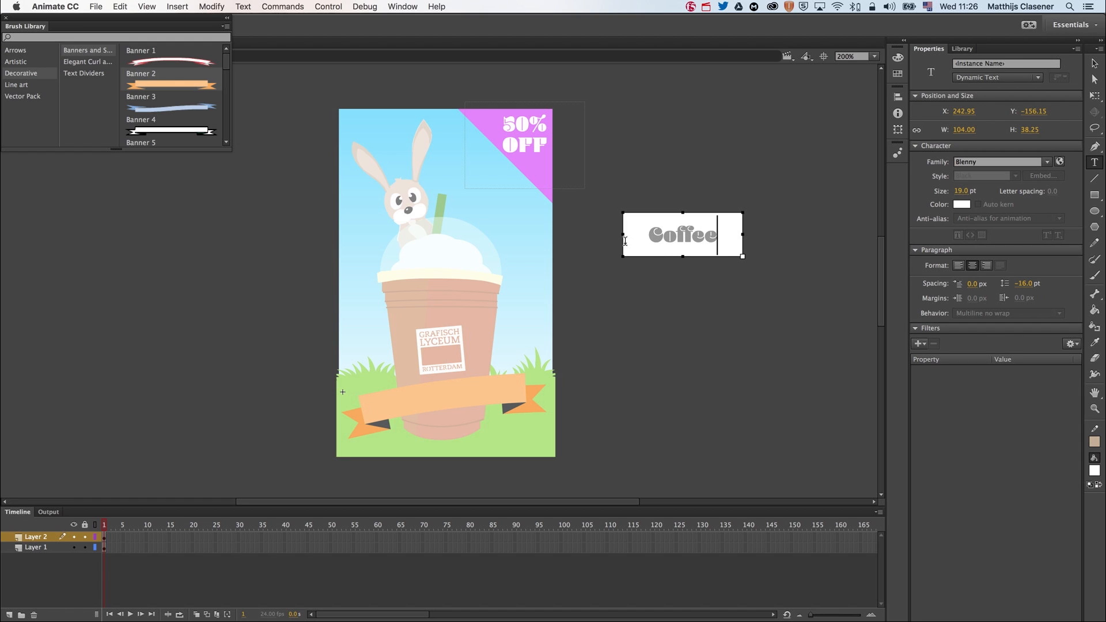
# Type the 'Coffee Deal' text on the ribbon's new layer.
pyautogui.write('Deal')
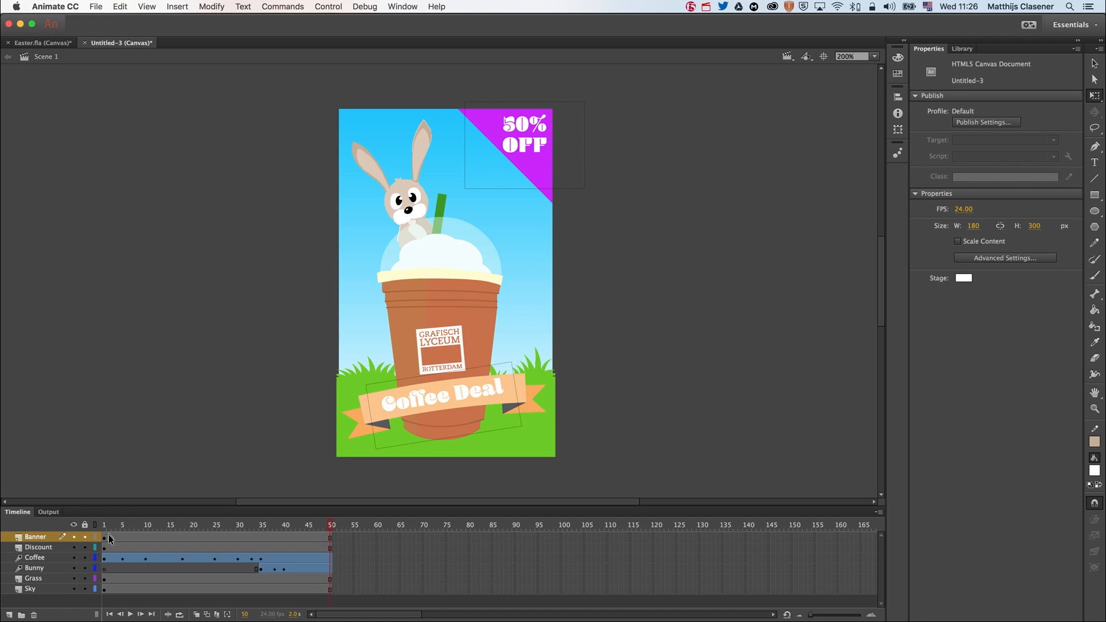
# Convert the Discount layer's corner artwork into a movie clip named '50%', then check frame 31.
pyautogui.click(104, 525)
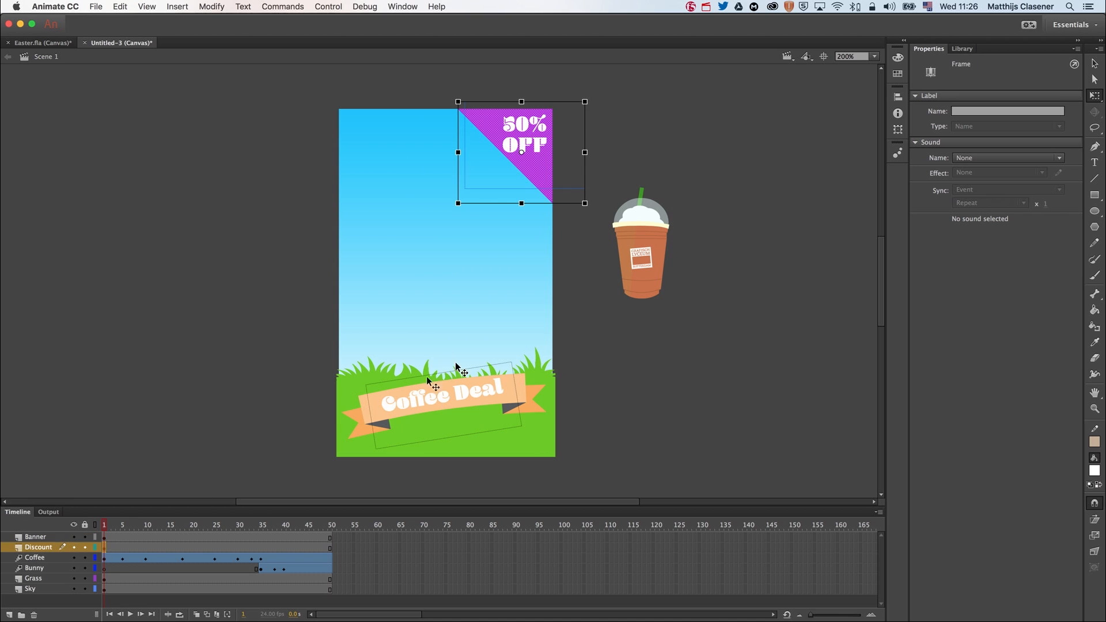
pyautogui.rightClick(434, 384)
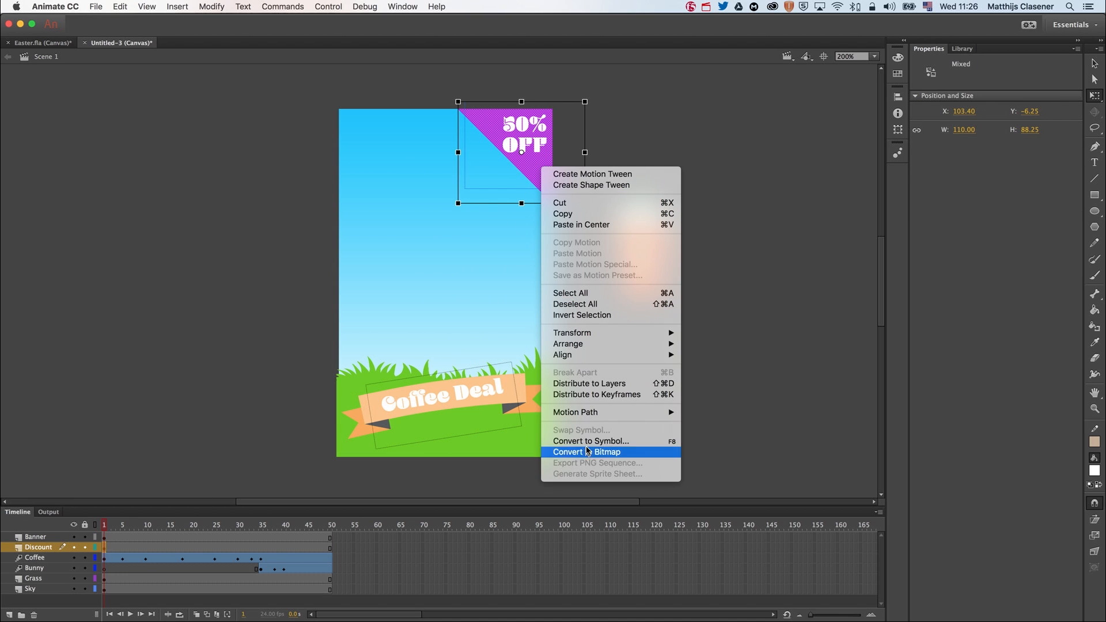
pyautogui.click(594, 441)
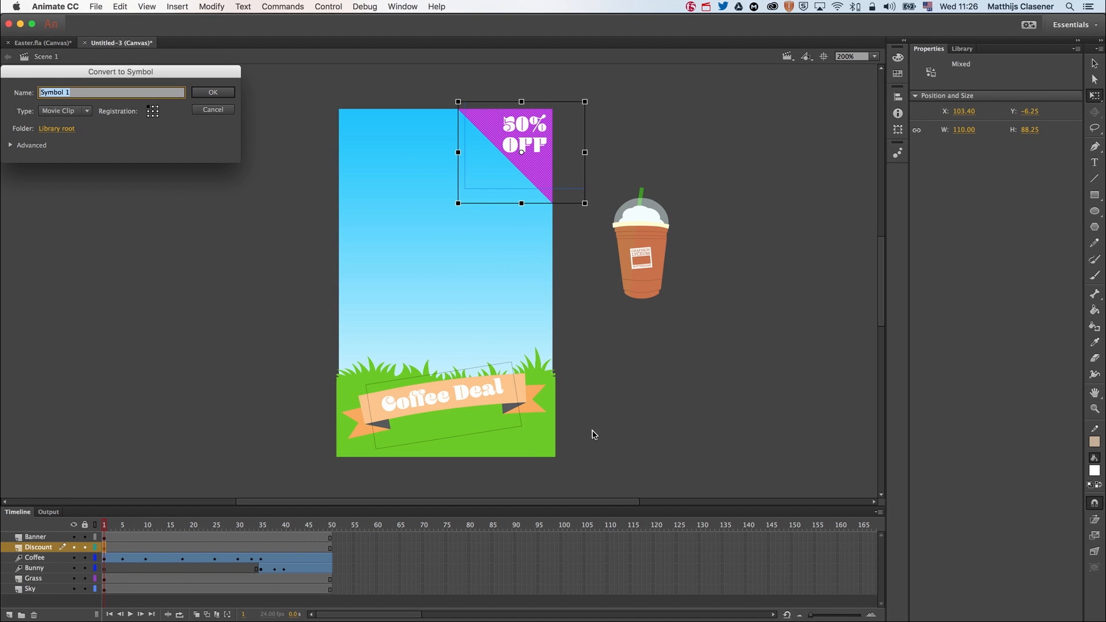
pyautogui.write('50%')
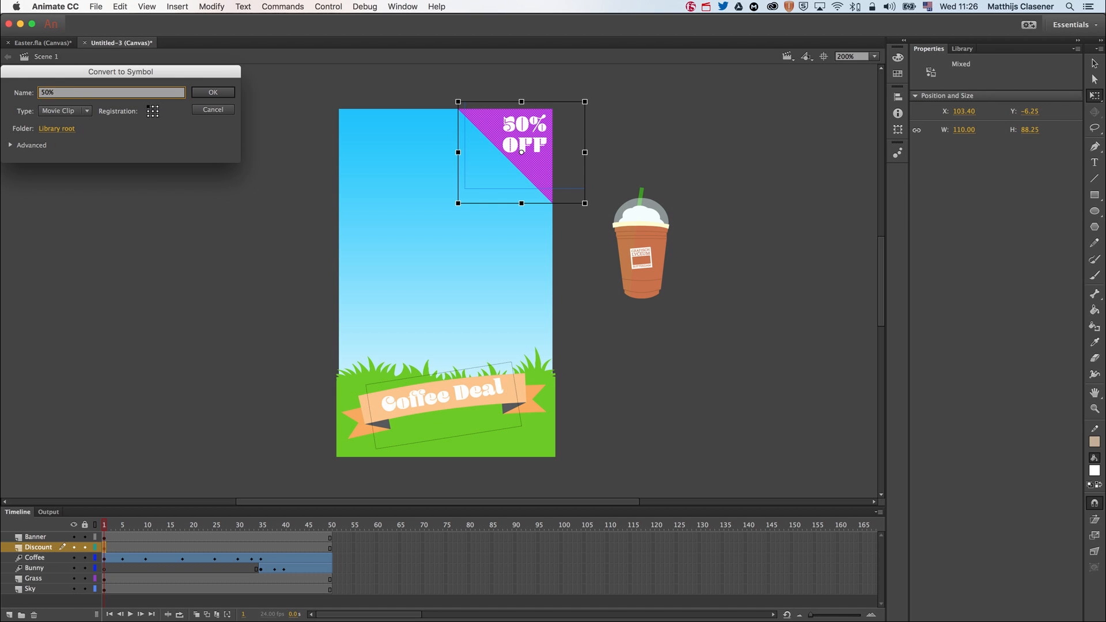
pyautogui.click(213, 92)
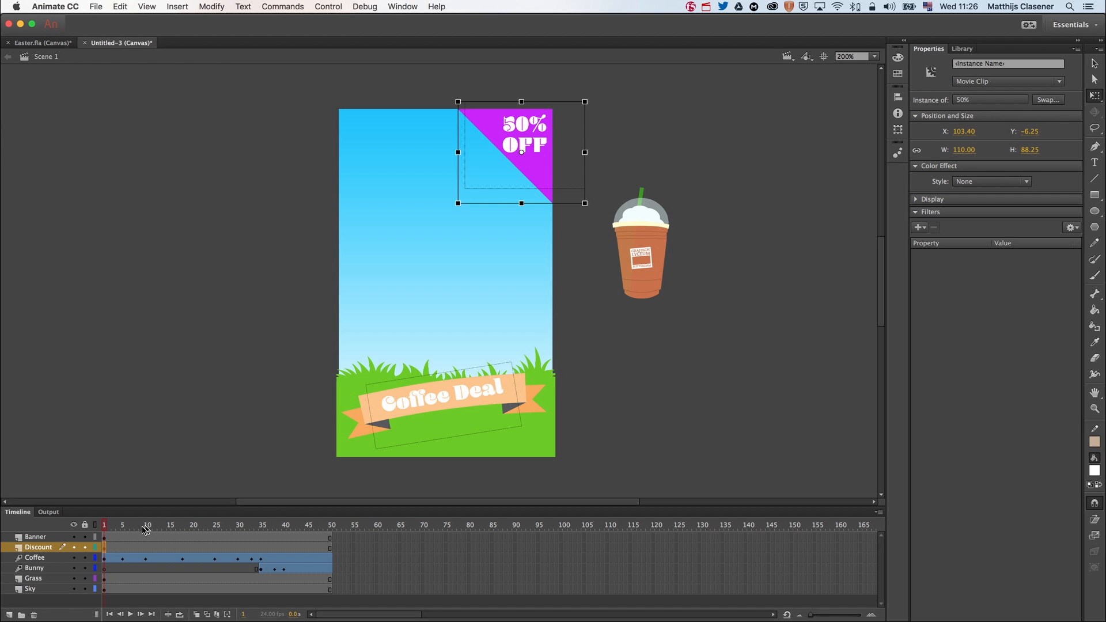
pyautogui.click(245, 525)
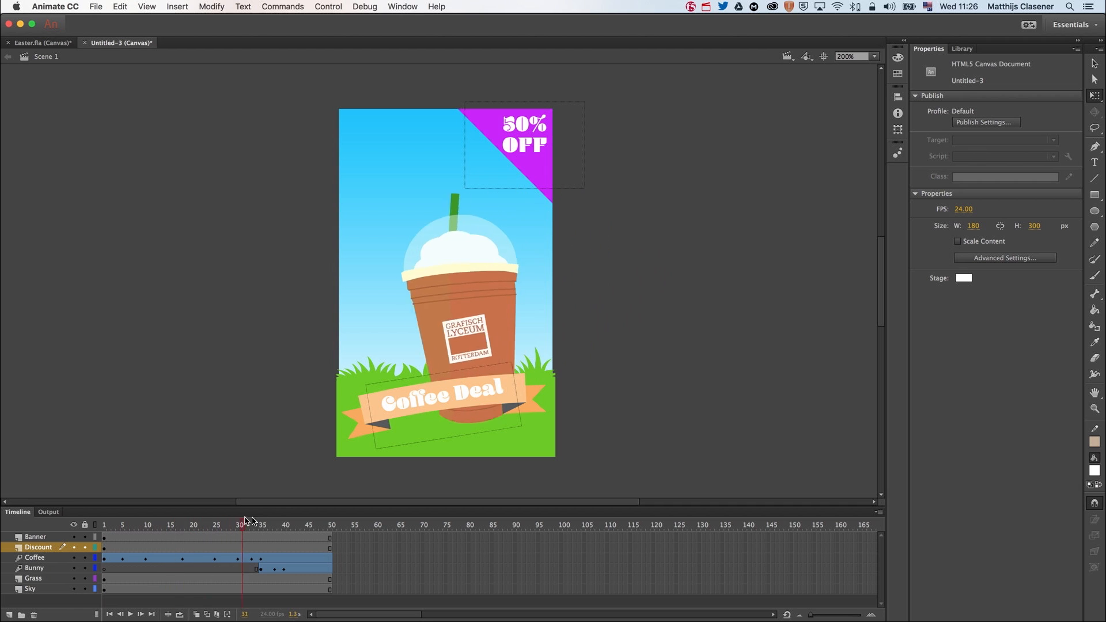
# Add a motion tween to the Banner layer at frame 41.
pyautogui.click(287, 525)
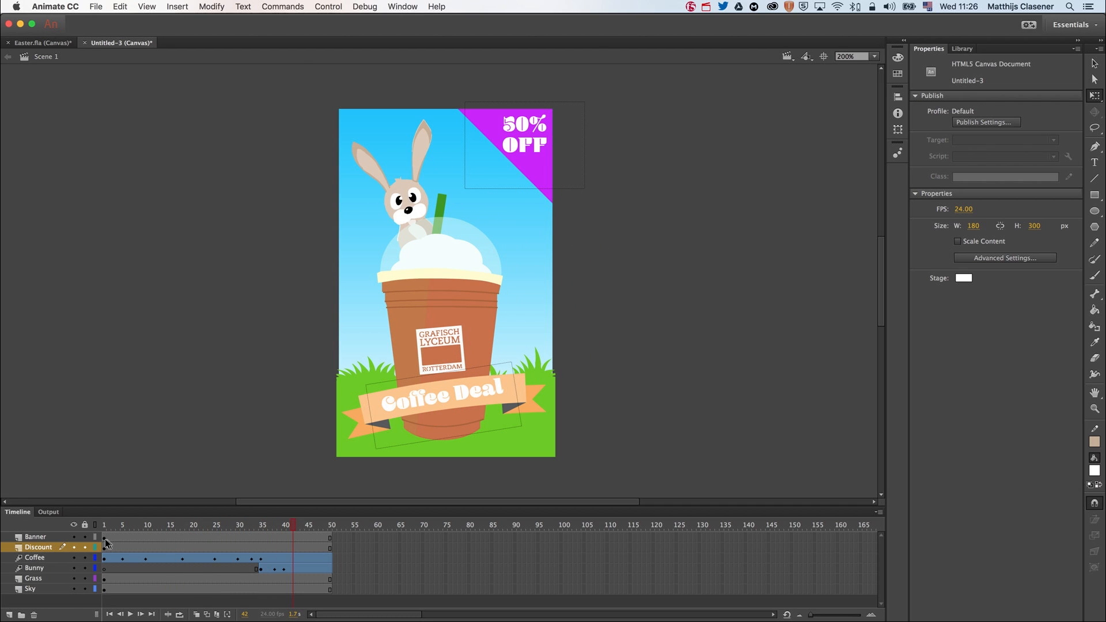
pyautogui.click(103, 537)
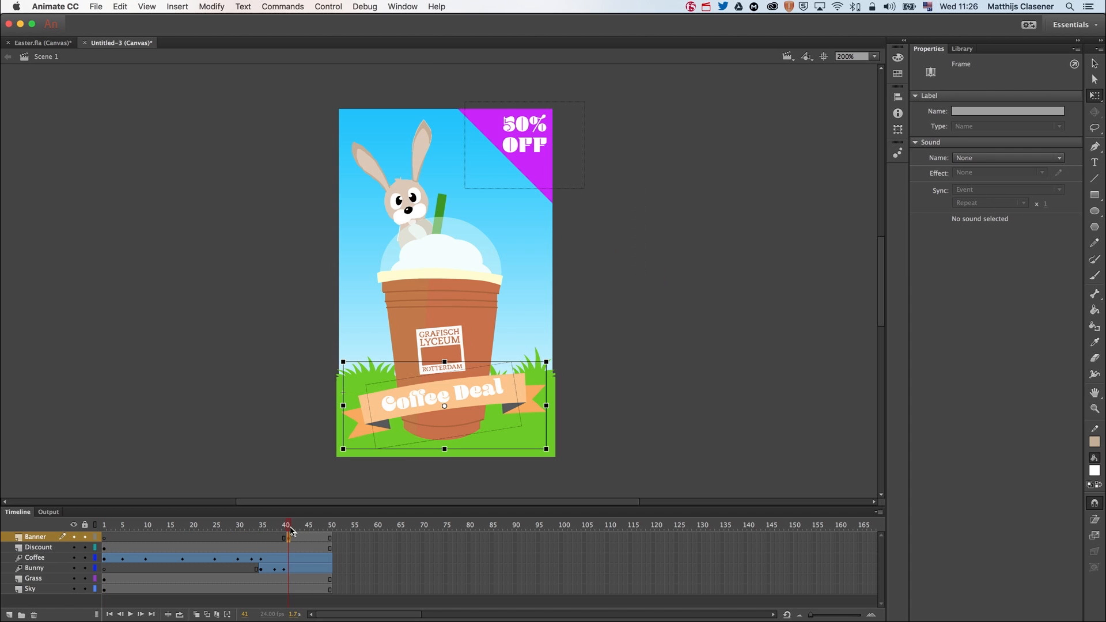
pyautogui.rightClick(299, 537)
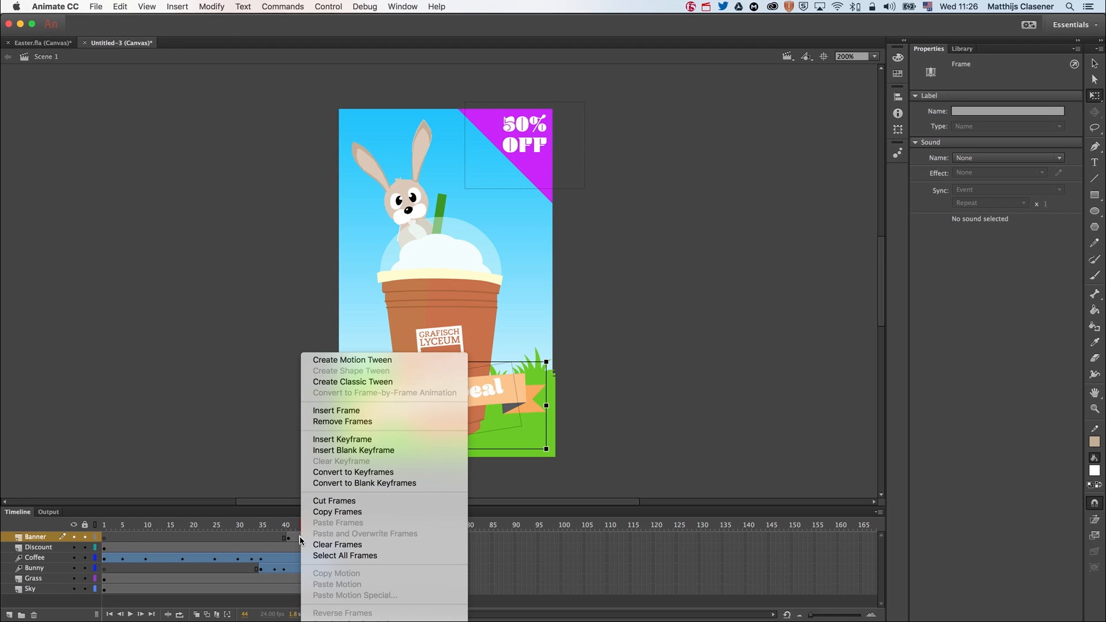
pyautogui.click(352, 359)
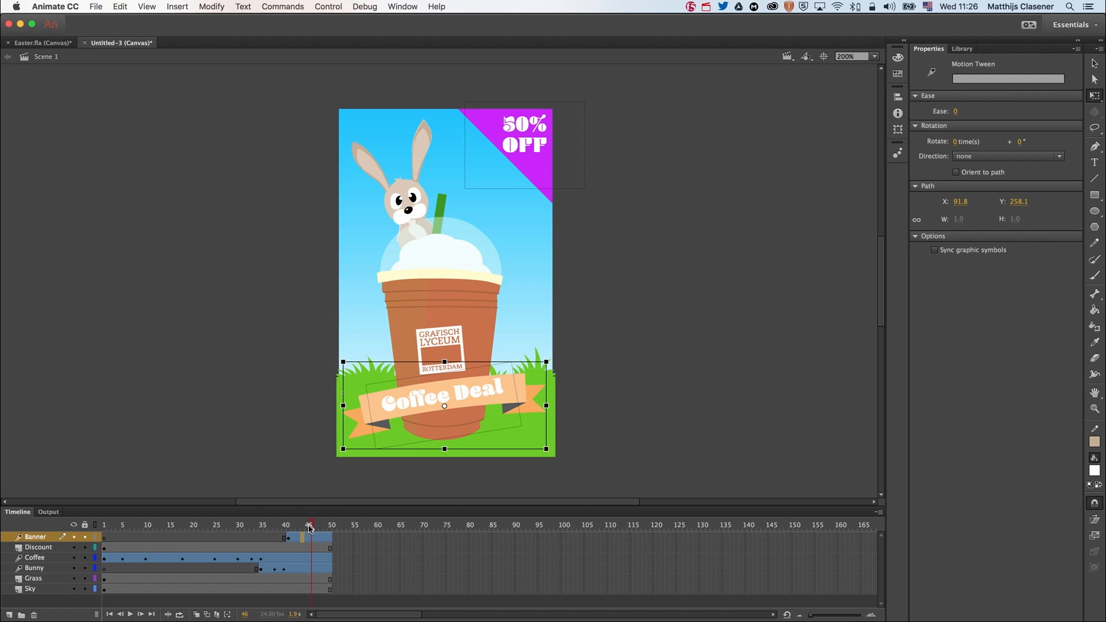
pyautogui.rightClick(308, 538)
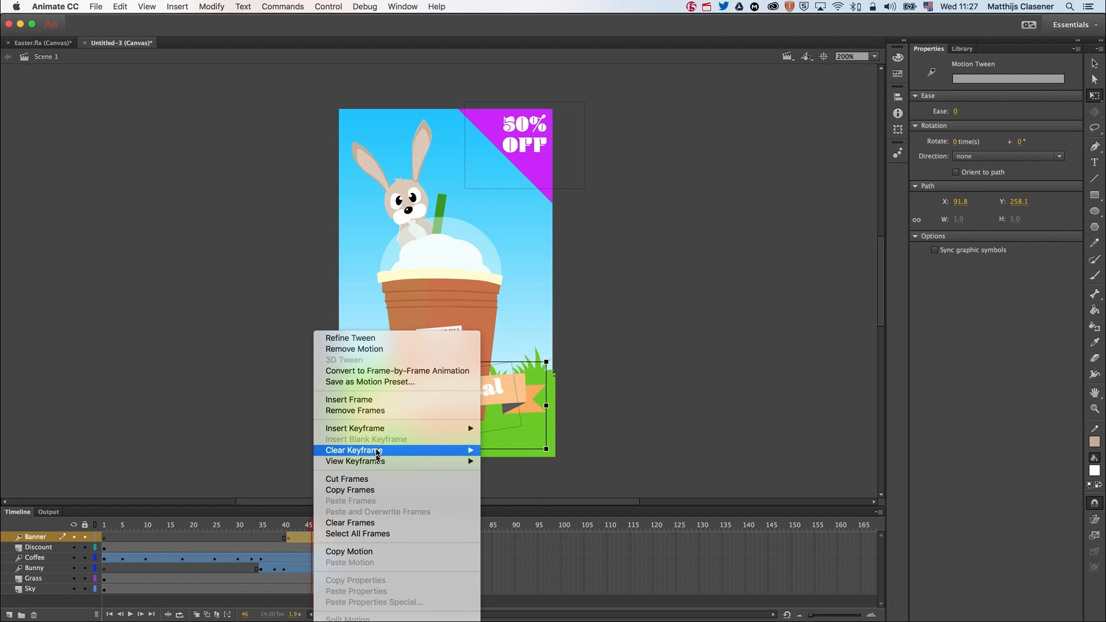
pyautogui.moveTo(355, 428)
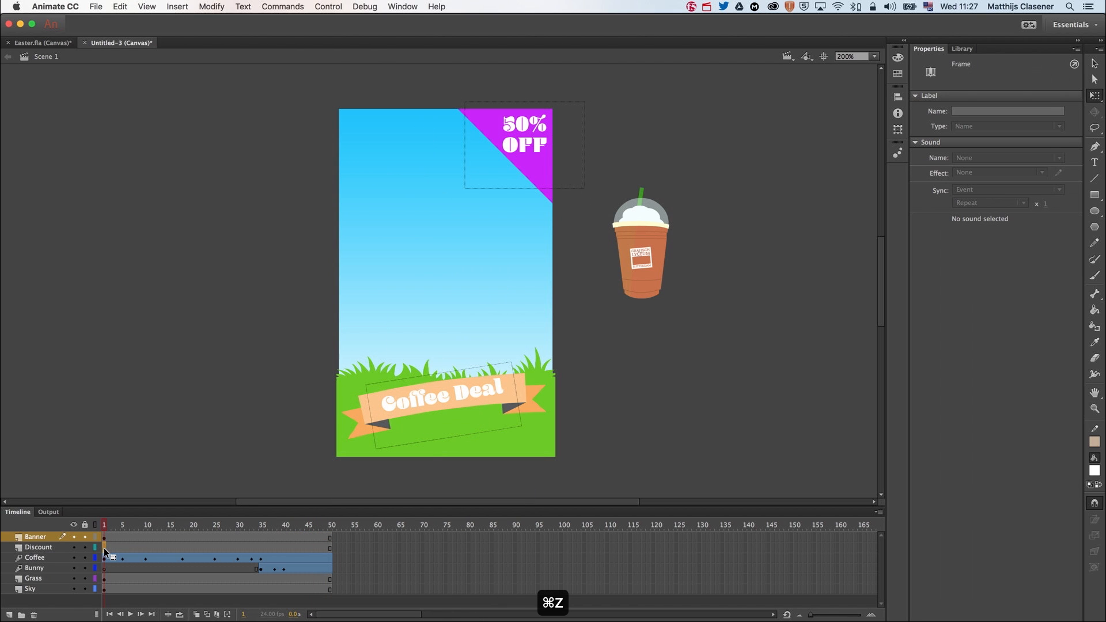
# Add a motion tween on the Discount layer around frame 43.
pyautogui.click(38, 547)
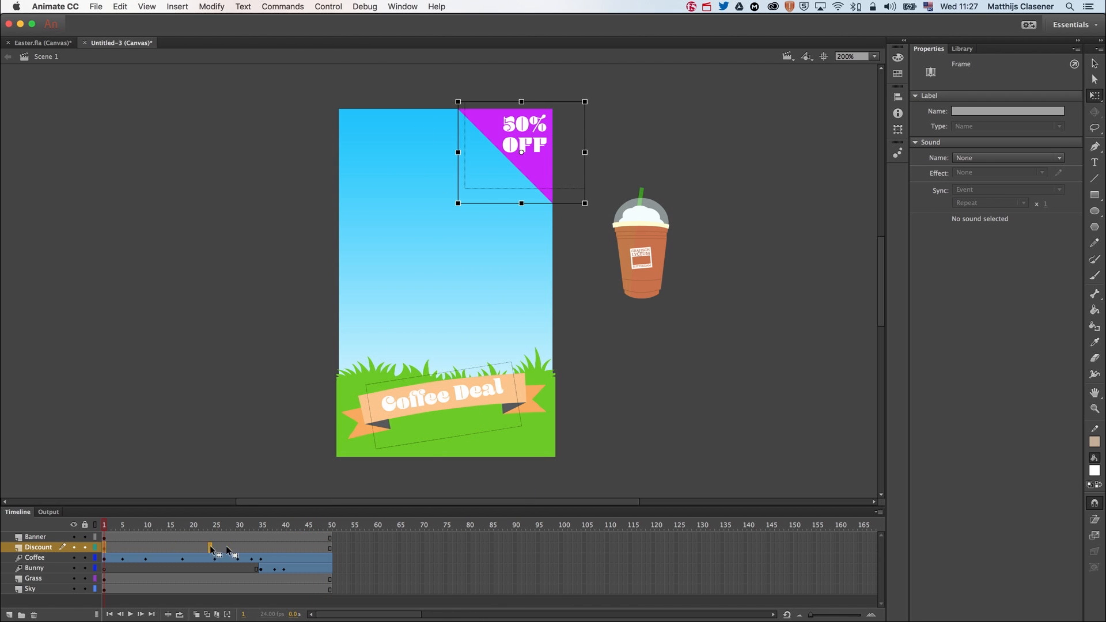
pyautogui.moveTo(289, 549)
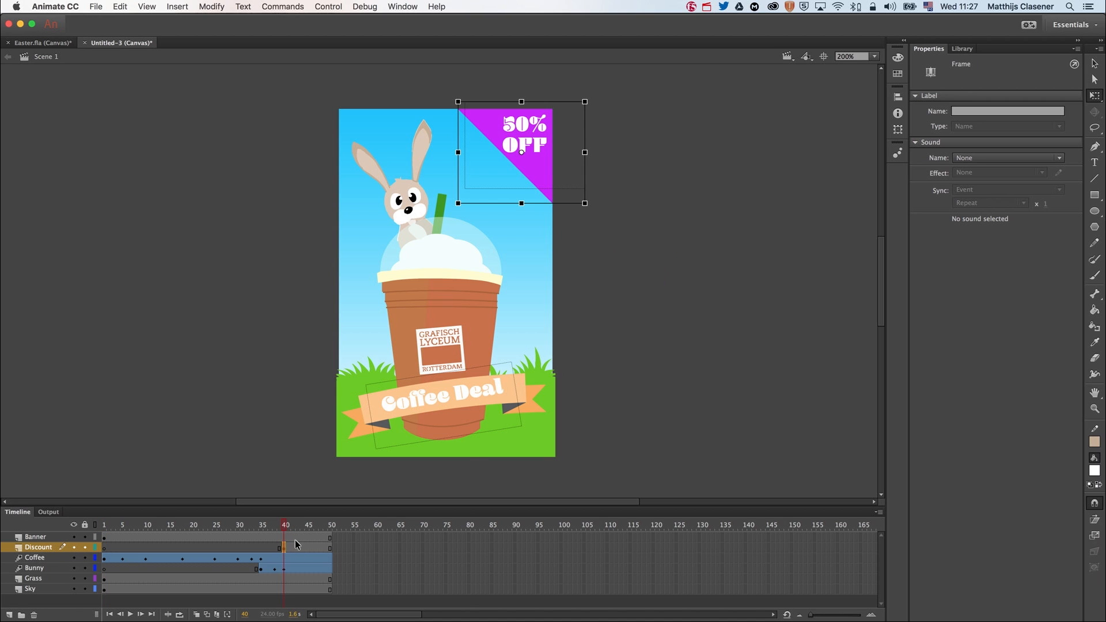
pyautogui.rightClick(285, 557)
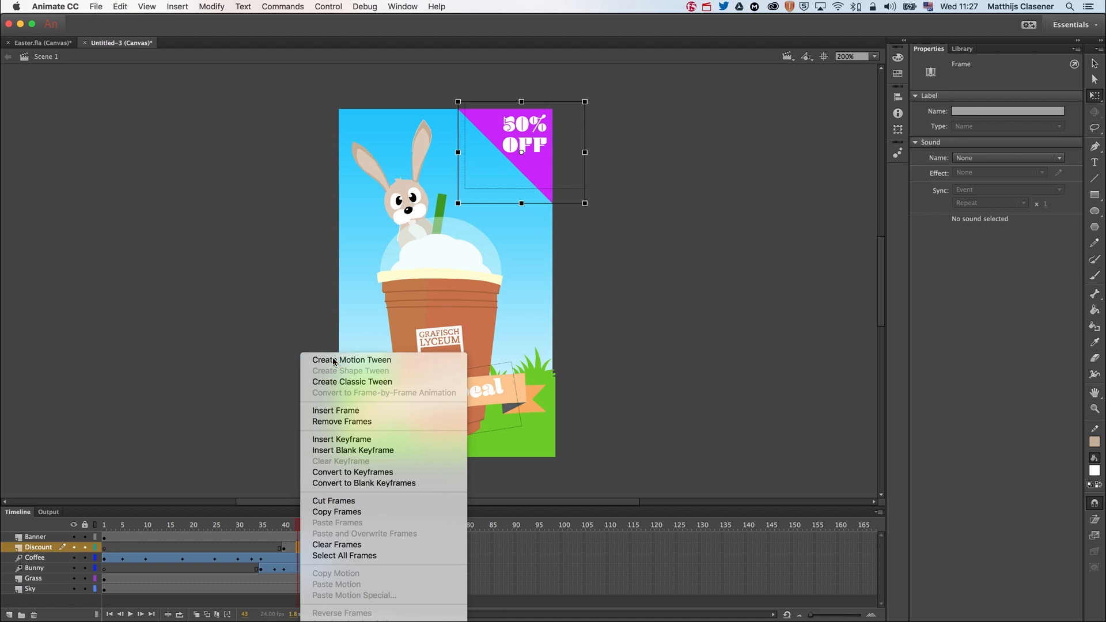
pyautogui.click(352, 359)
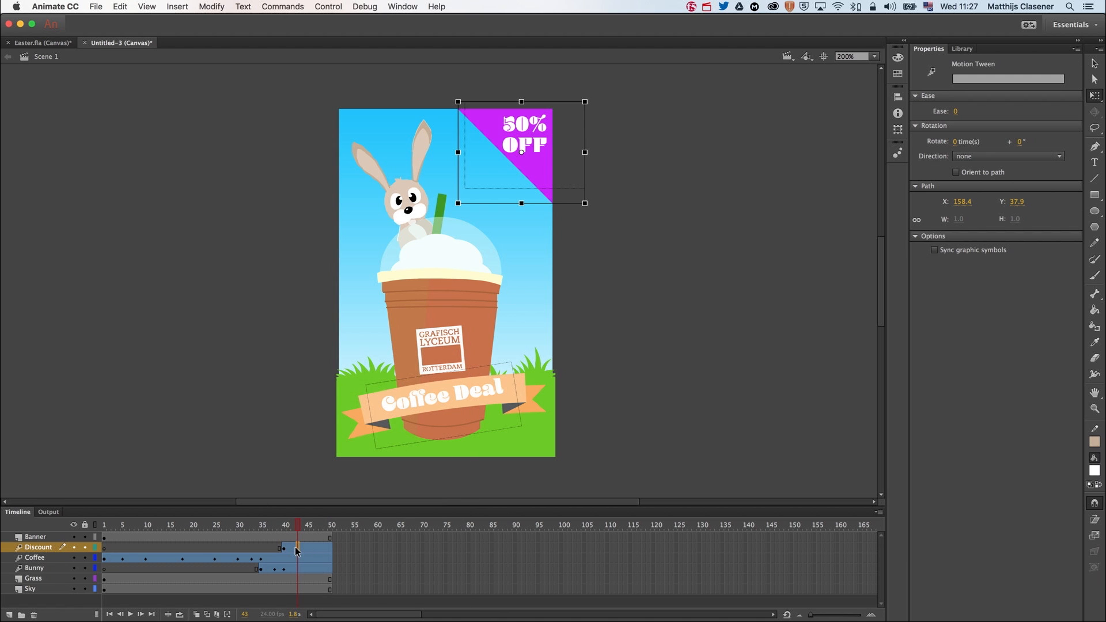
pyautogui.rightClick(296, 549)
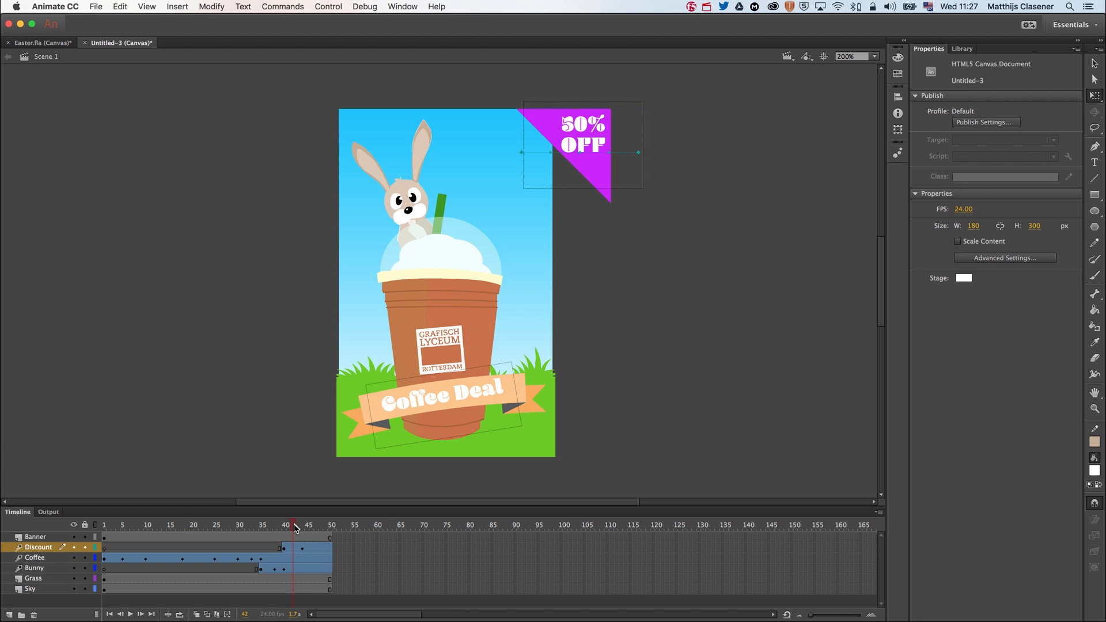
# Tween the Coffee Deal ribbon on the Banner layer, setting its final resting position around frame 49.
pyautogui.click(35, 537)
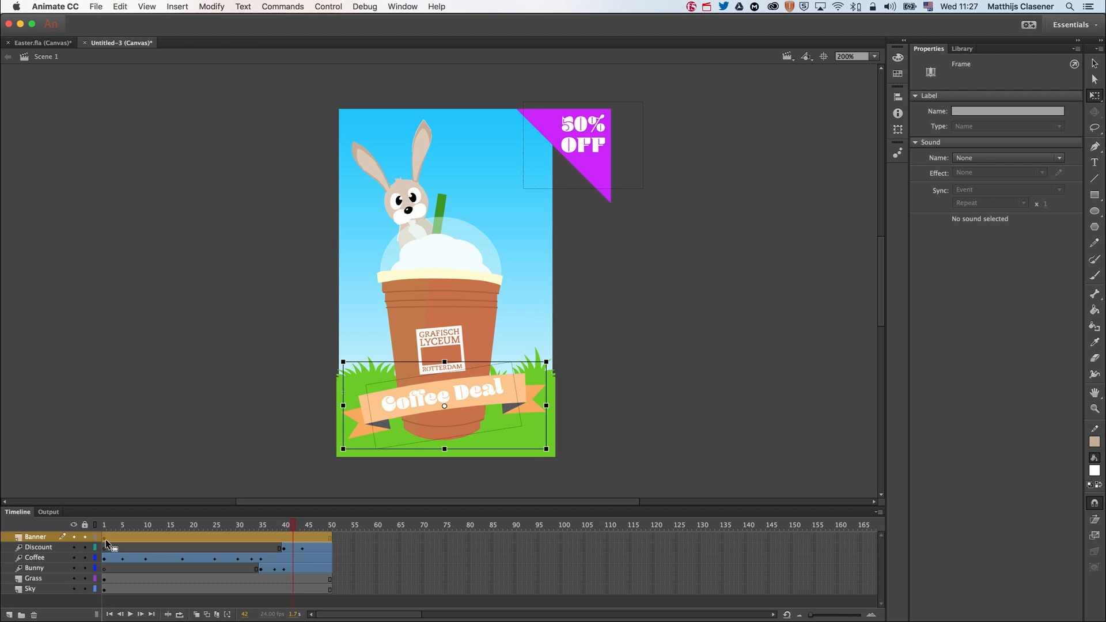
pyautogui.click(104, 524)
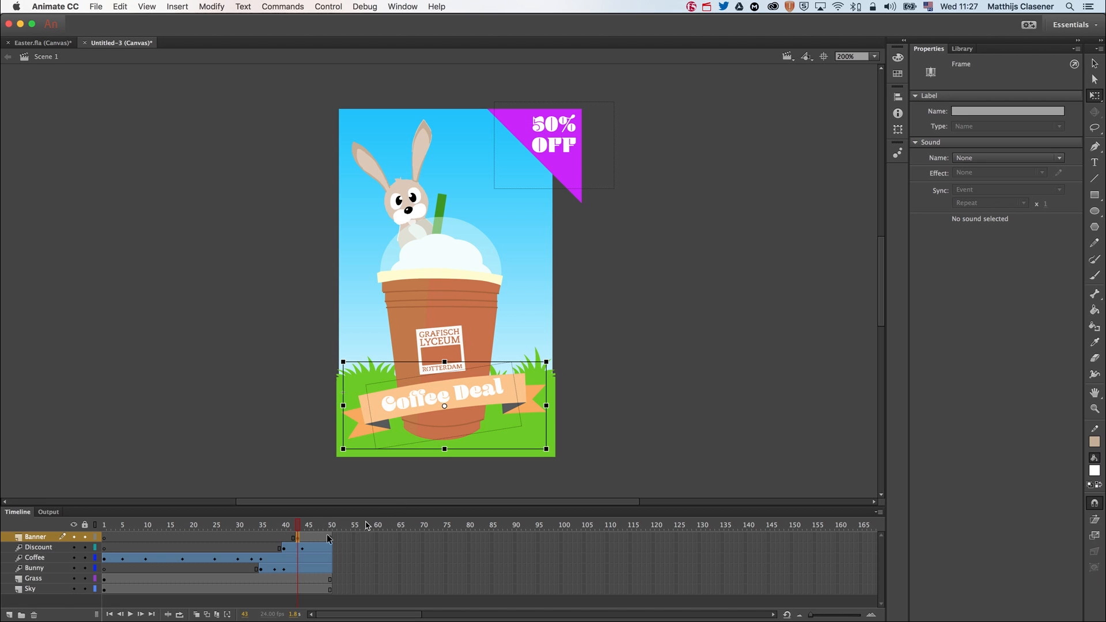
pyautogui.rightClick(328, 538)
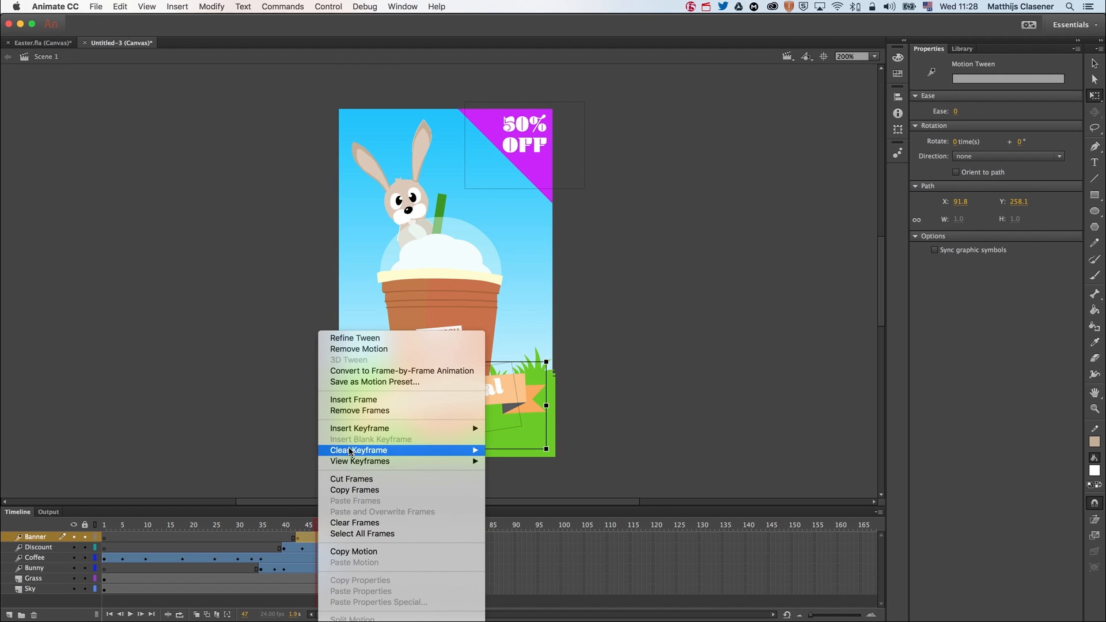
pyautogui.moveTo(359, 428)
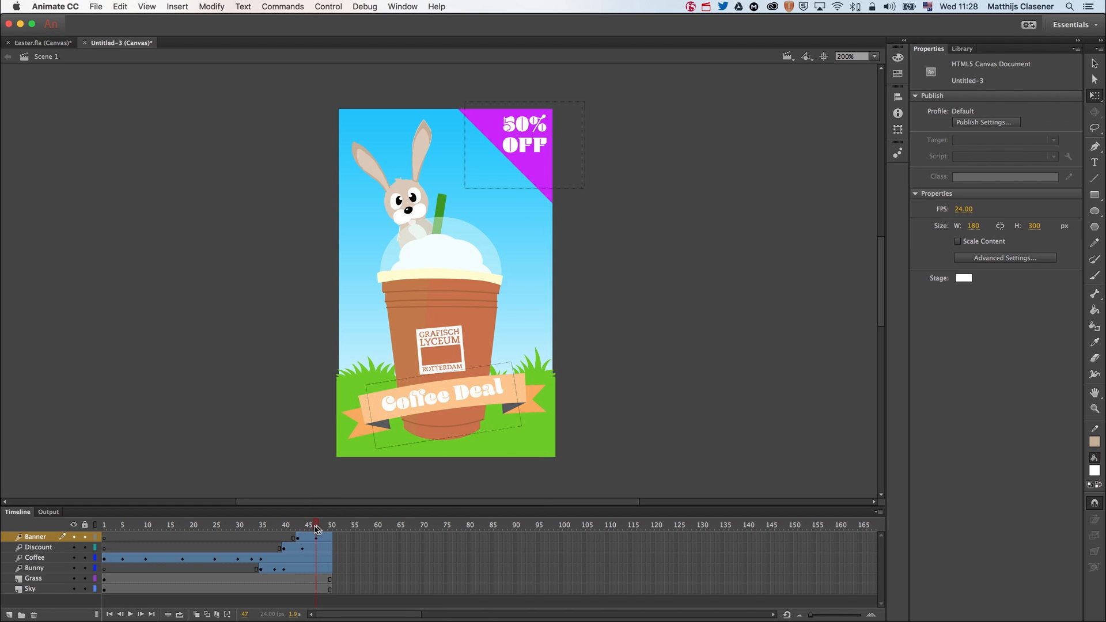
pyautogui.click(444, 406)
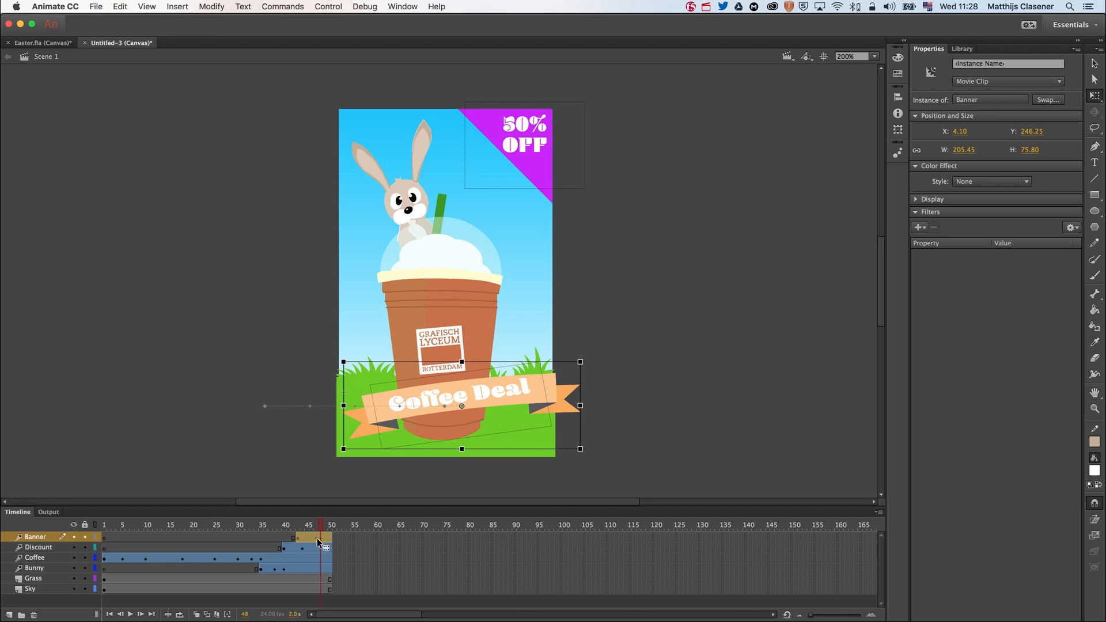
pyautogui.click(327, 524)
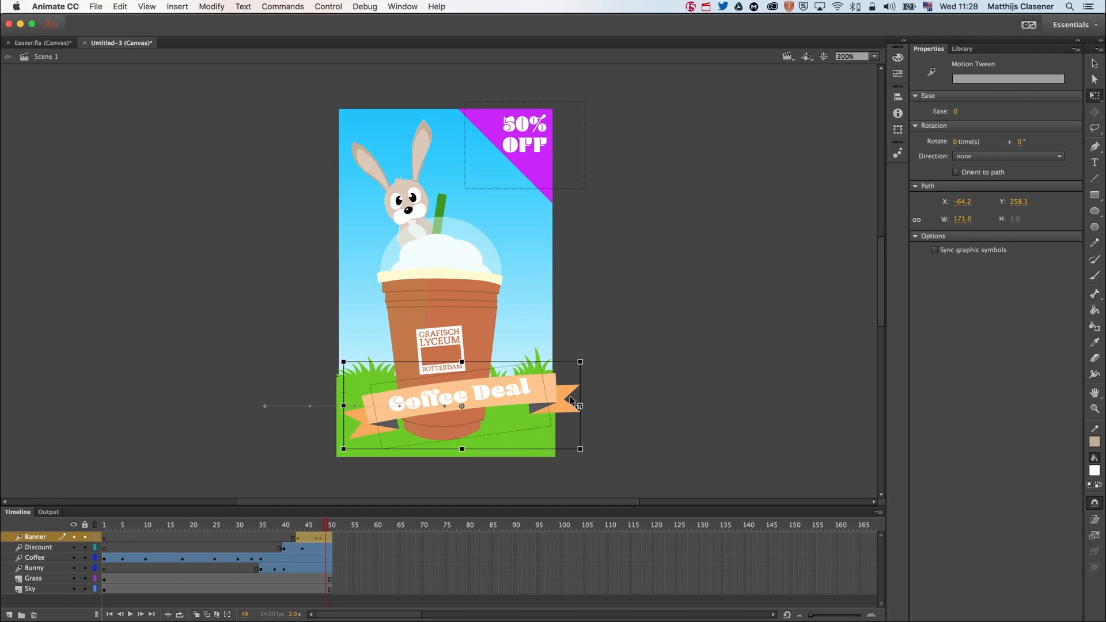
pyautogui.moveTo(577, 405)
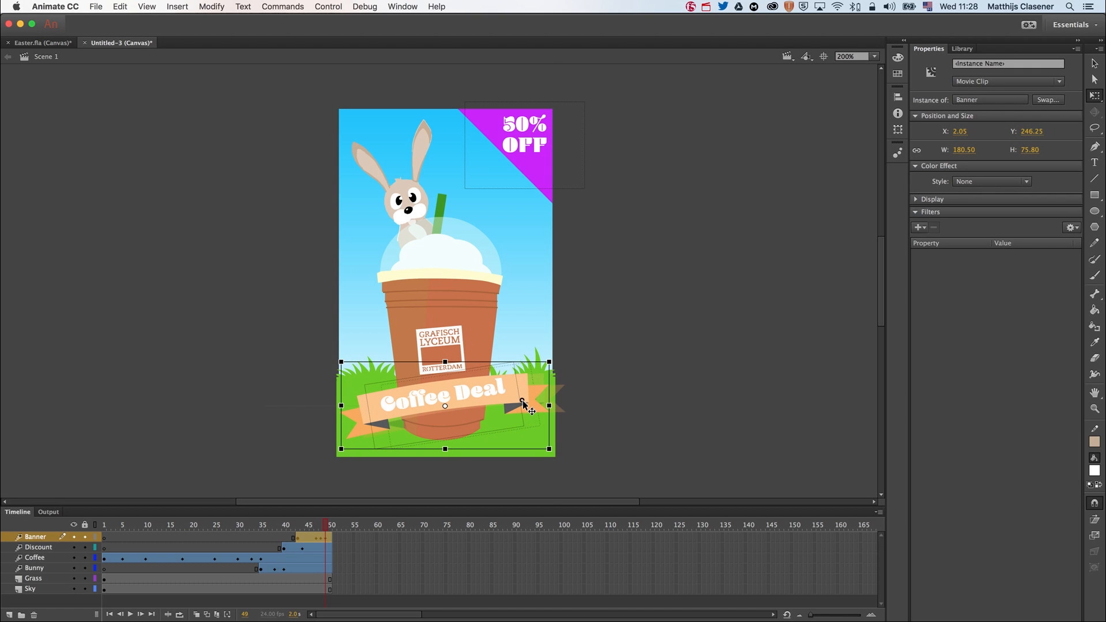
pyautogui.click(308, 524)
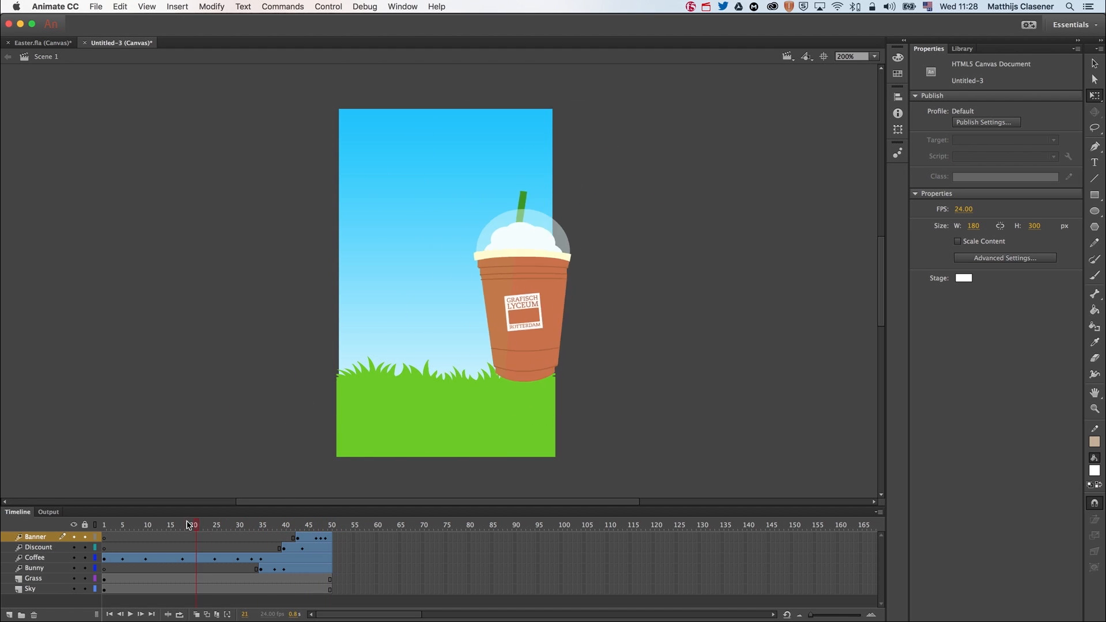
# Scrub the playhead around frames 23, 24 and 40 to preview the cup and corner animations.
pyautogui.click(266, 525)
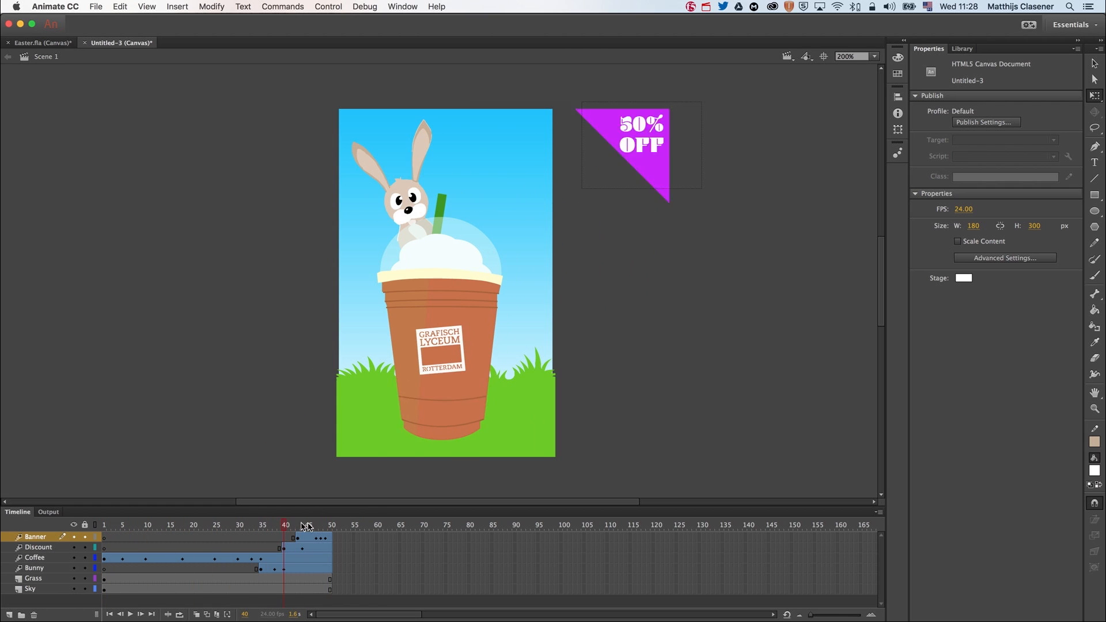
pyautogui.click(104, 524)
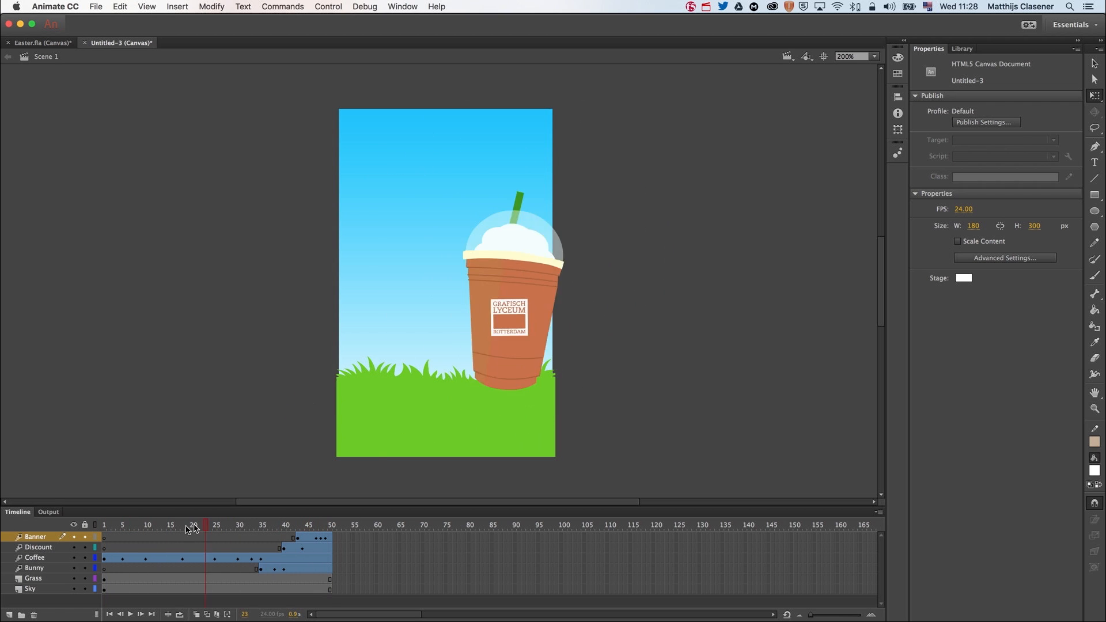
pyautogui.click(210, 525)
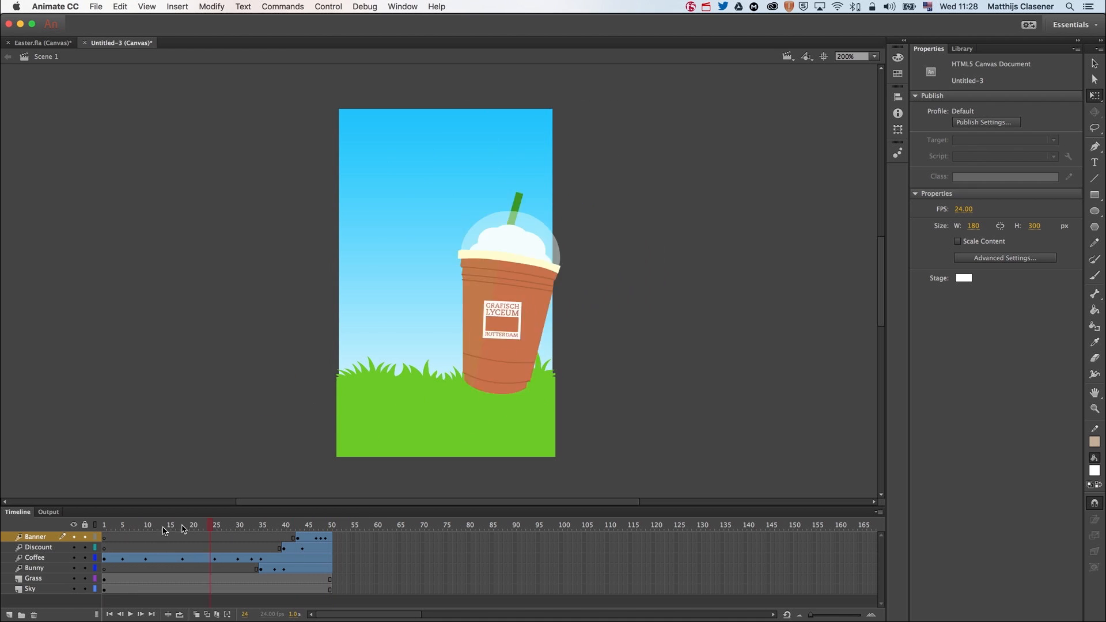
pyautogui.click(321, 525)
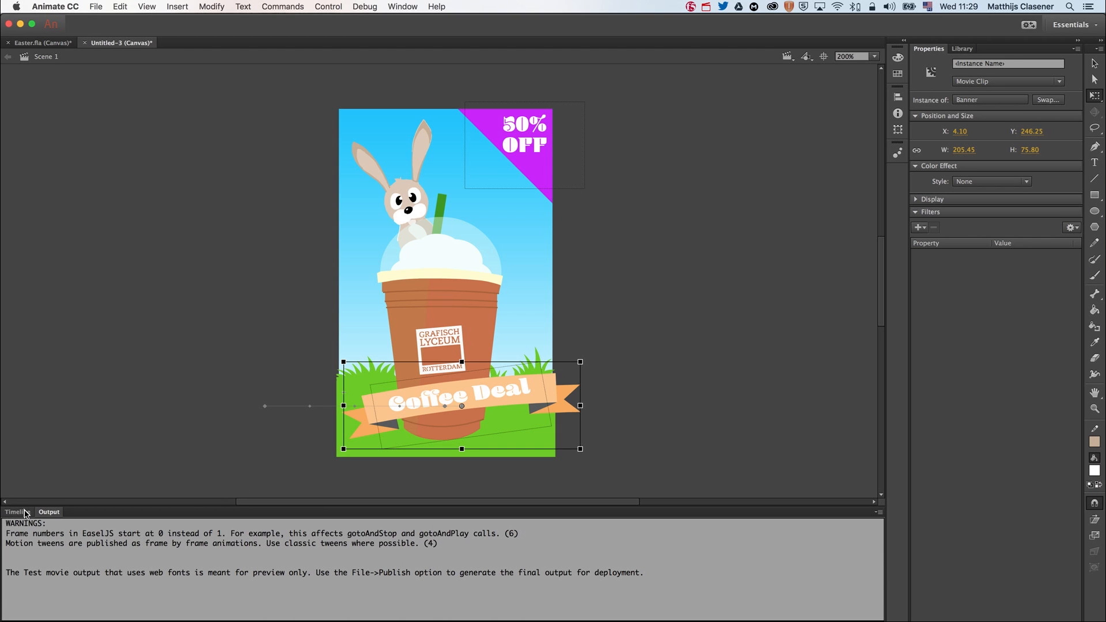
# Bring the timeline back and select frame 110 across all layers.
pyautogui.click(17, 512)
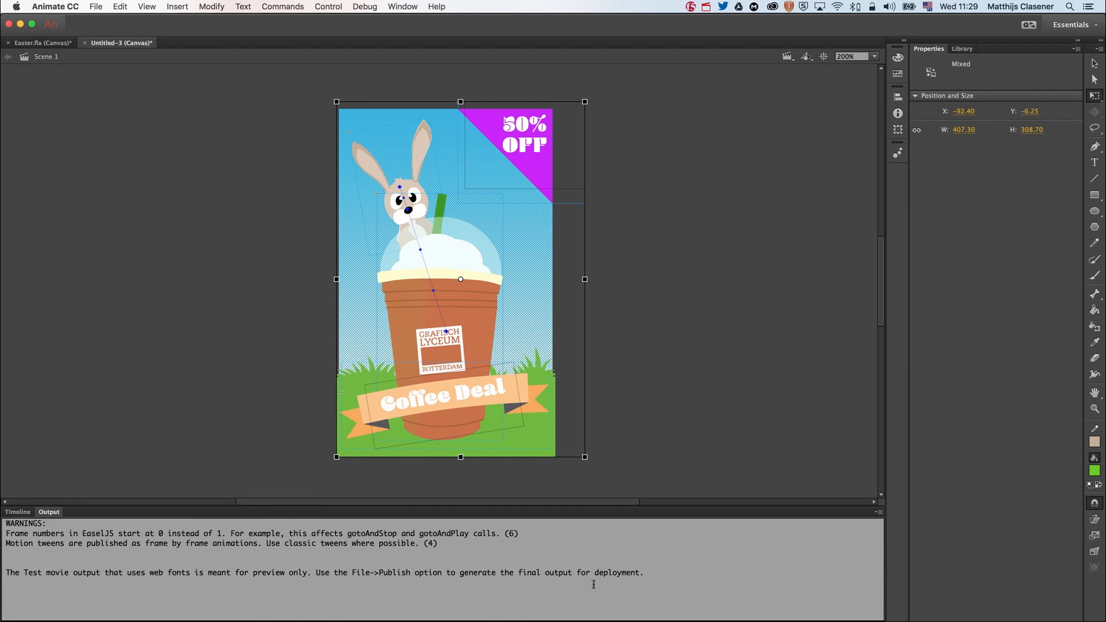
pyautogui.click(17, 511)
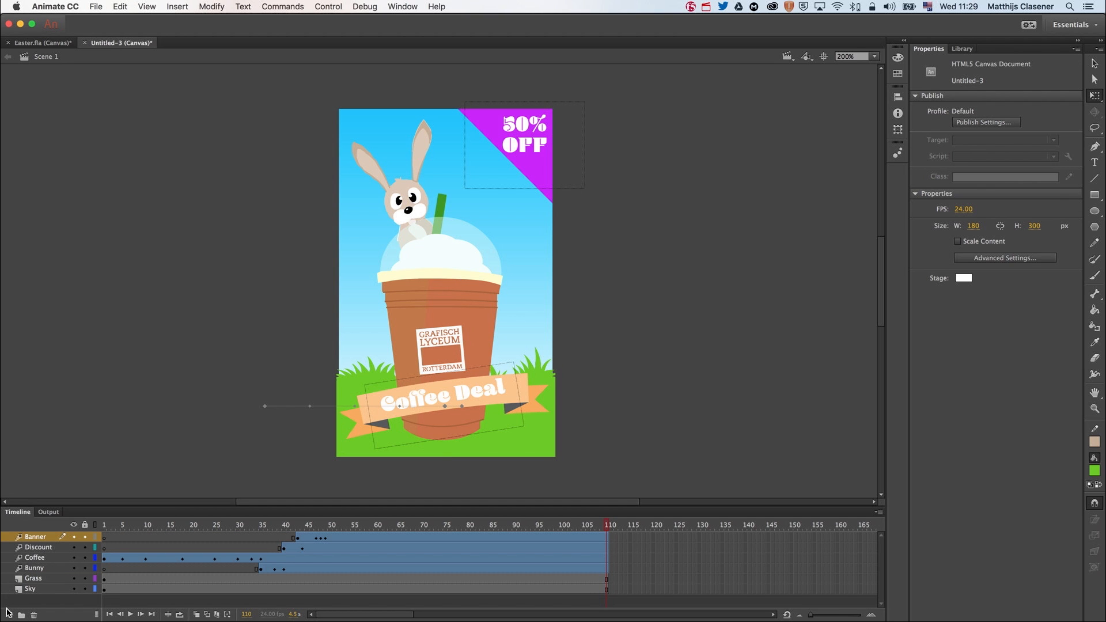
# Add a new layer named Action with a keyframe at frame 110 and open its frame options.
pyautogui.click(10, 613)
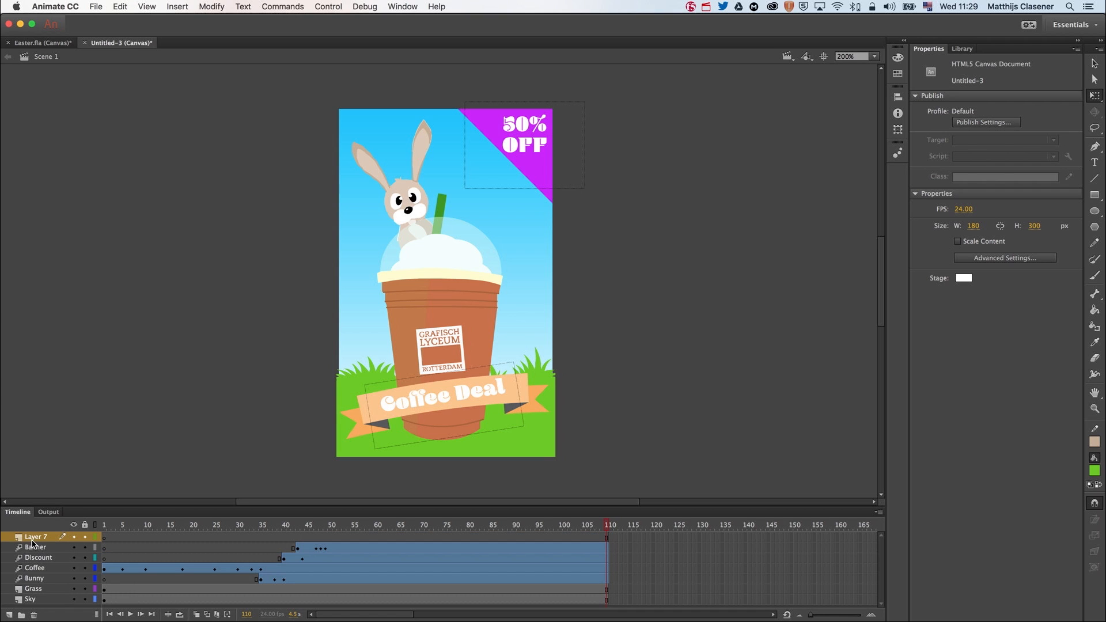
pyautogui.doubleClick(35, 537)
pyautogui.write('Action')
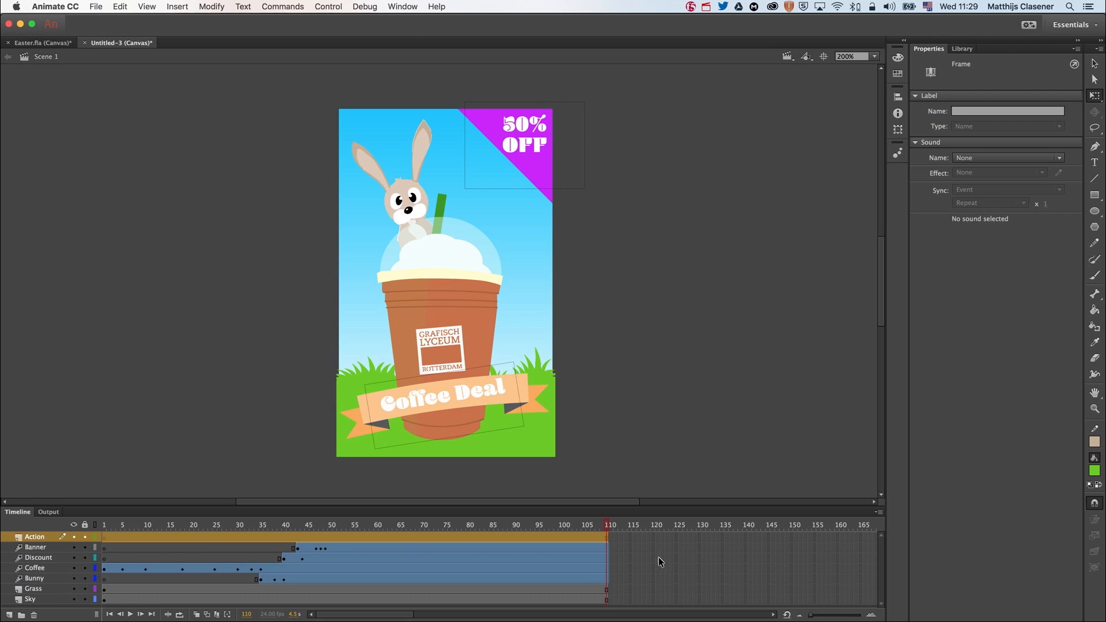
pyautogui.click(35, 548)
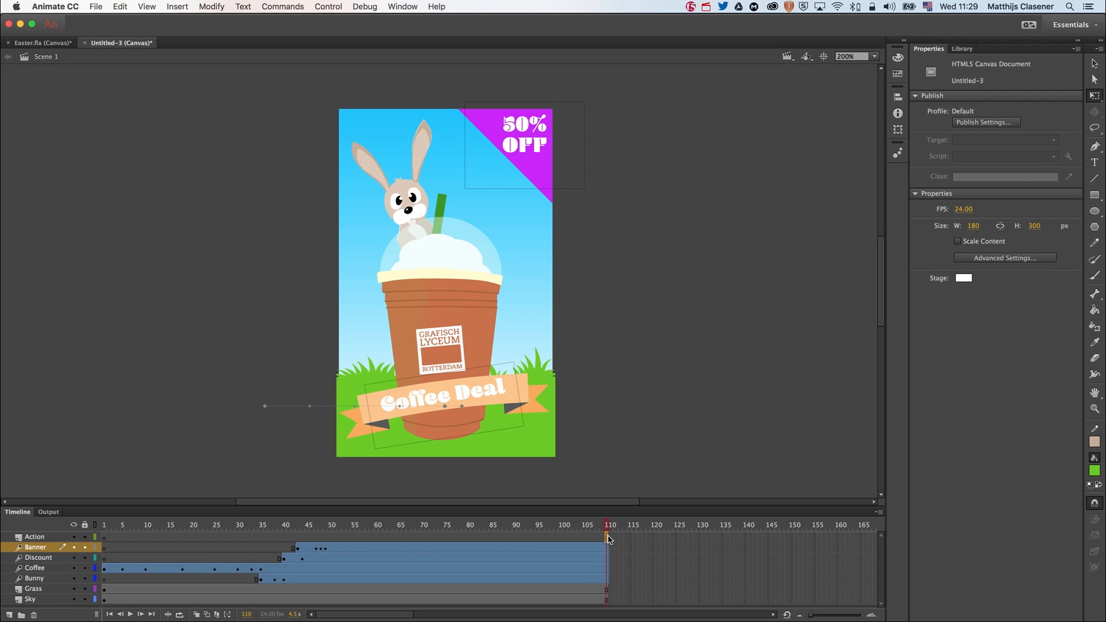
pyautogui.rightClick(608, 537)
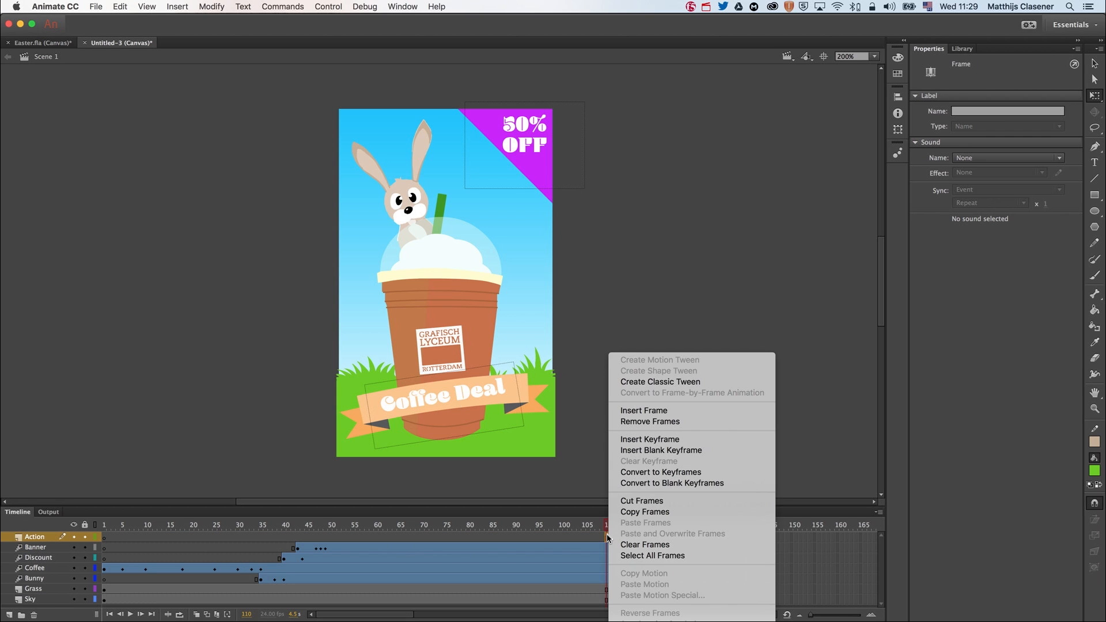
pyautogui.moveTo(649, 439)
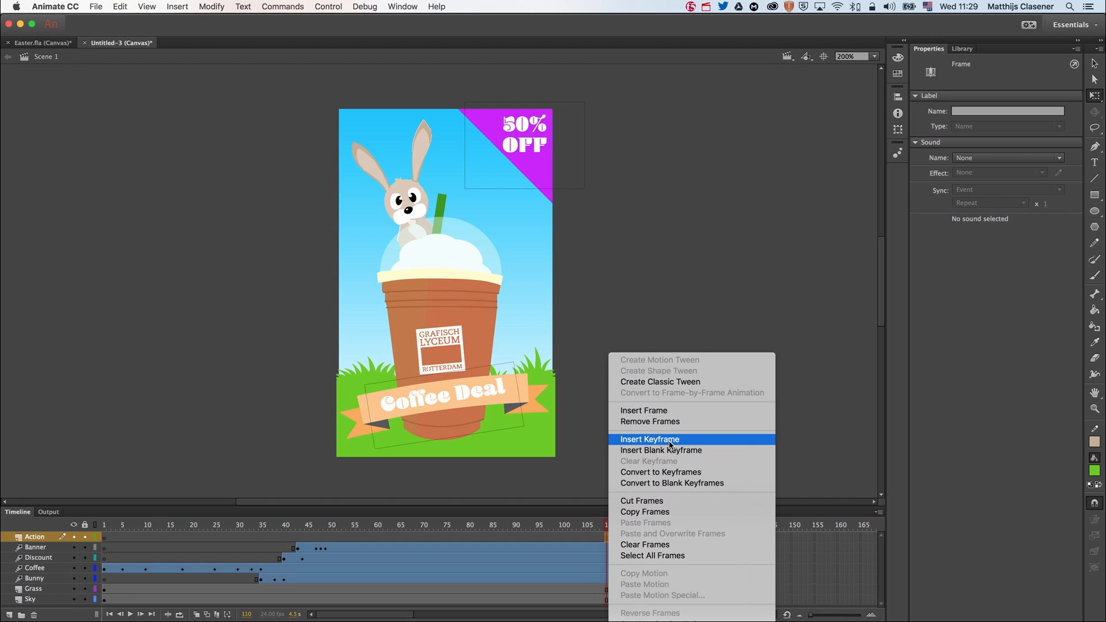
pyautogui.click(649, 439)
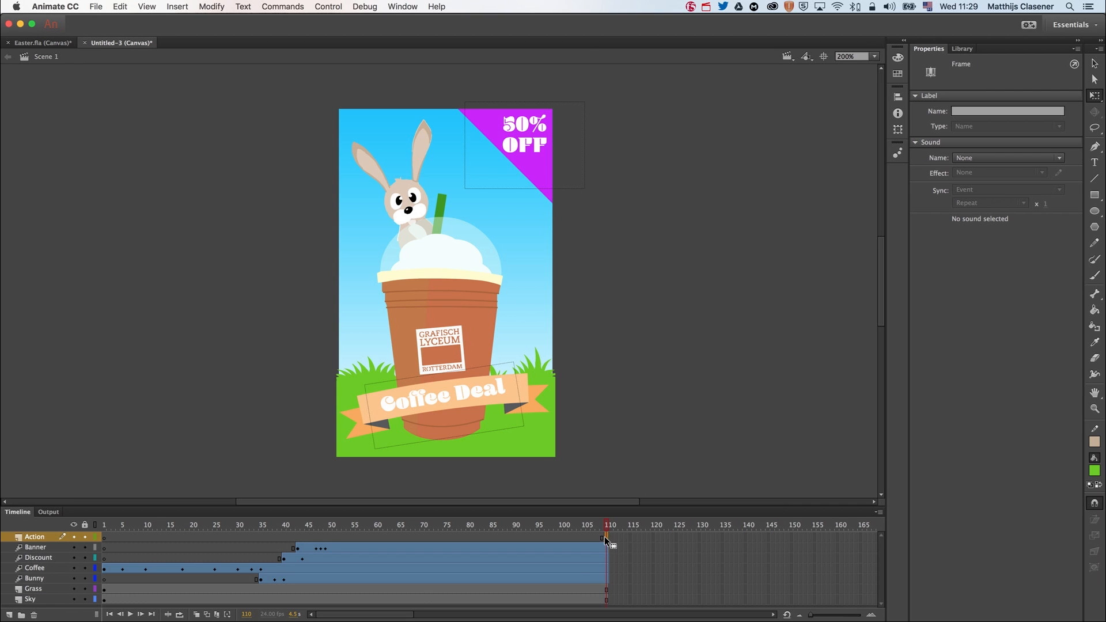
pyautogui.rightClick(606, 540)
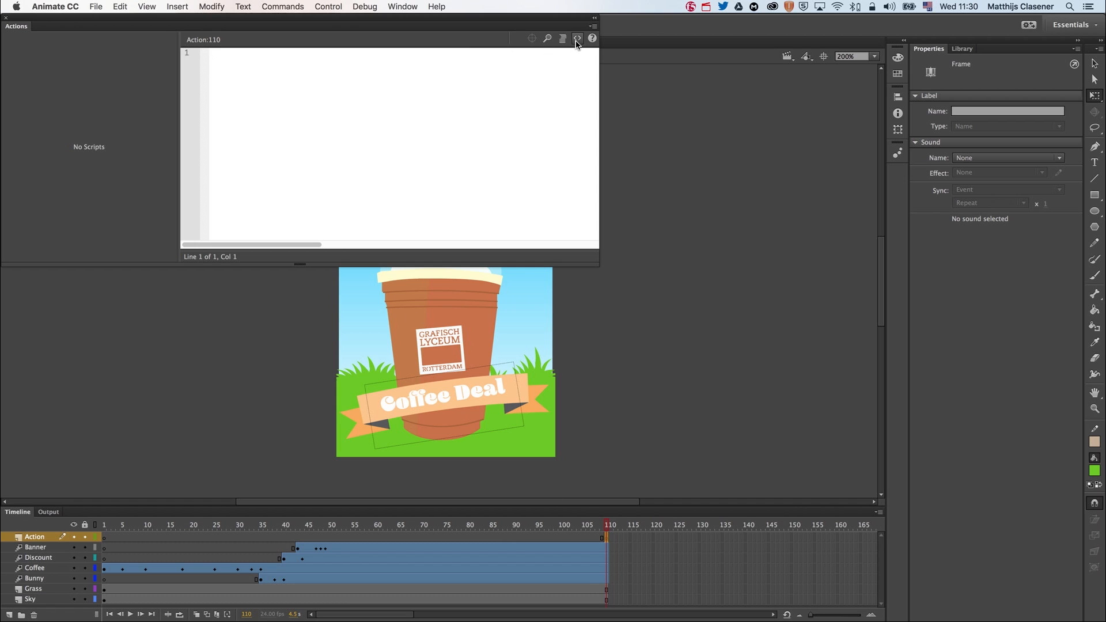
# Add the HTML5 Canvas 'Stop at this Frame' snippet and test the banner with Cmd+Enter.
pyautogui.click(577, 39)
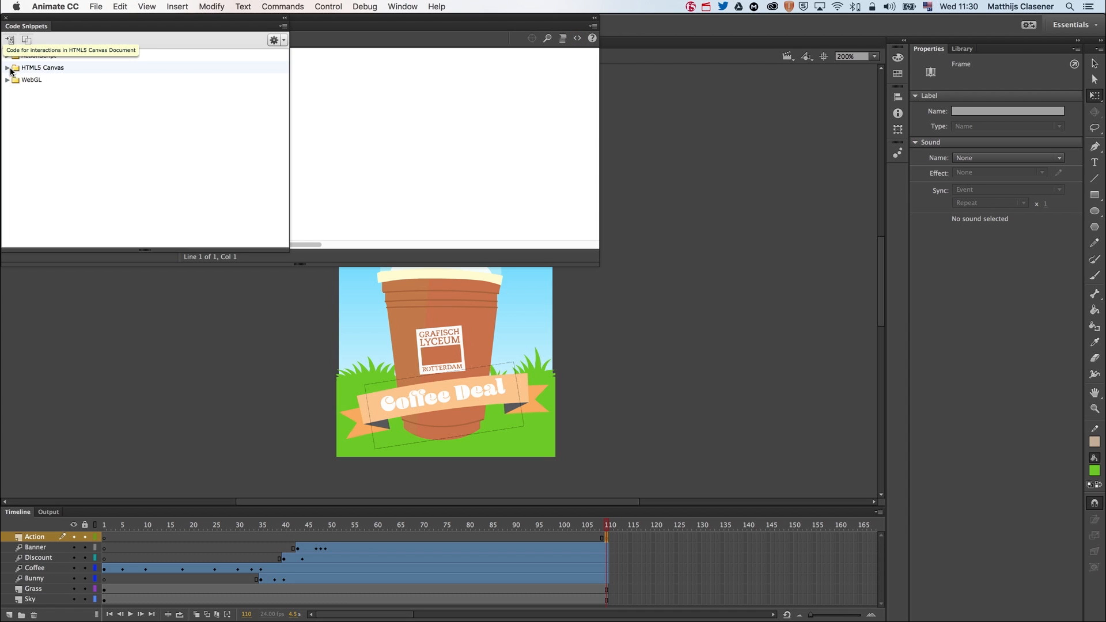
pyautogui.click(6, 56)
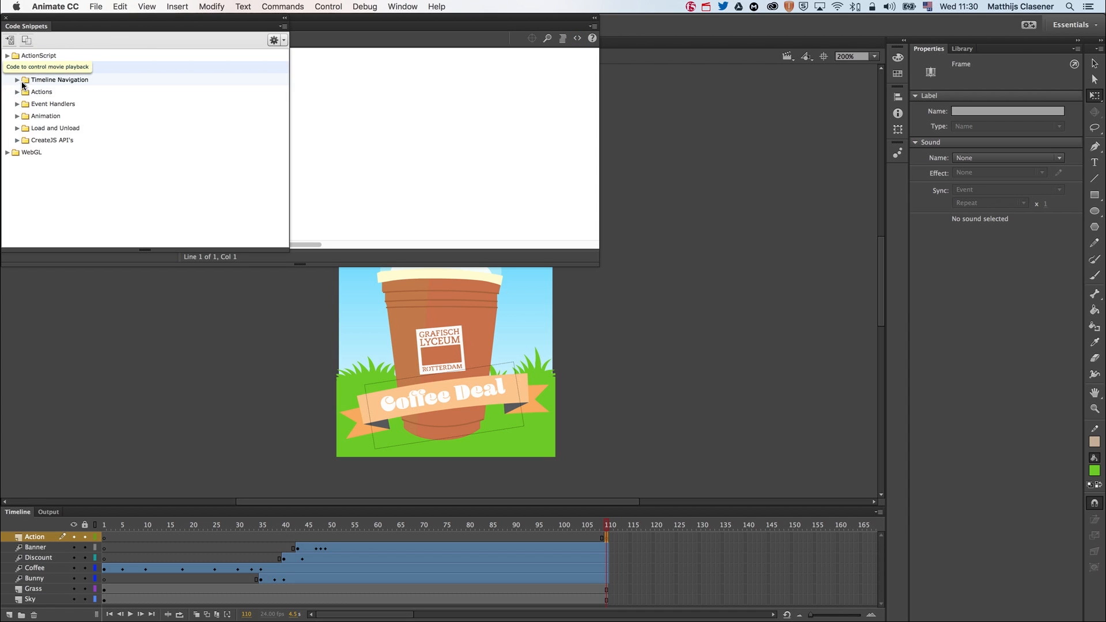
pyautogui.click(16, 79)
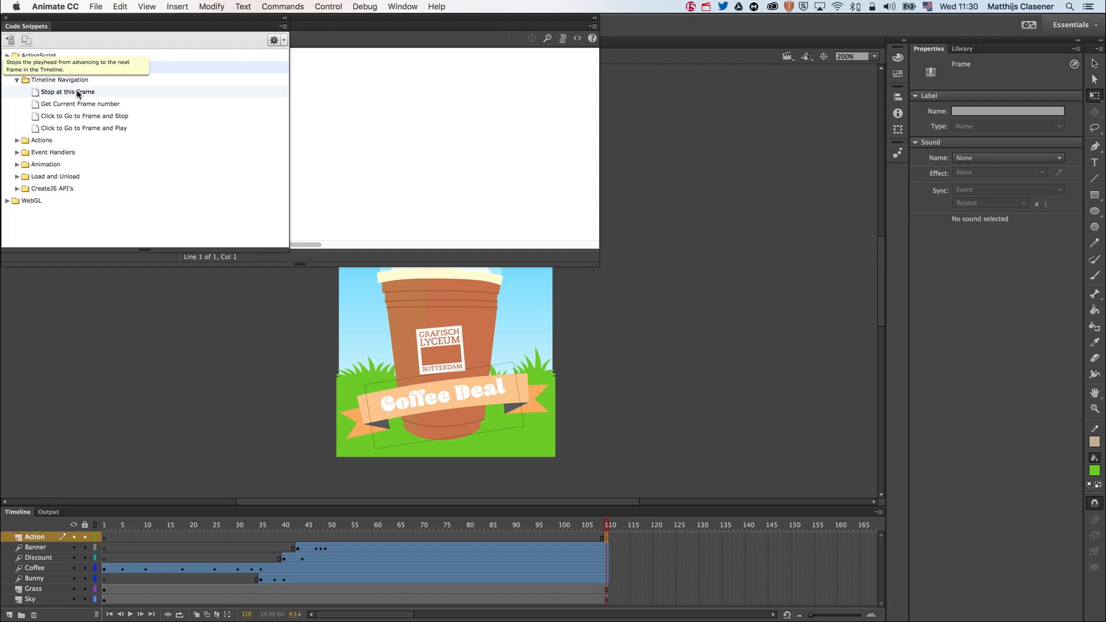
pyautogui.doubleClick(67, 92)
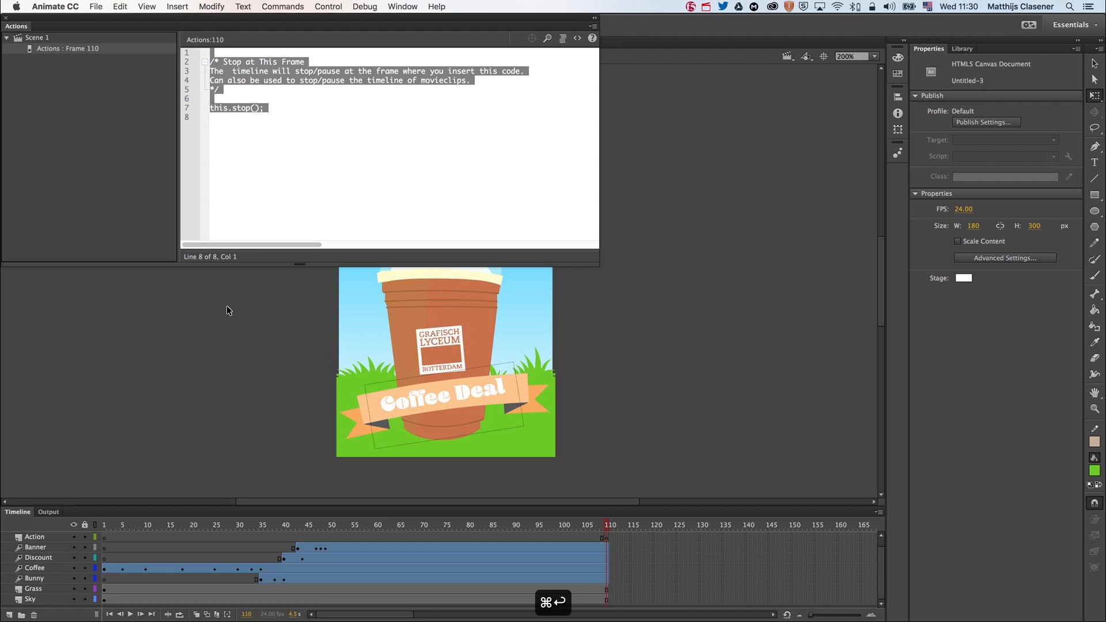
pyautogui.press('cmd+Return')
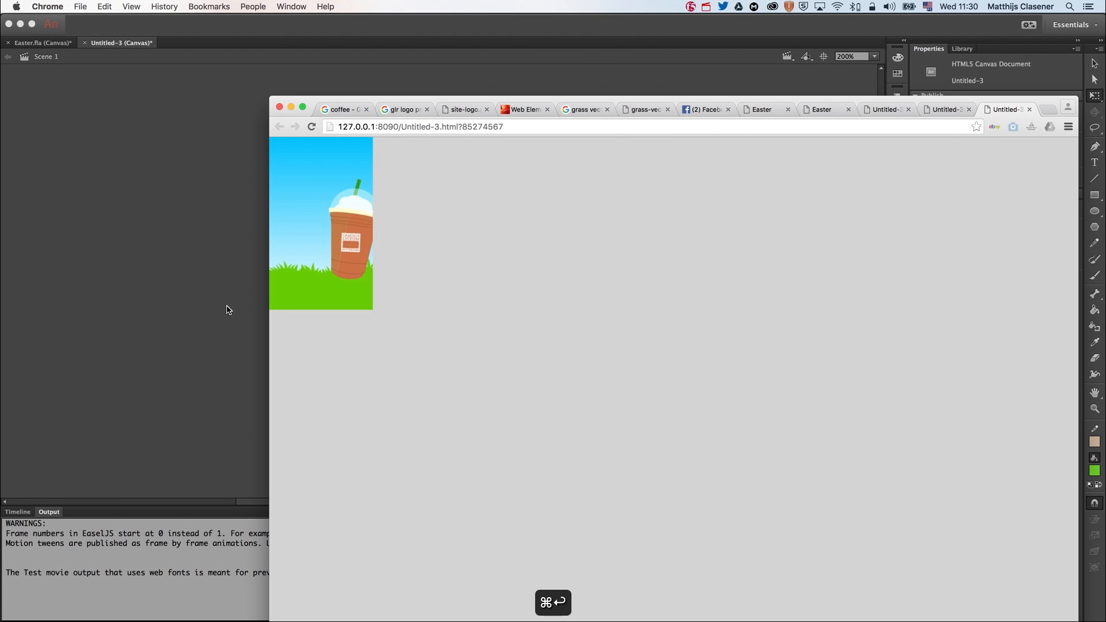